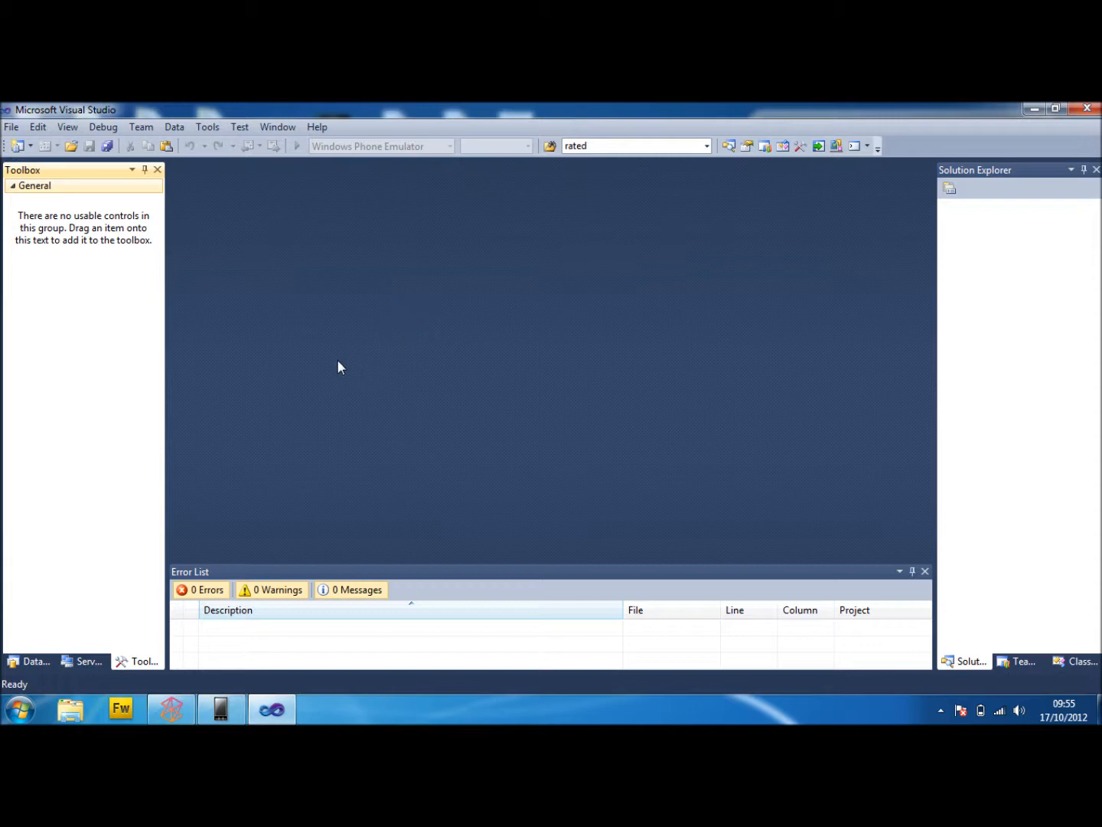
pyautogui.moveTo(355, 355)
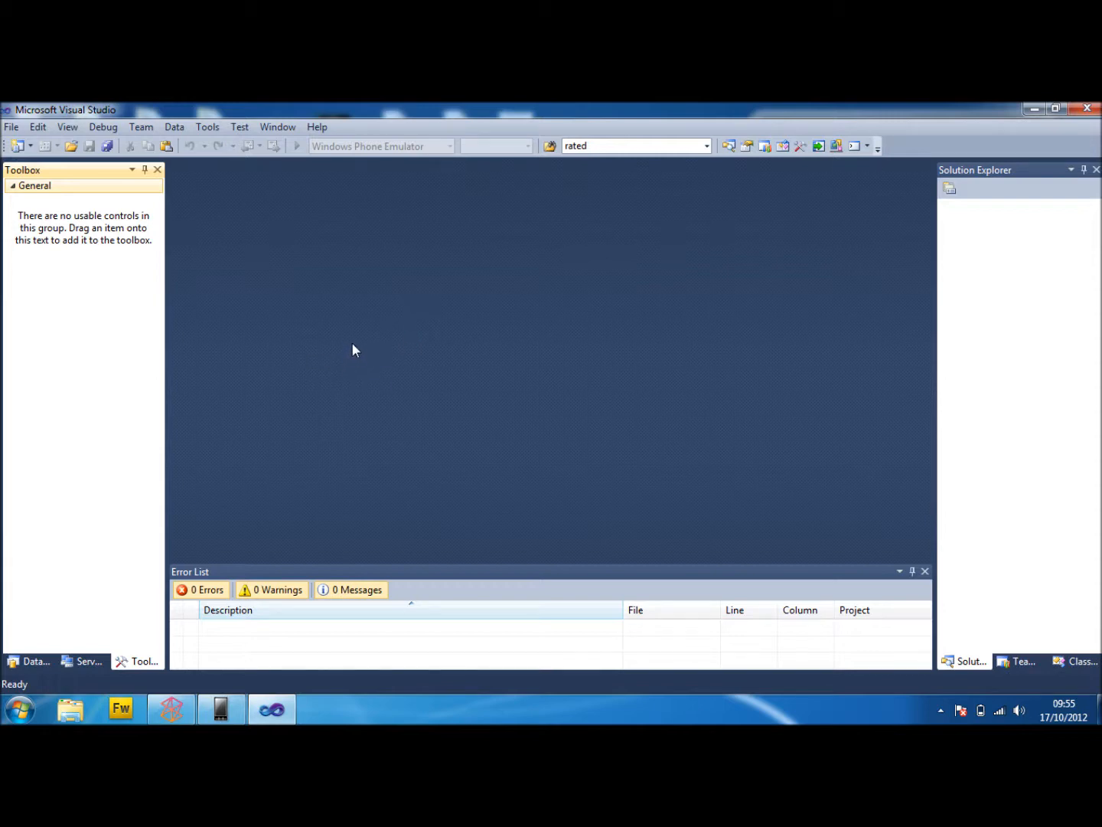
pyautogui.moveTo(368, 316)
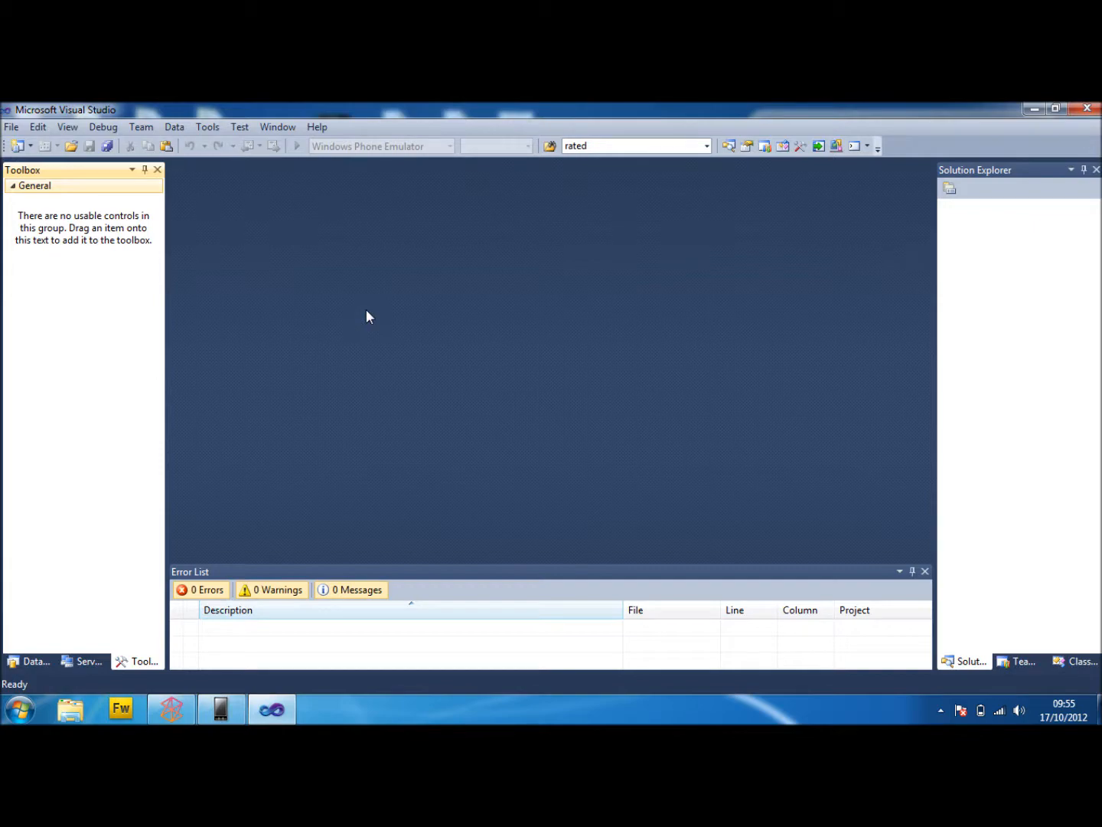
# - Create a Windows Phone Application project named tryCatchBreaker targeting Windows Phone OS 7.1
pyautogui.click(31, 146)
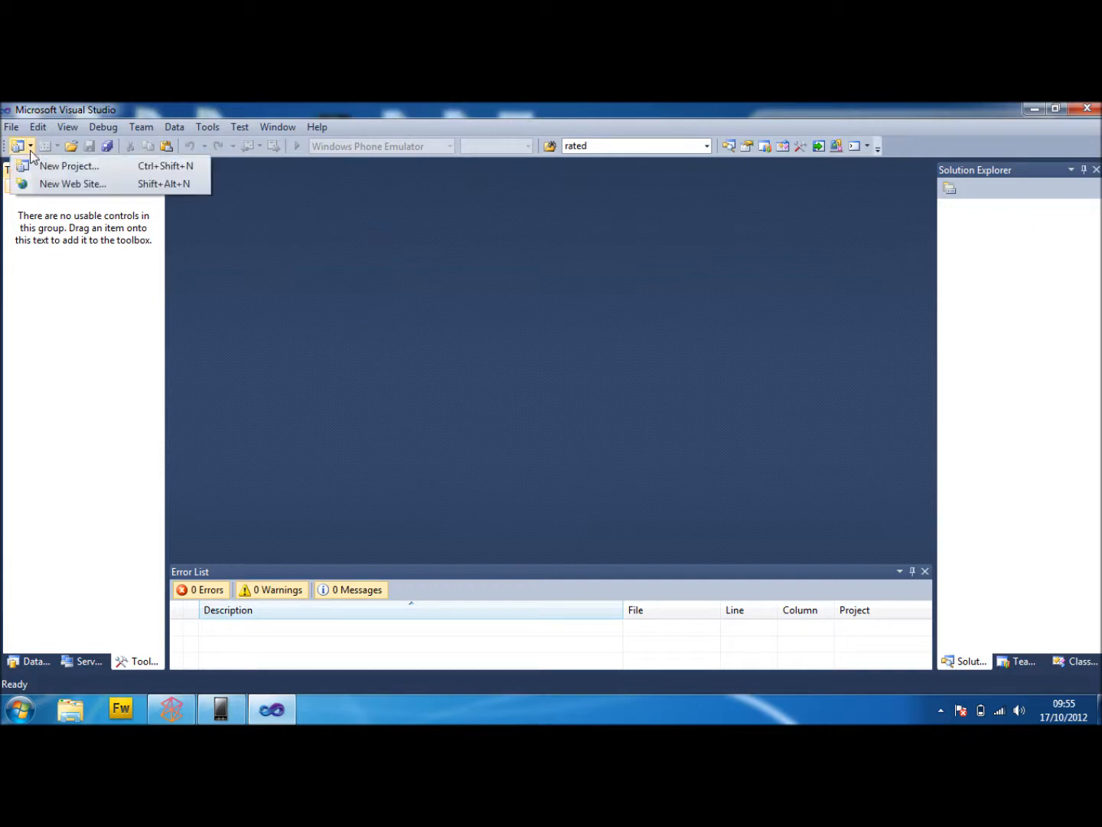
pyautogui.click(70, 165)
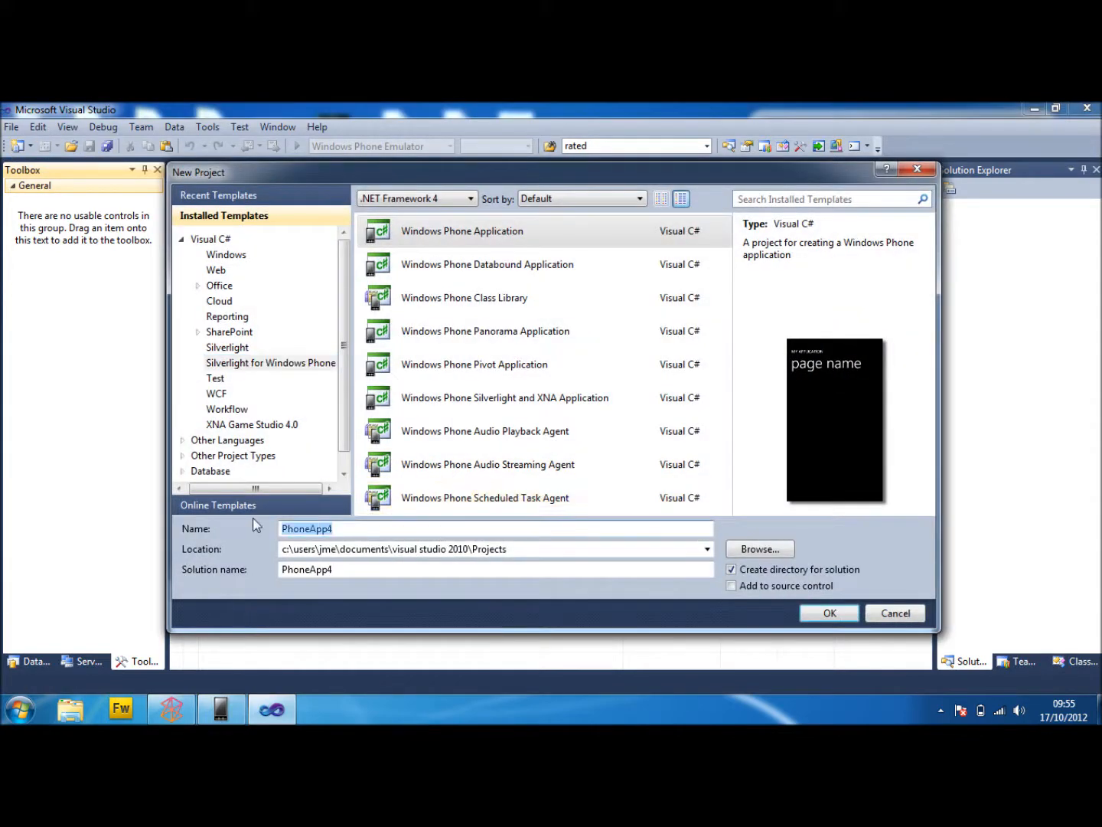
pyautogui.write('tryCatchBreaker')
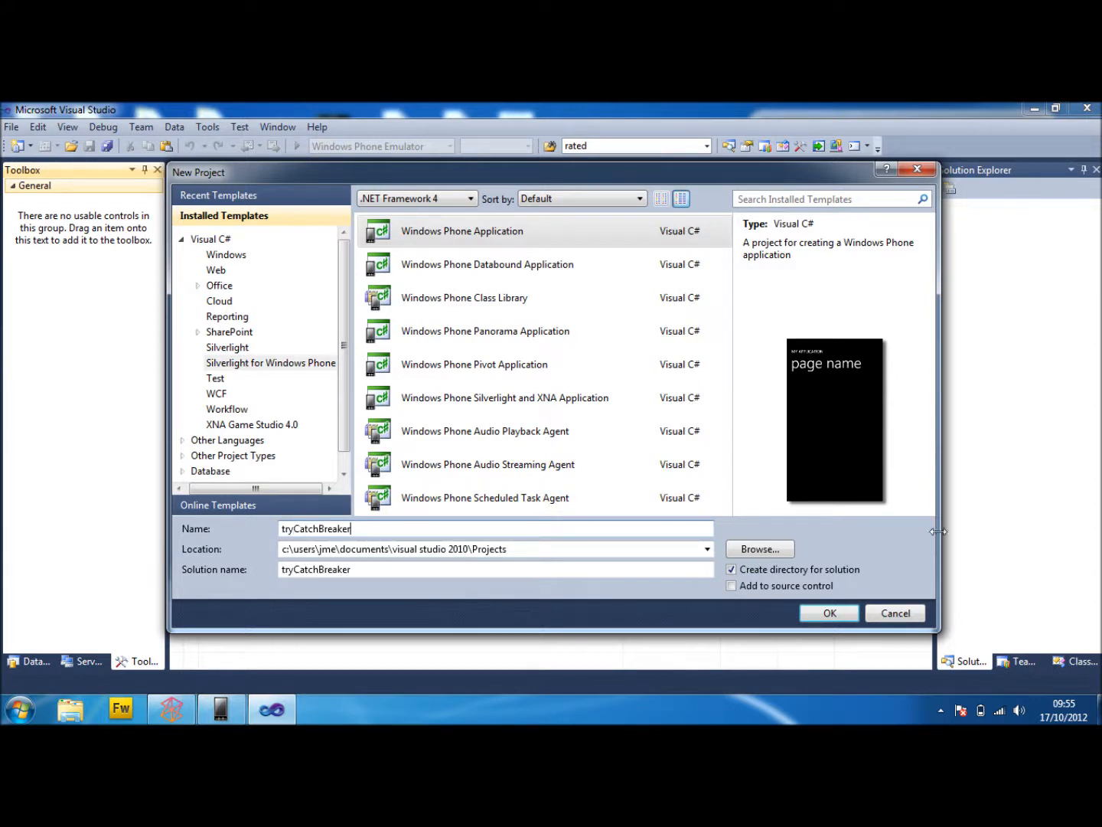
pyautogui.click(828, 612)
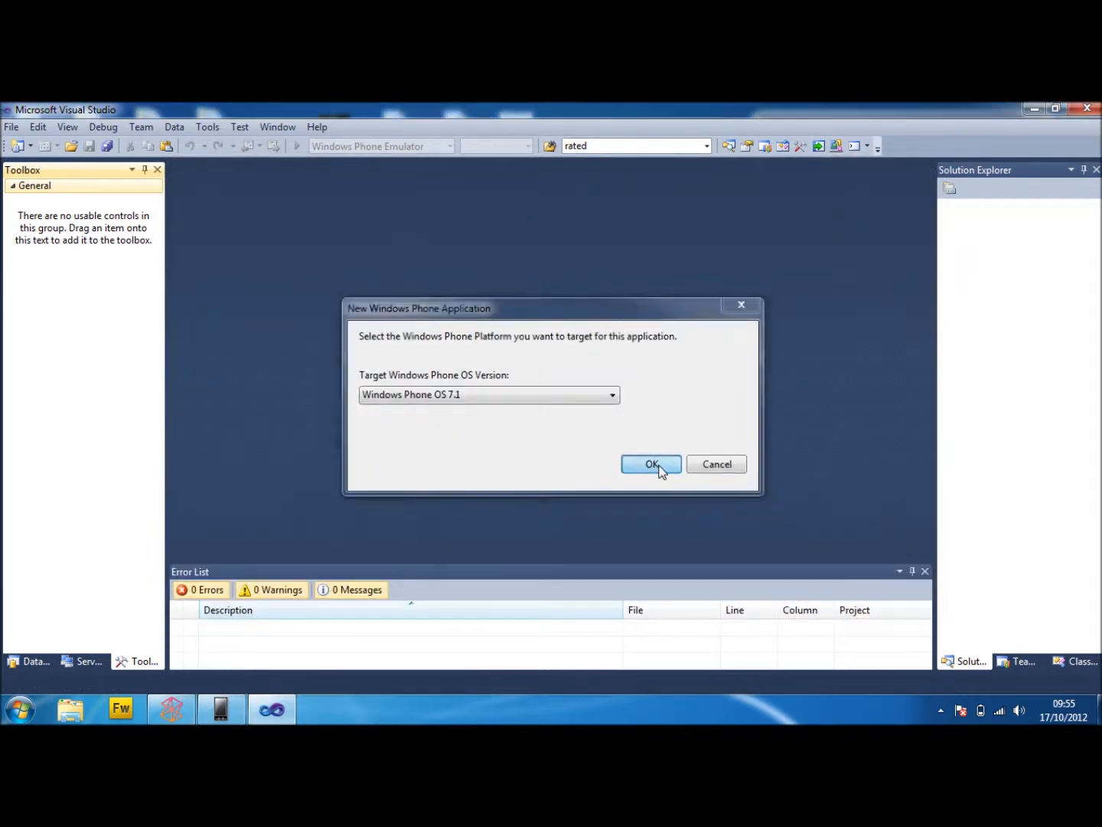
pyautogui.click(650, 464)
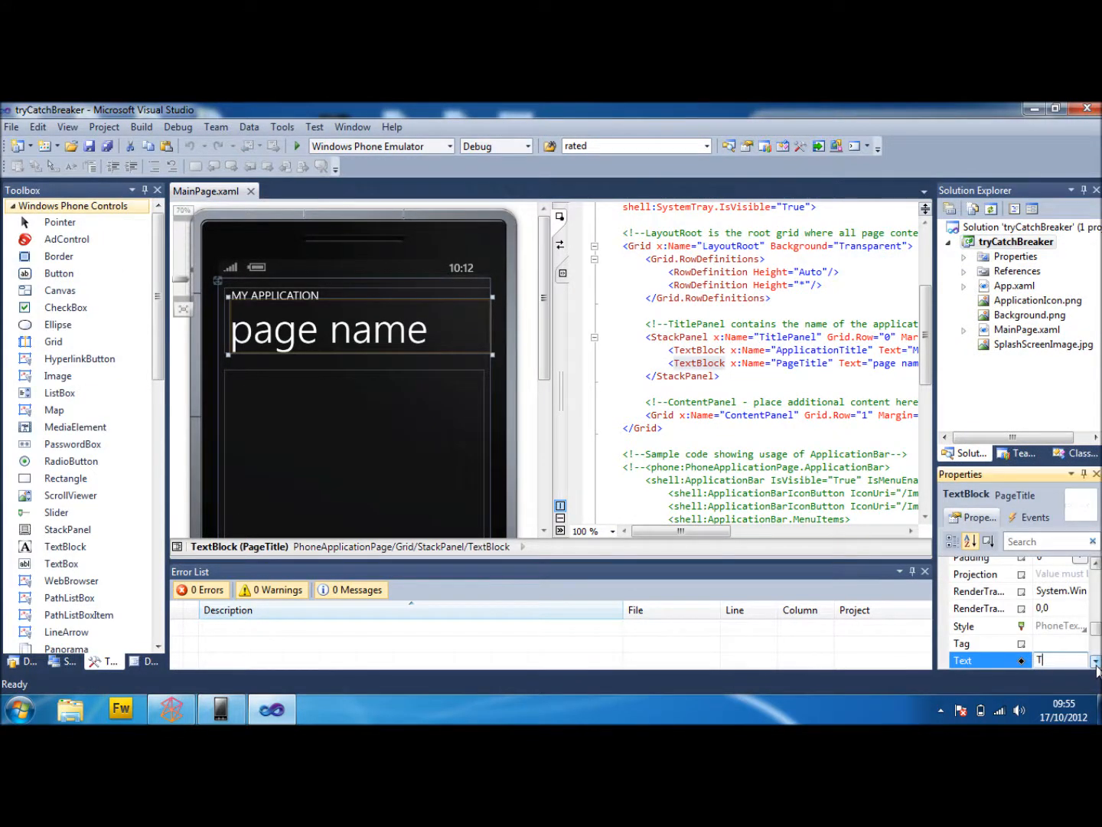
# - Title the page 'Try & Catch', add a text box named mytext and a button captioned 'Add Info'
pyautogui.write('Try & Catch')
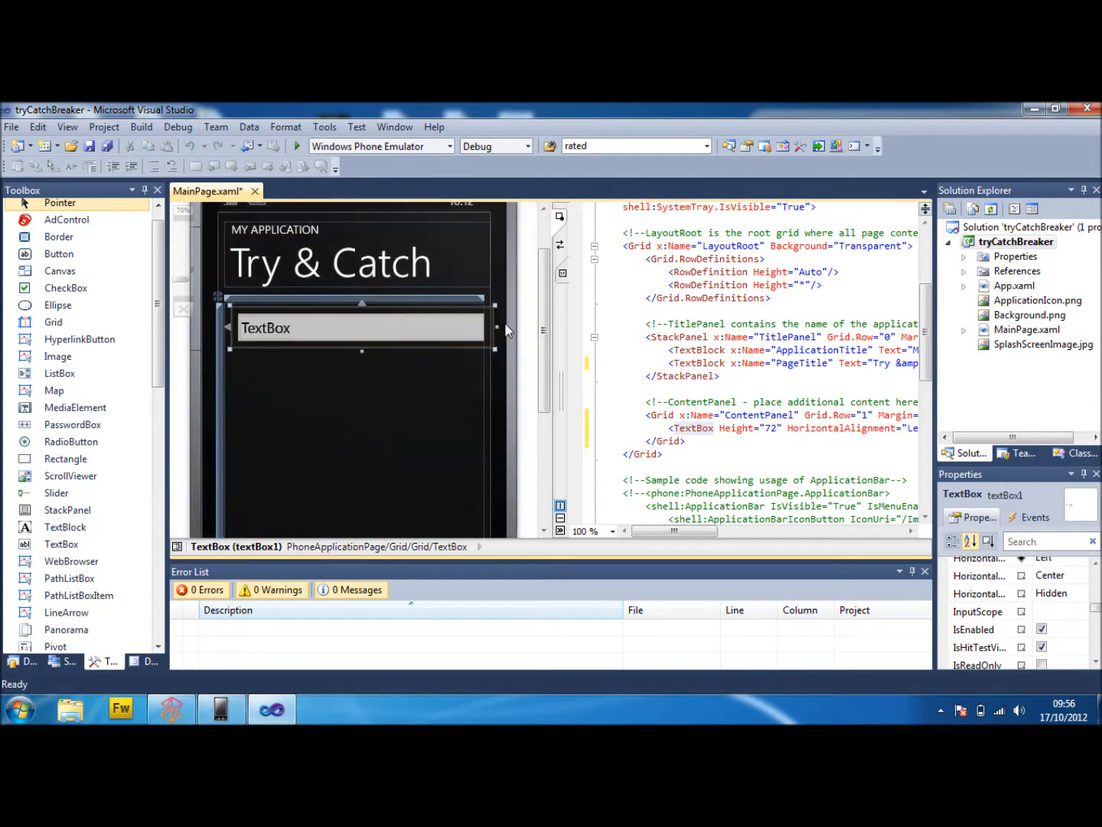
pyautogui.moveTo(496, 327); pyautogui.dragTo(475, 327)
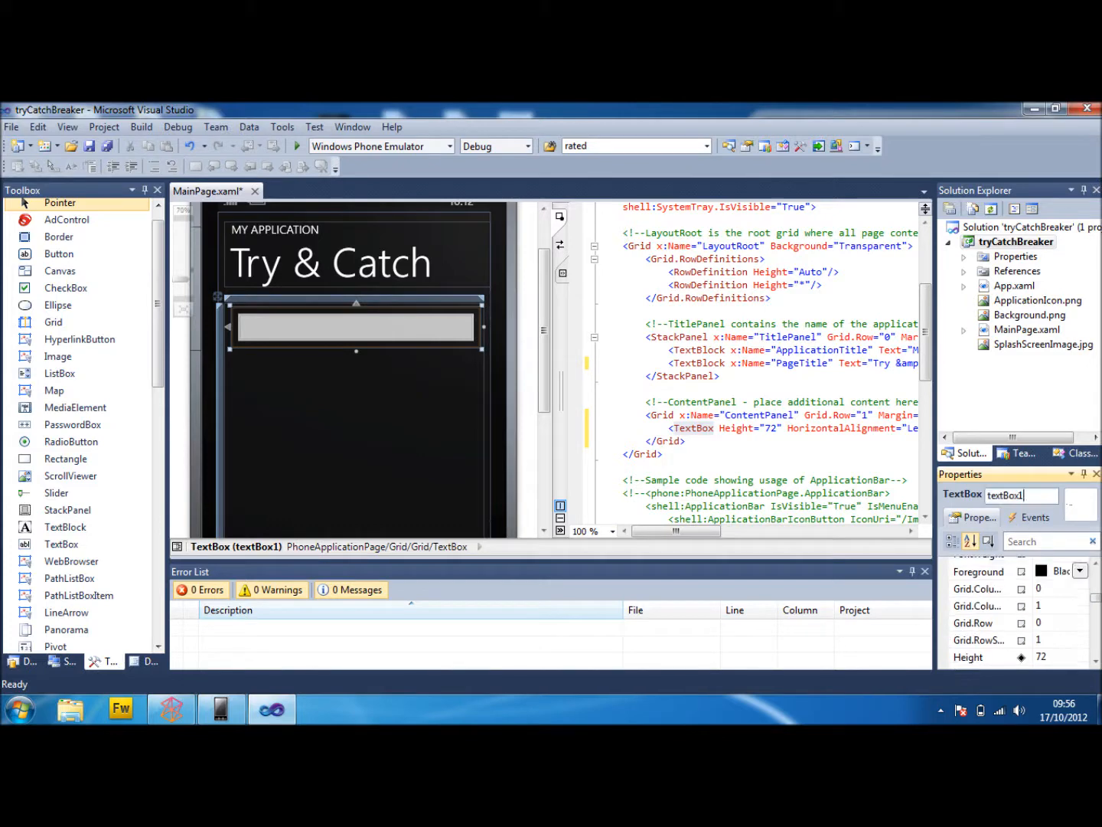
pyautogui.write('mytext')
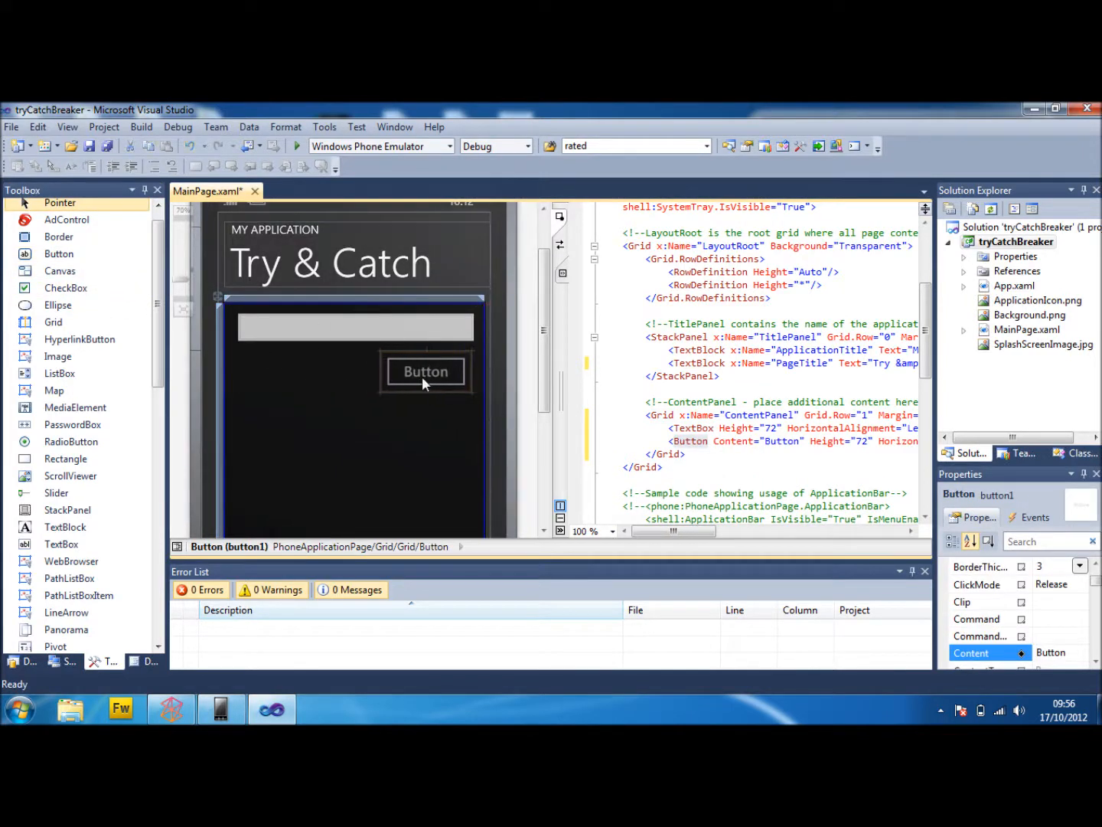
pyautogui.click(426, 372)
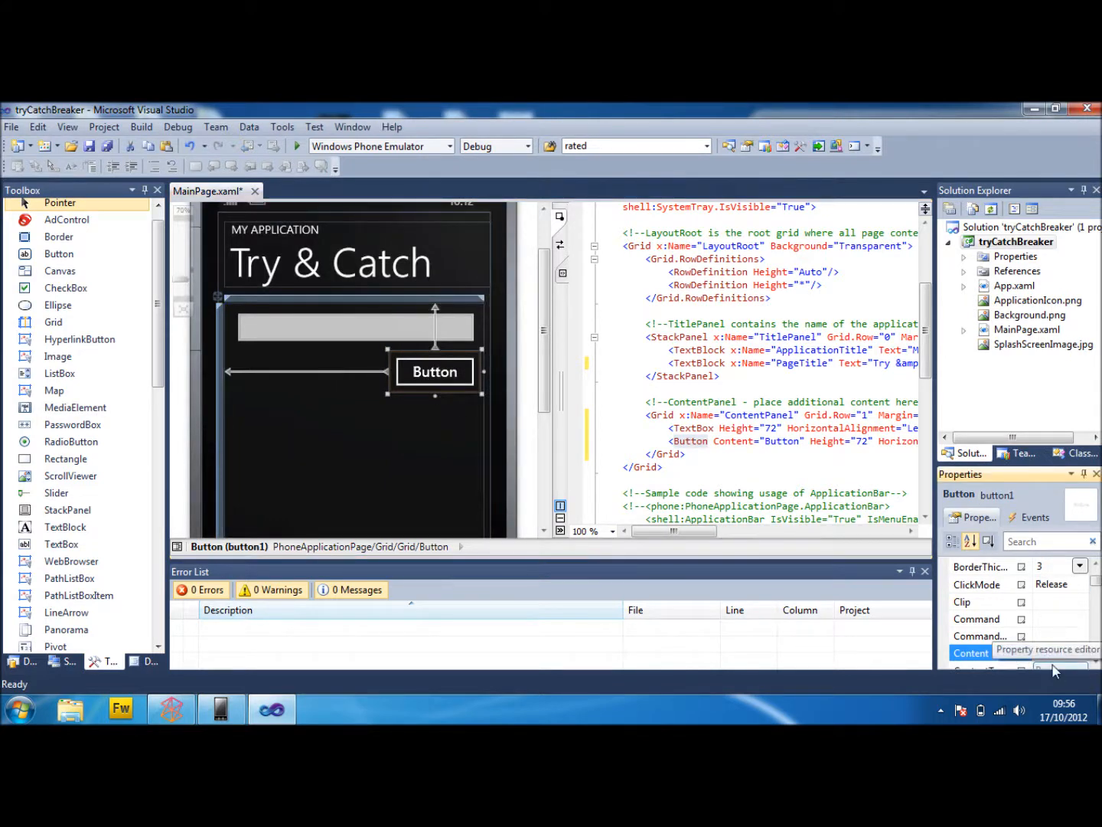
pyautogui.write('Add Info')
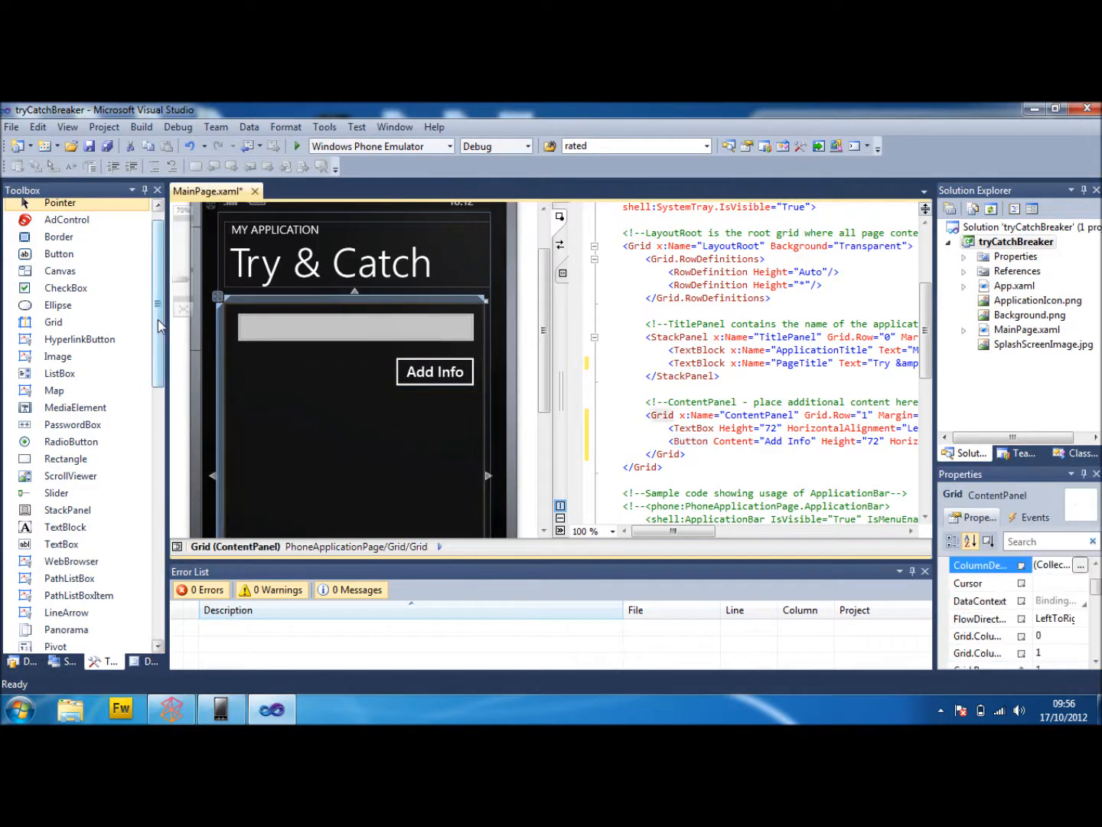
# - Add a label reading 'Empty' with adjusted font size and a 'Get Info' button below it
pyautogui.scroll(-3)
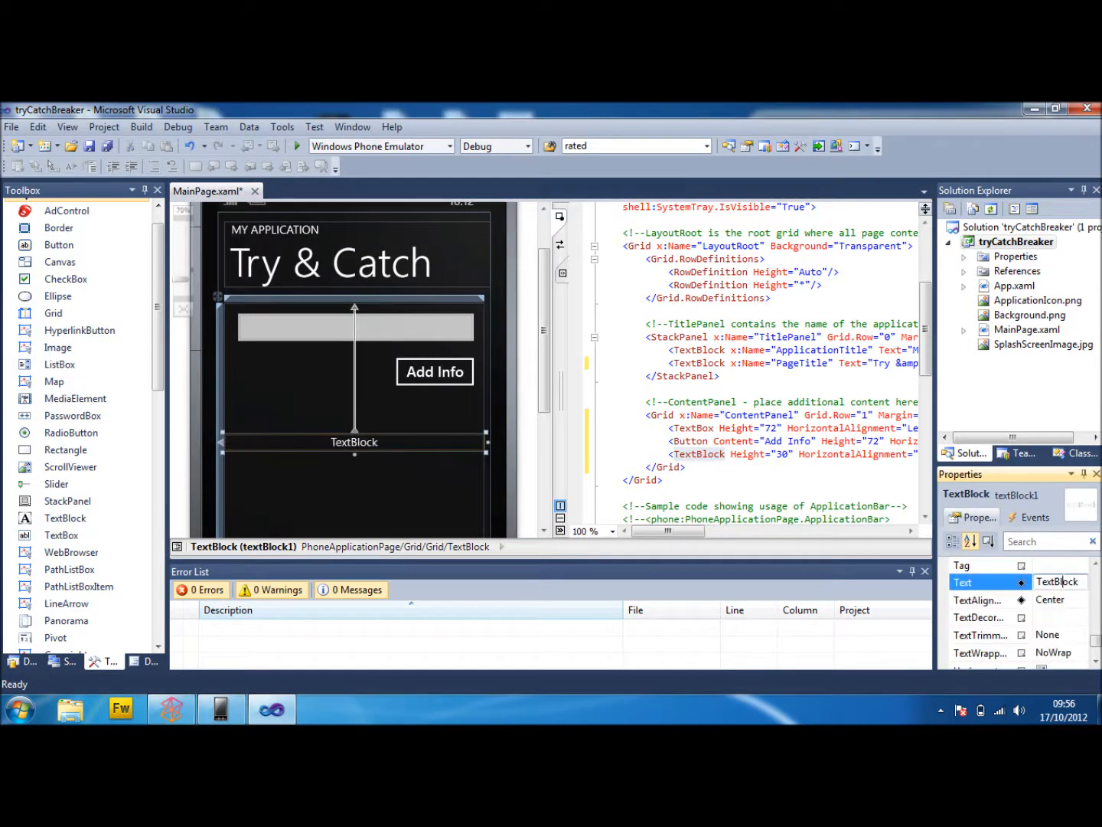
pyautogui.click(1060, 582)
pyautogui.write('Empty')
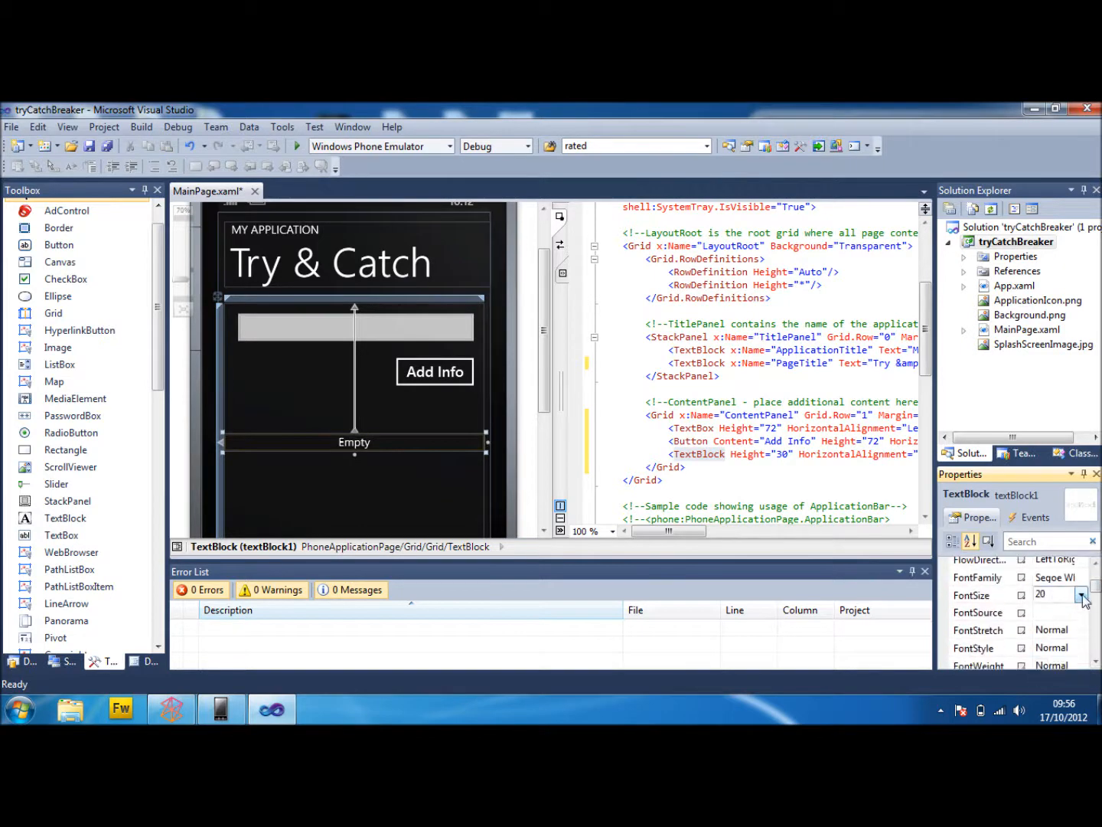
pyautogui.click(1082, 594)
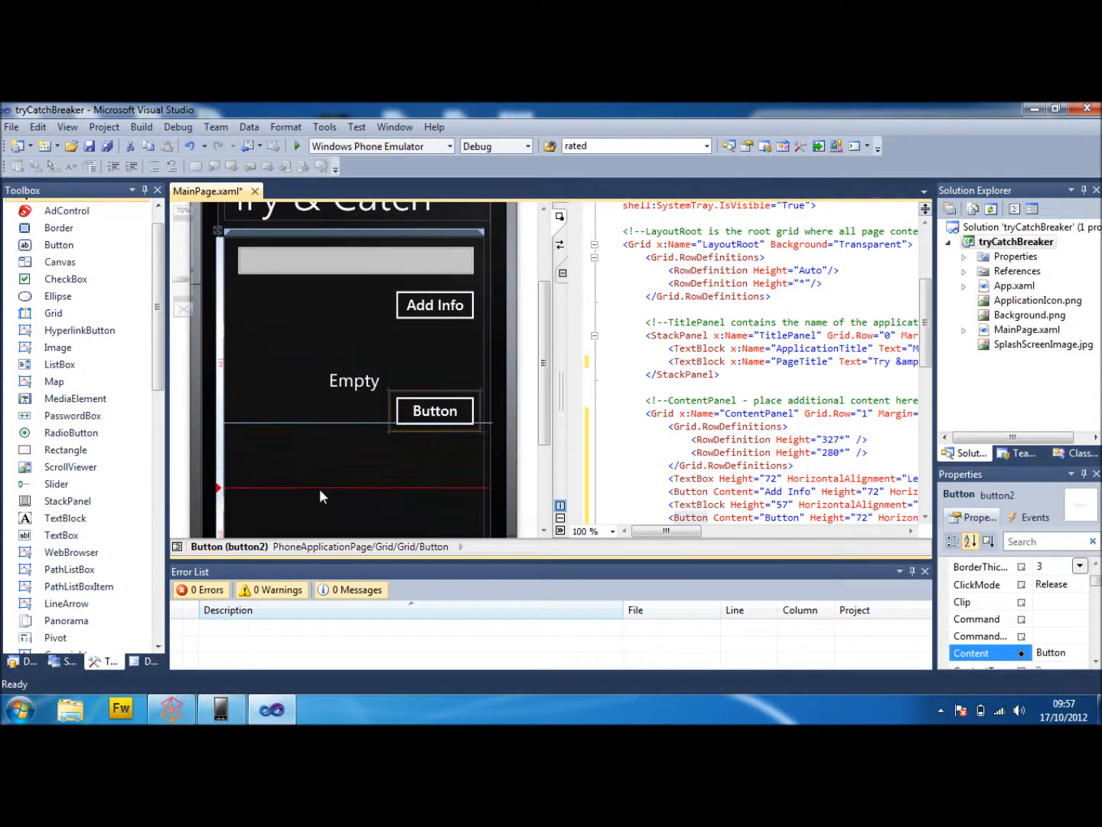
pyautogui.moveTo(434, 409); pyautogui.dragTo(434, 431)
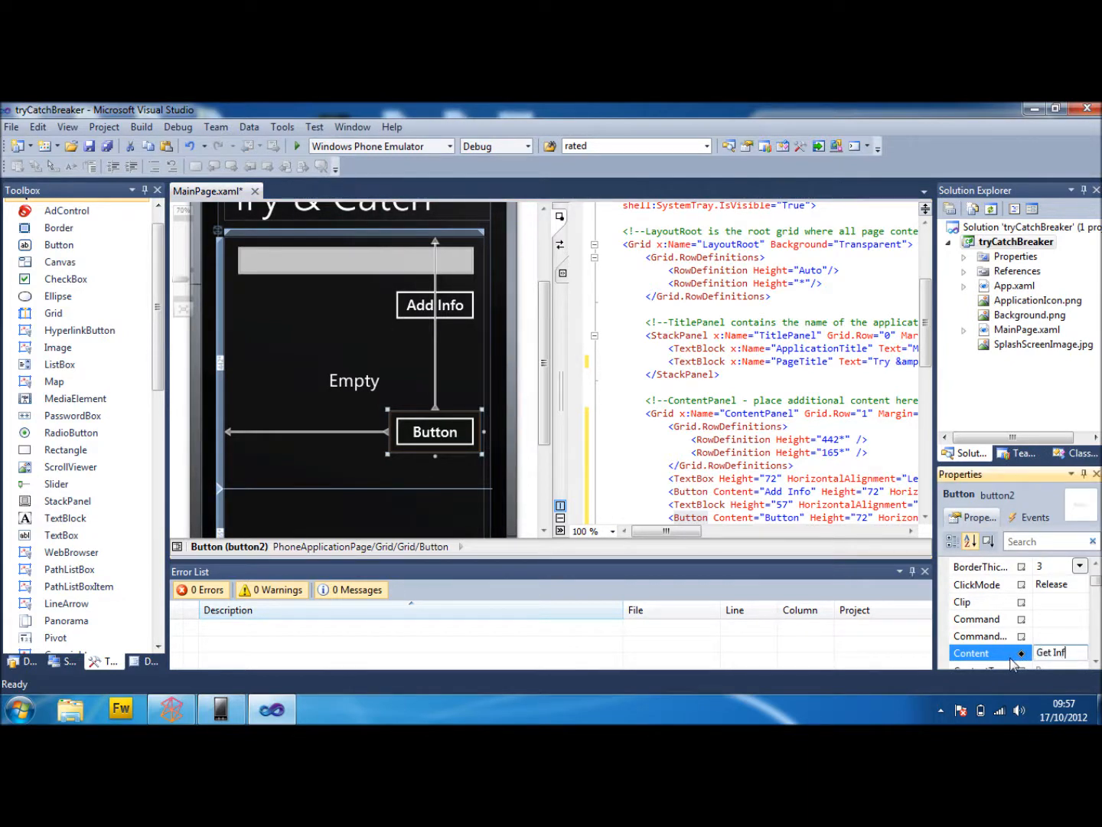
pyautogui.write('Get Info')
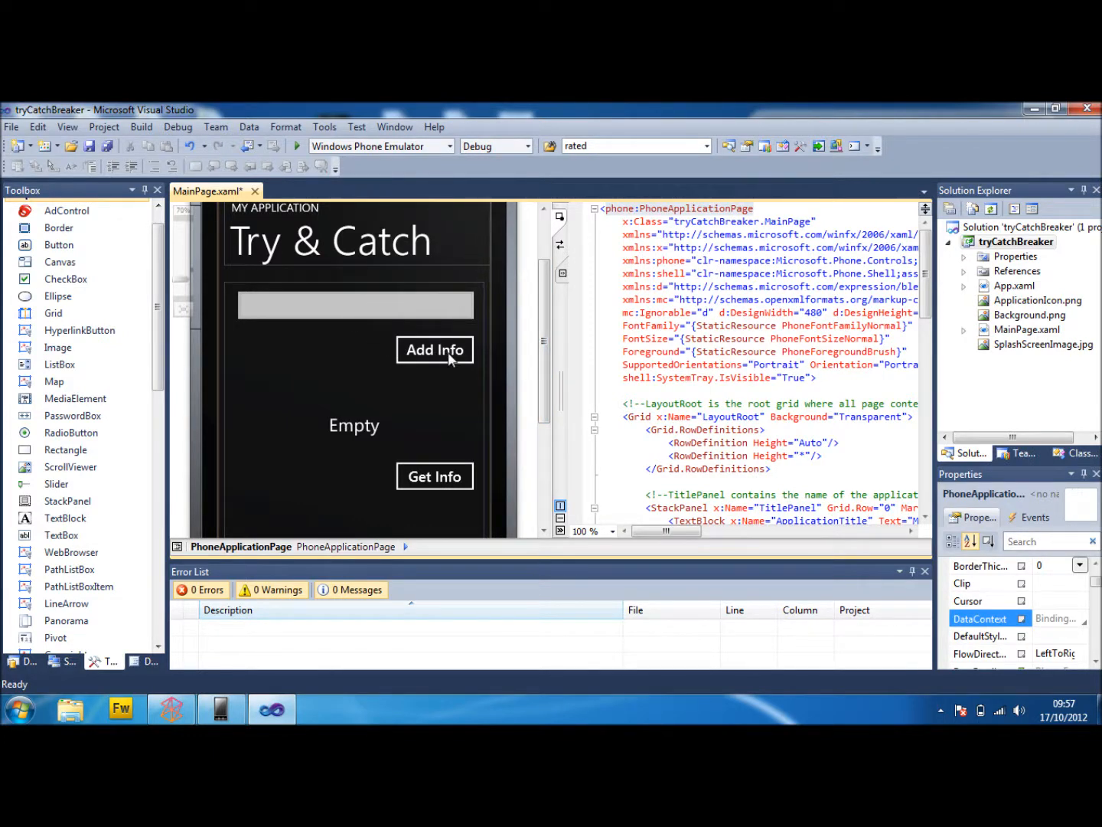
pyautogui.moveTo(339, 409)
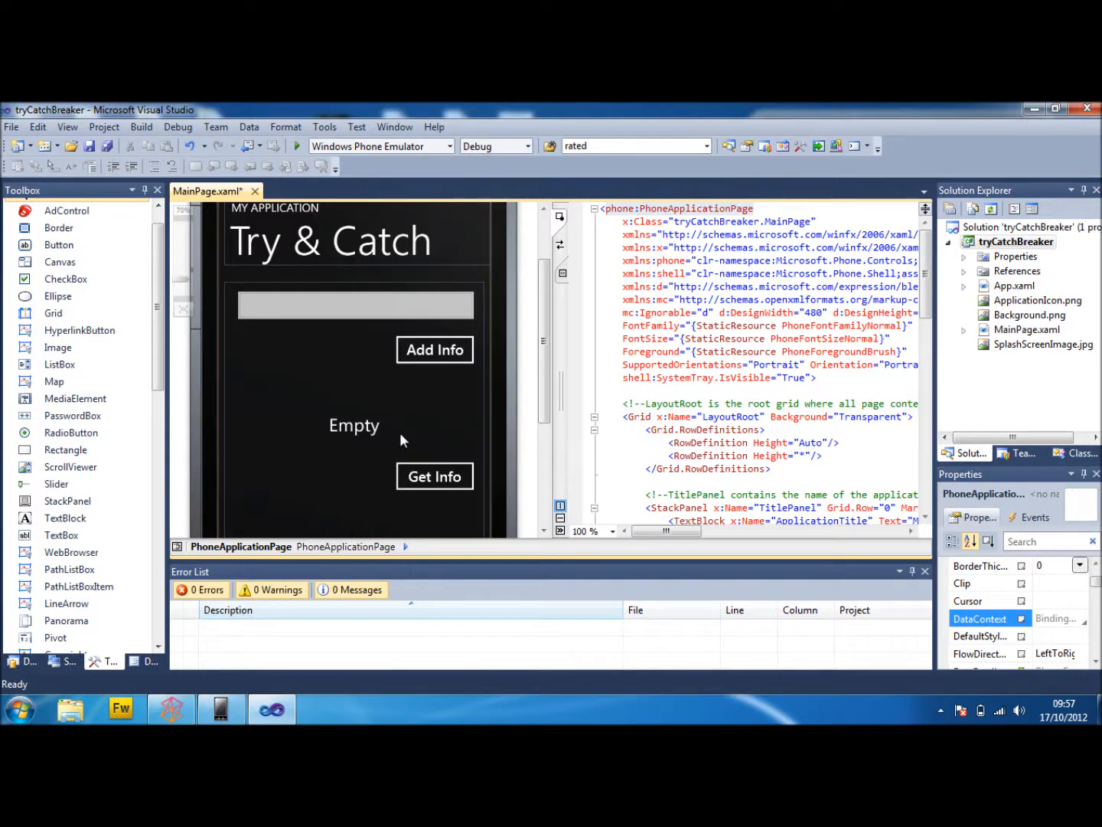
pyautogui.moveTo(346, 448)
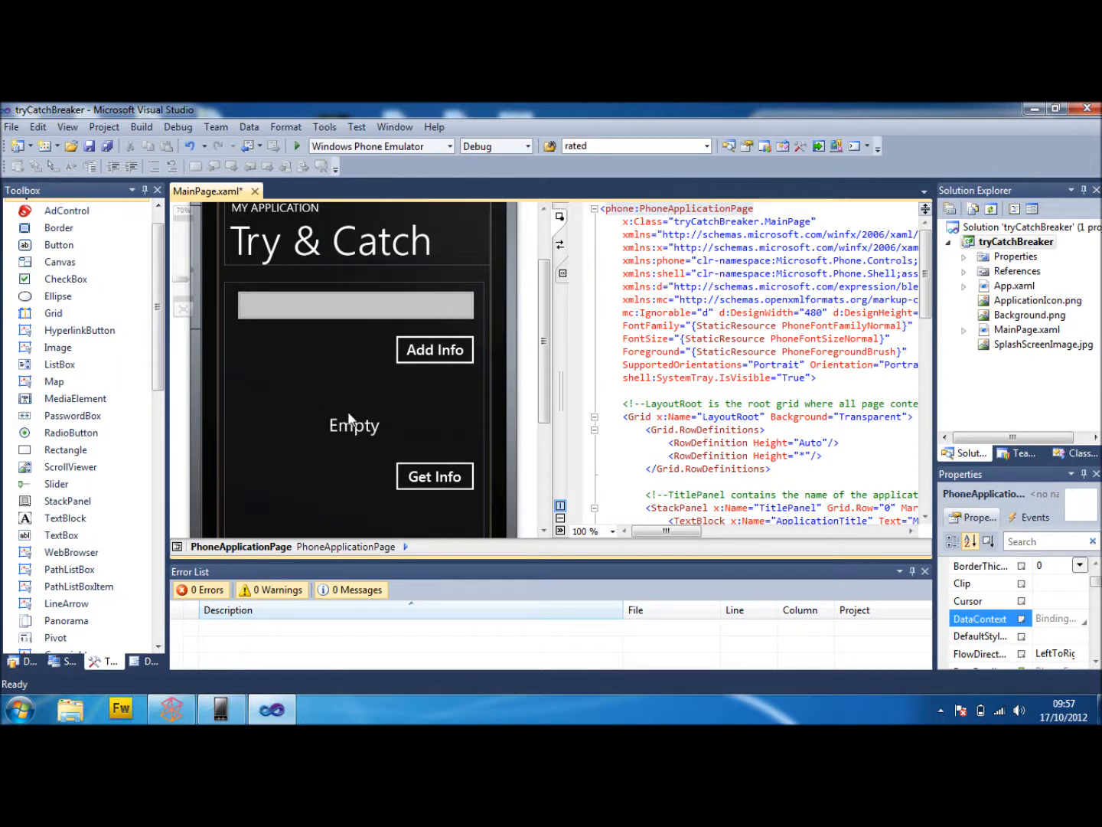
pyautogui.moveTo(352, 421)
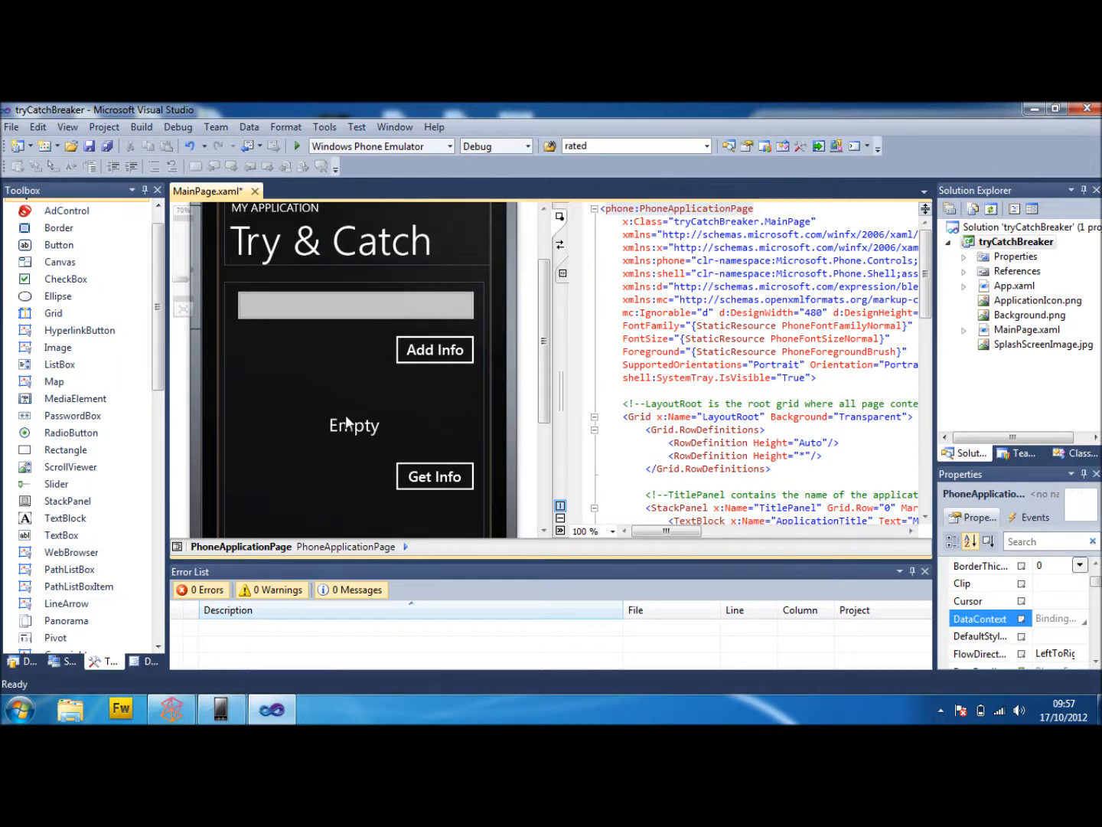
pyautogui.moveTo(434, 350)
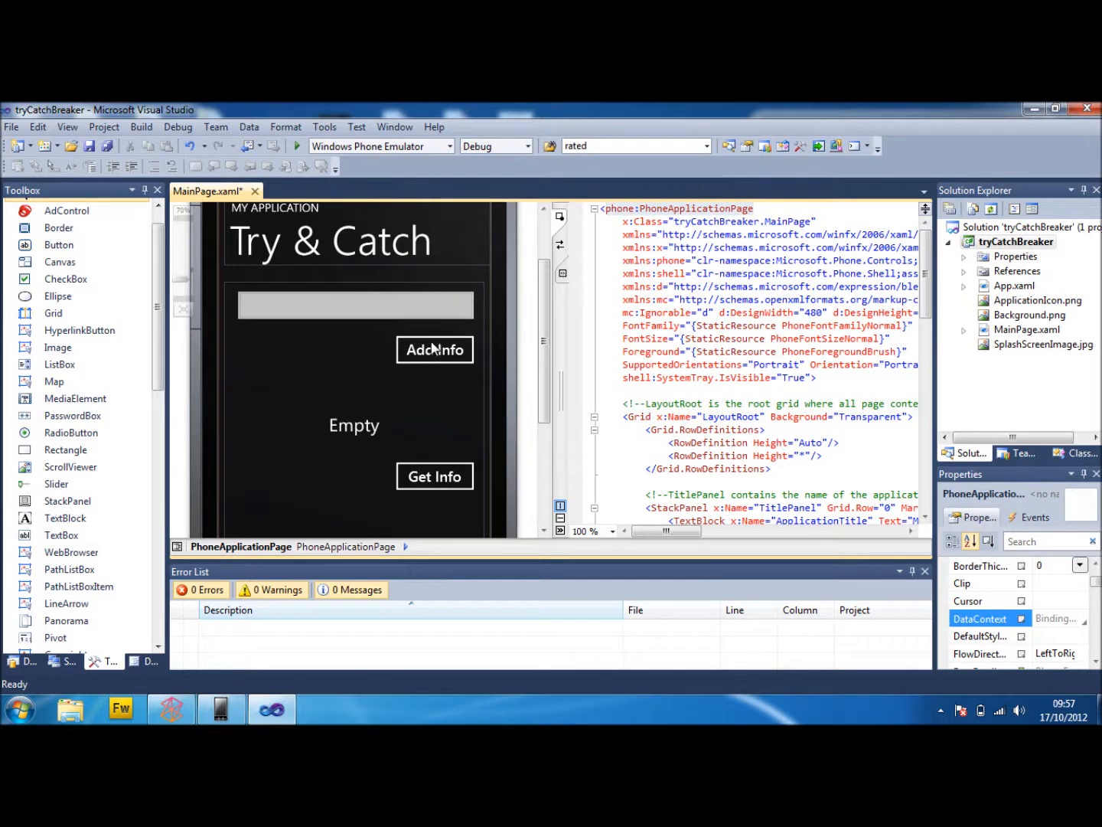
pyautogui.moveTo(371, 436)
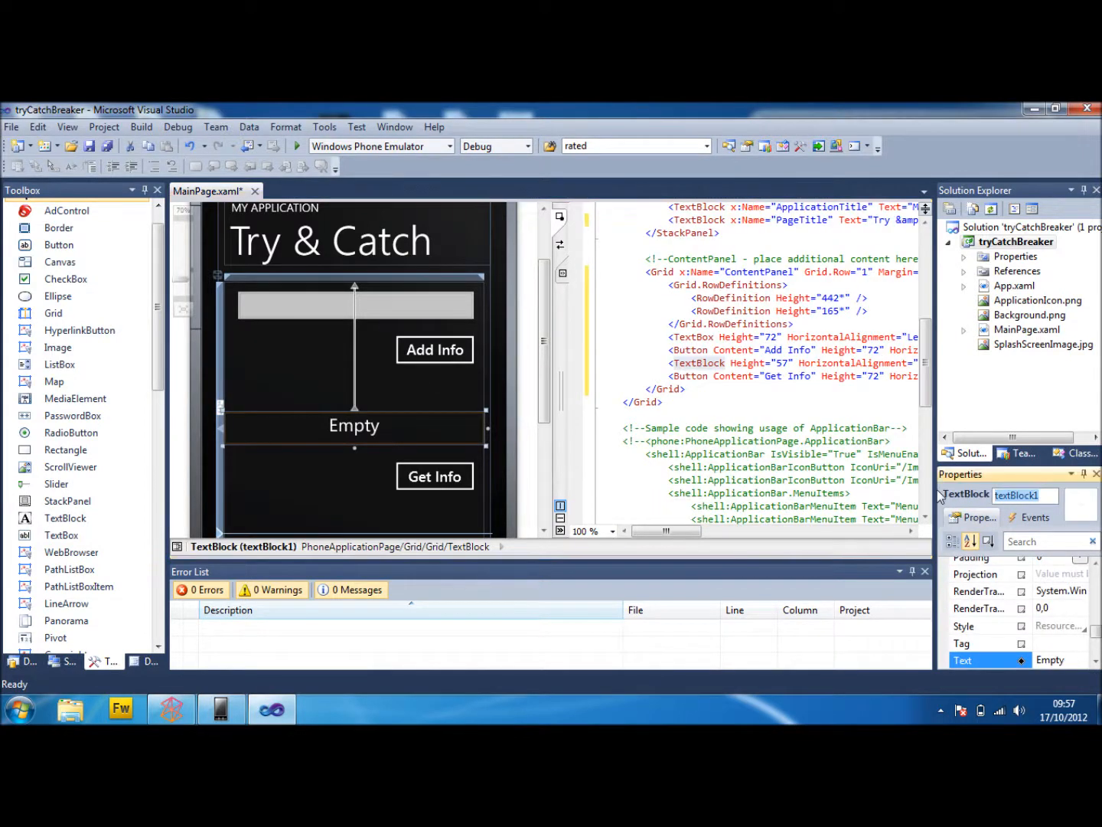
# - Name the Empty label myTextBlock in the Properties window
pyautogui.write('myTextBl')
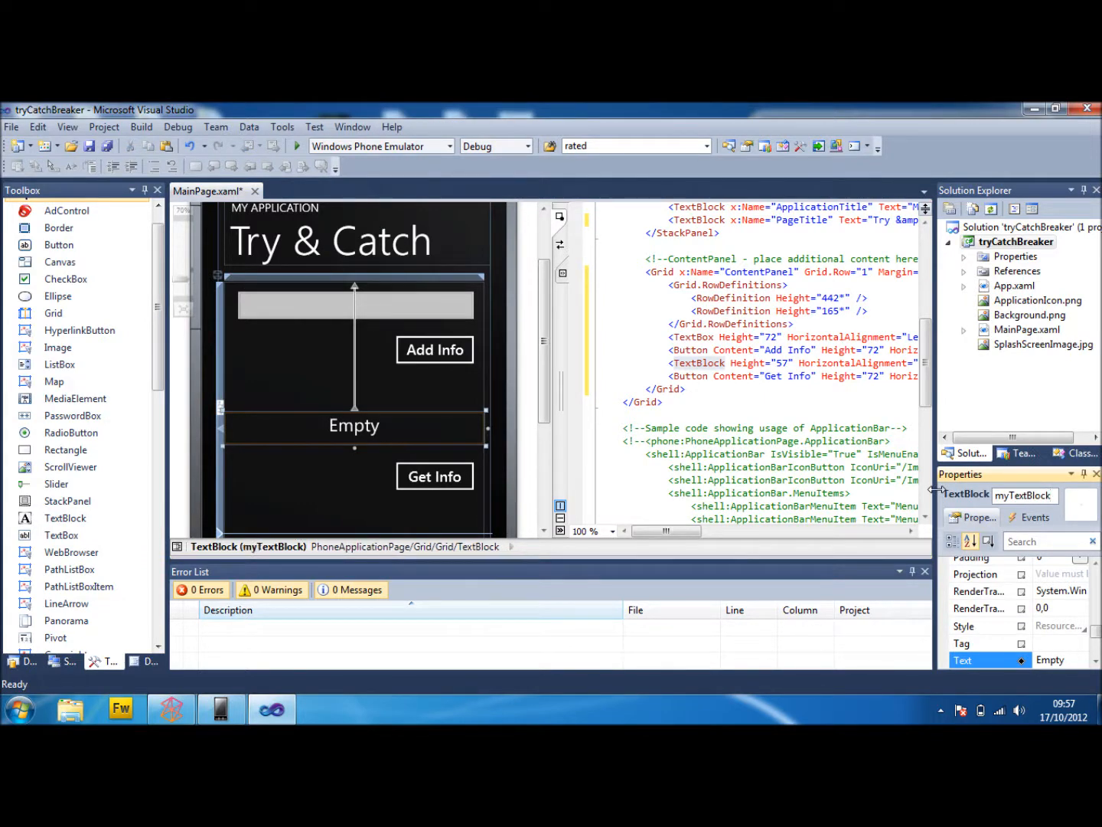
pyautogui.click(434, 349)
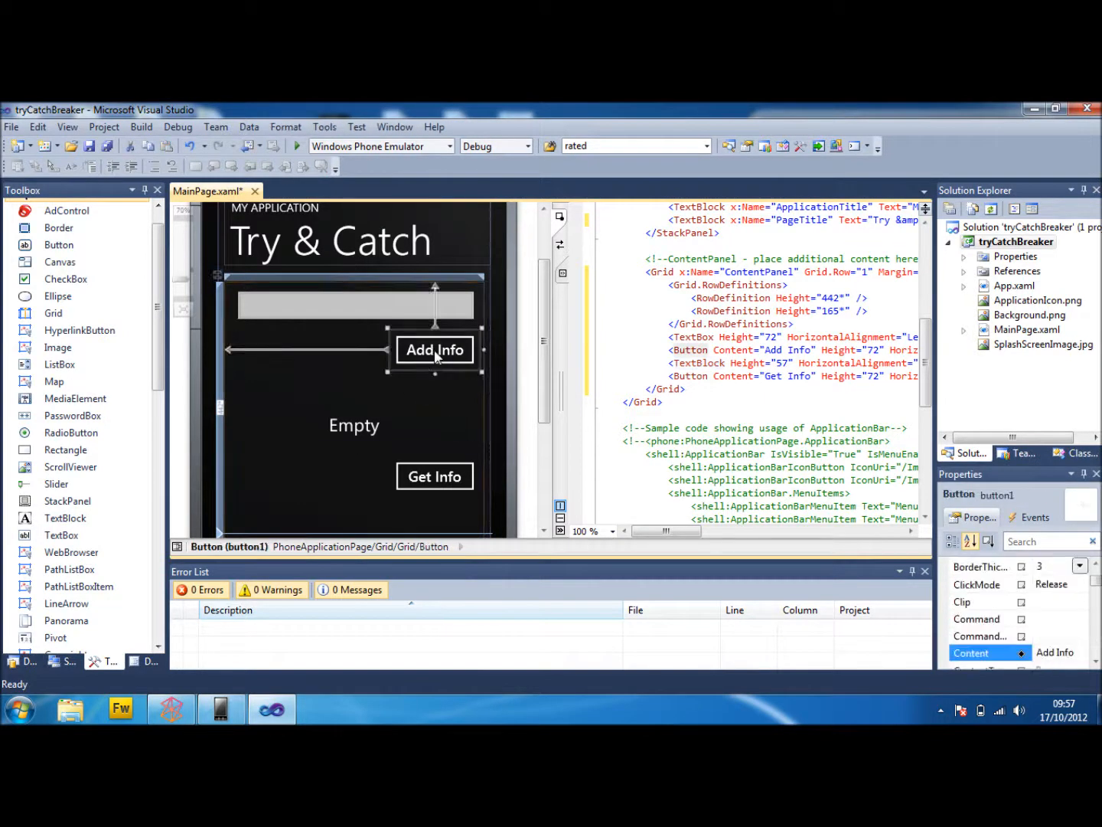
# - Create the Add Info click handler and import System.IO.IsolatedStorage in MainPage.xaml.cs
pyautogui.doubleClick(434, 349)
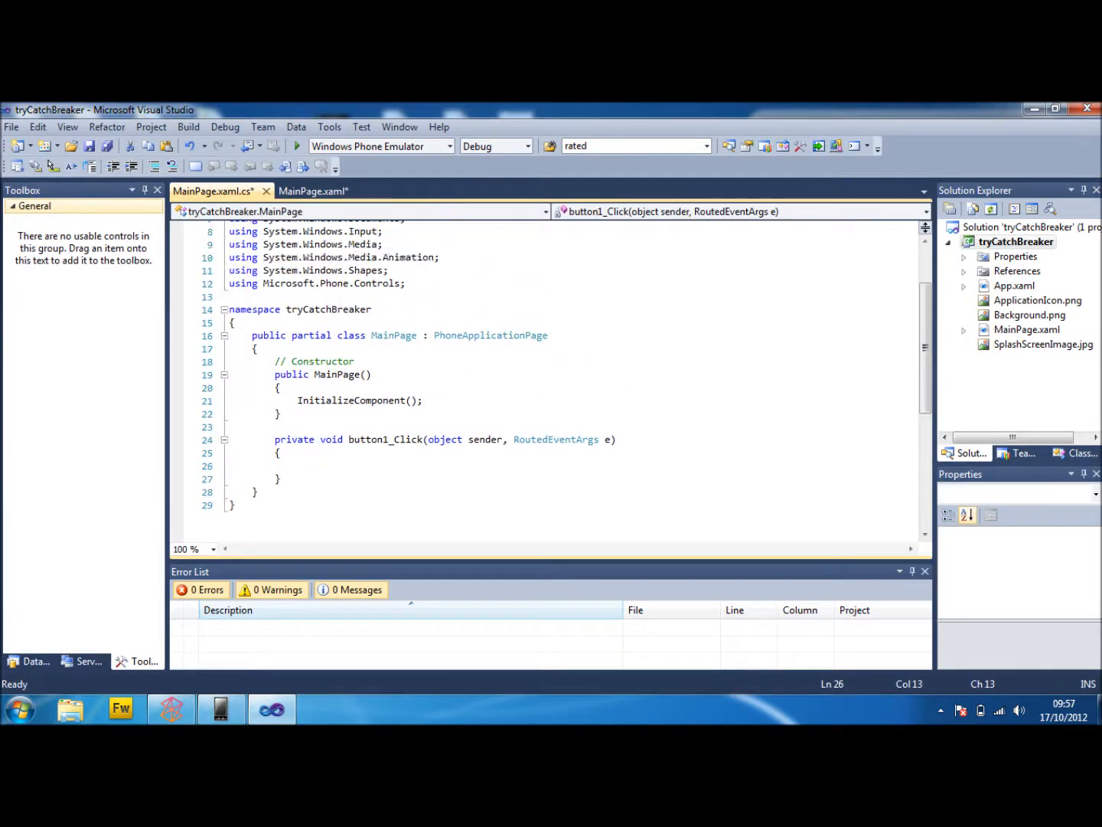
pyautogui.write('using s')
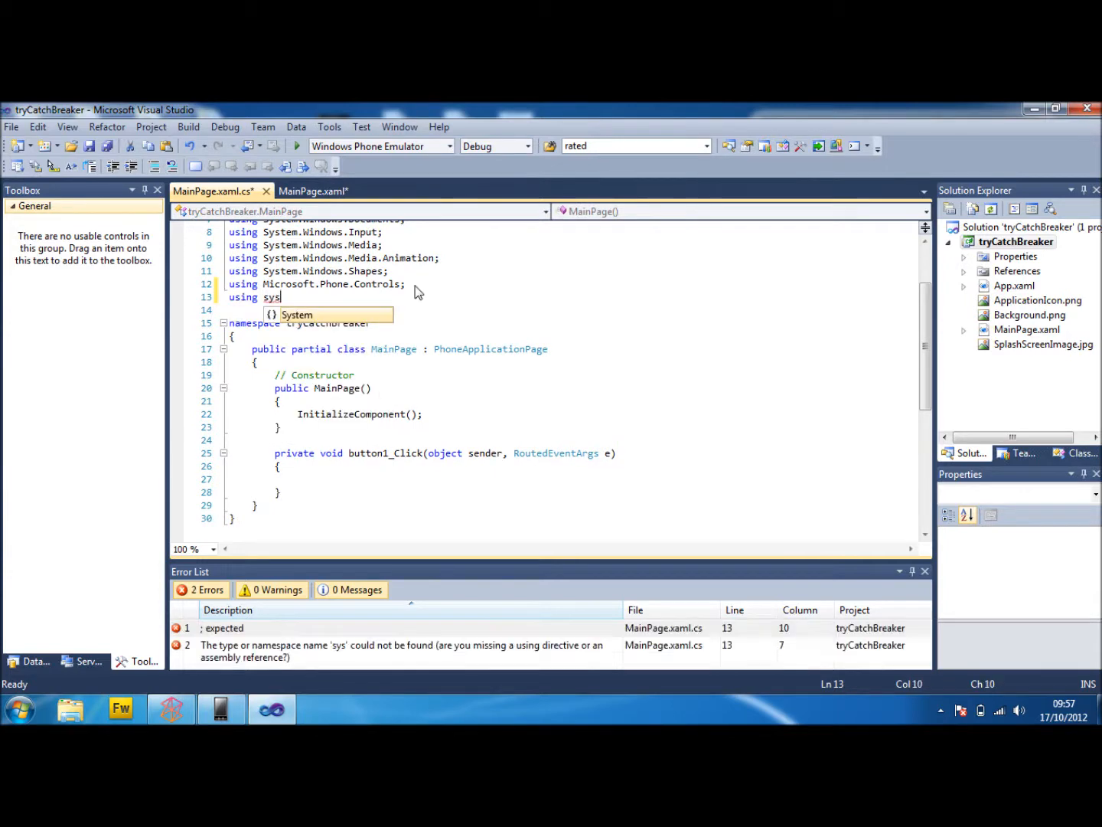
pyautogui.write('ystem.i')
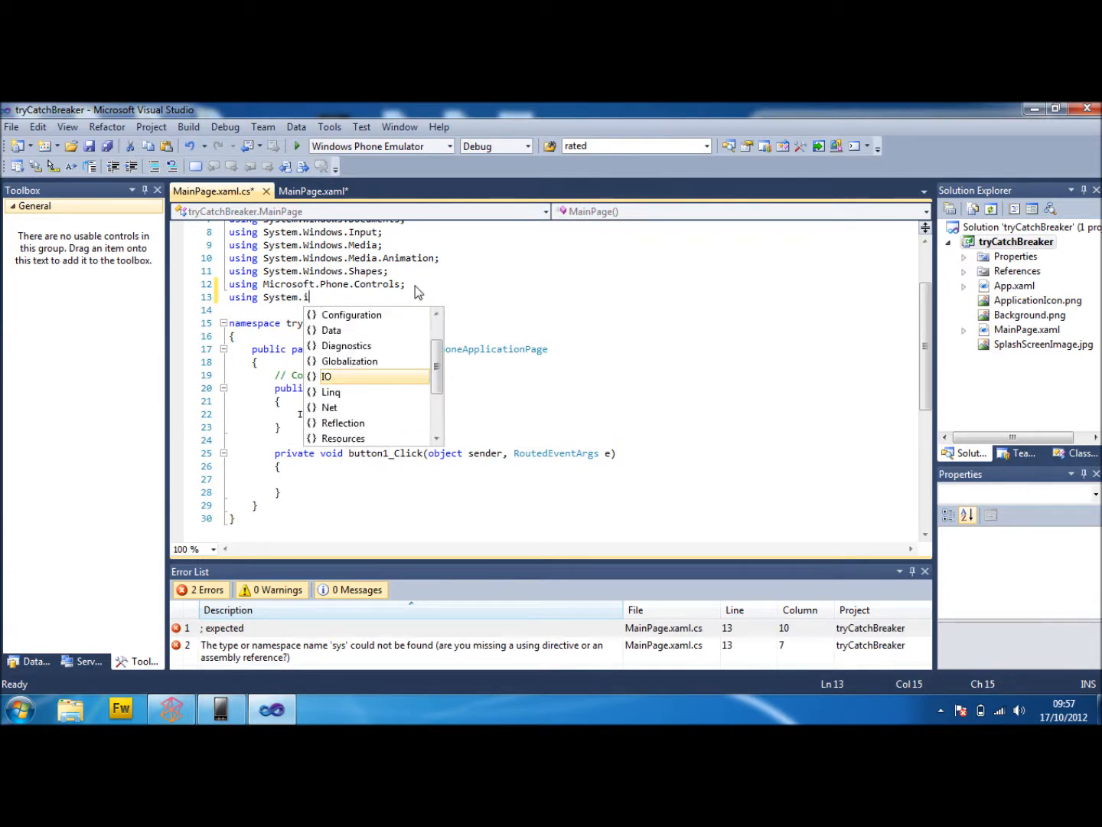
pyautogui.write('O.IsolatedStorage;')
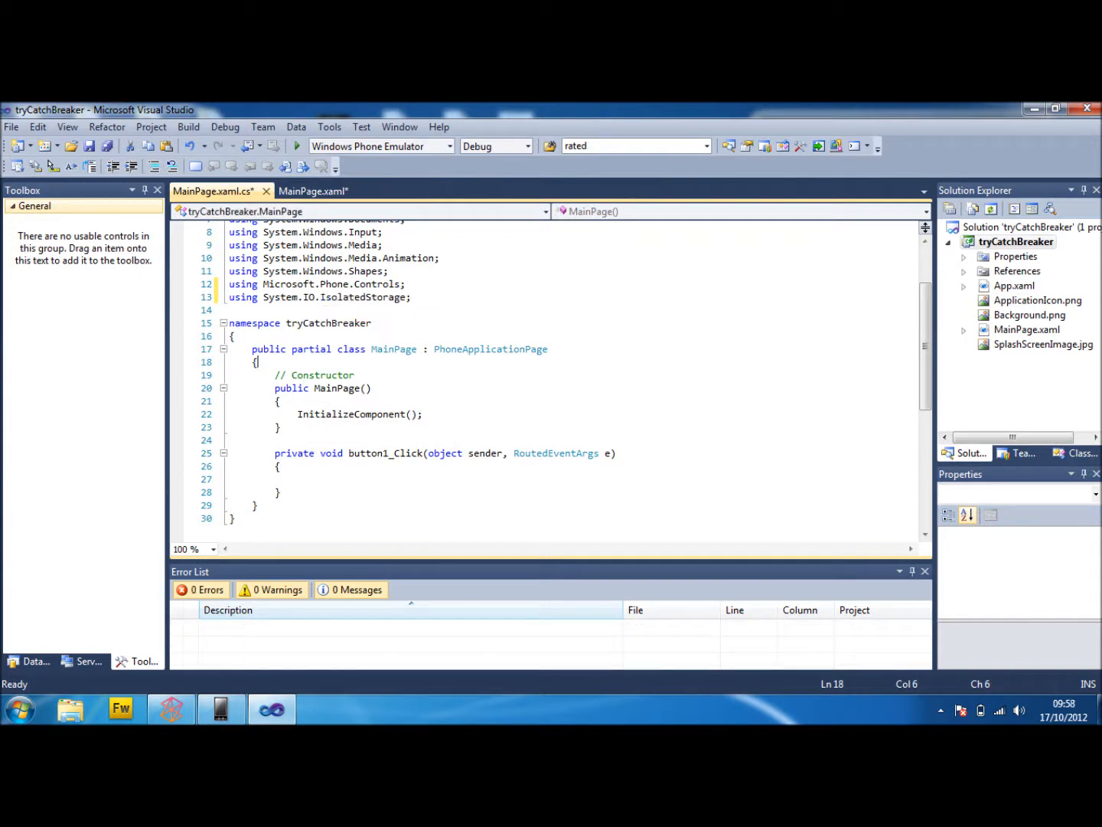
# - Declare private IsolatedStorageSettings appsettings = IsolatedStorageSettings.ApplicationSettings; in the class
pyautogui.write('private')
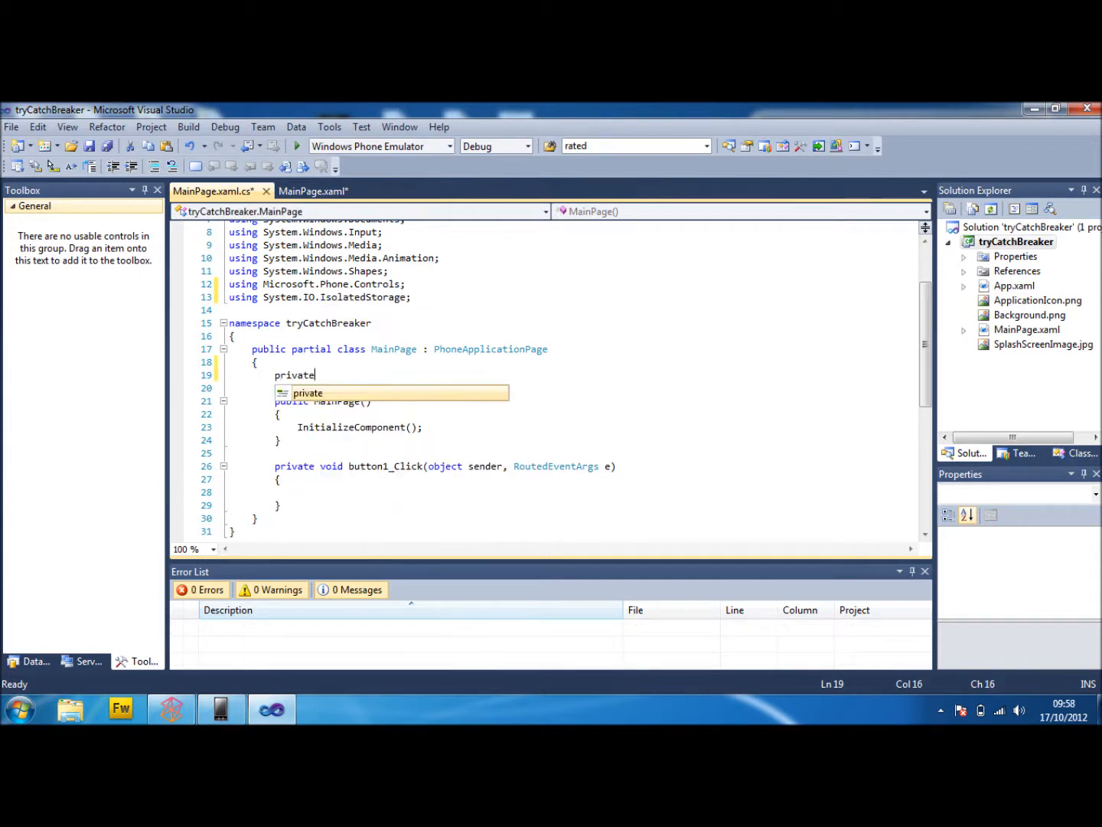
pyautogui.write('iso')
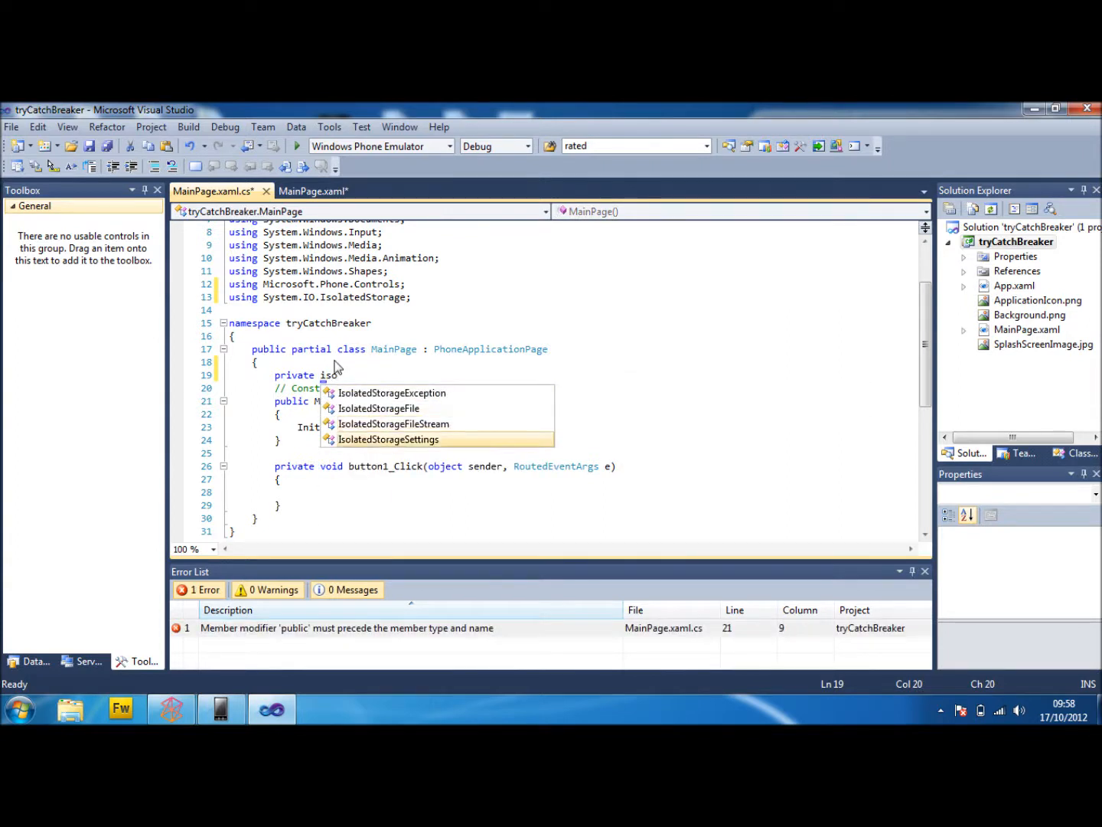
pyautogui.write('IsolatedStorageSettings appsett')
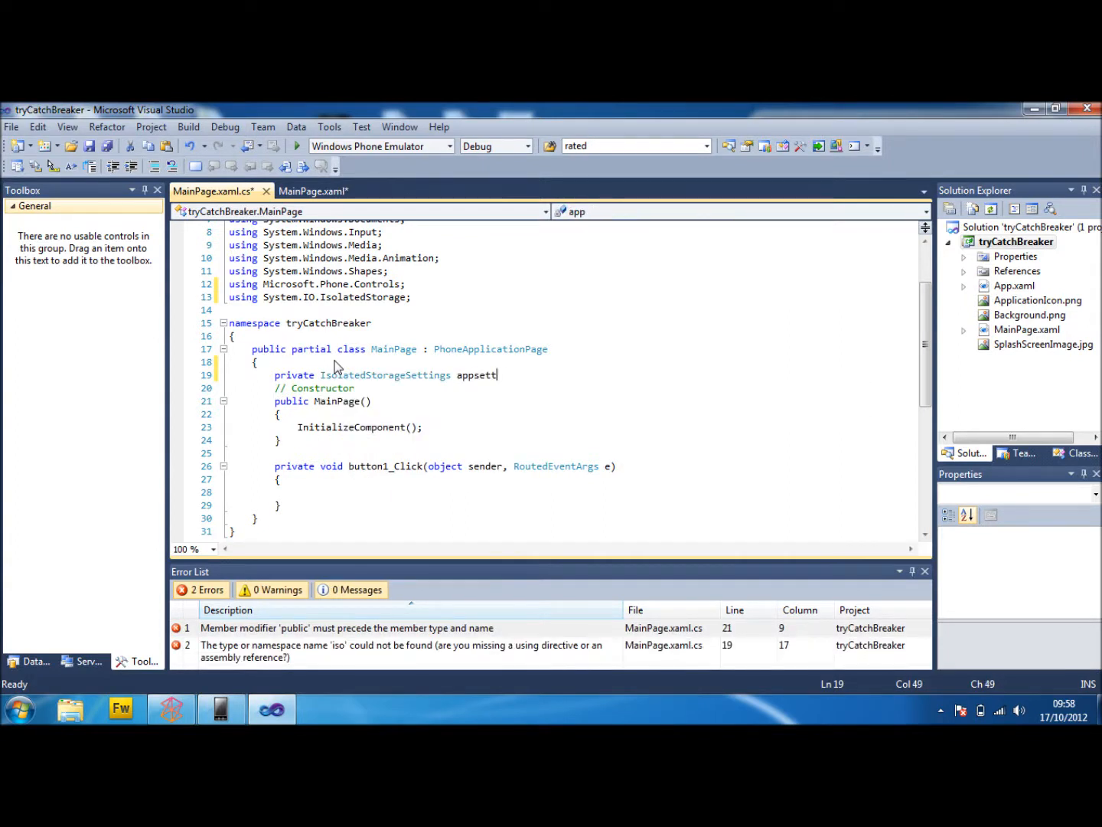
pyautogui.write('ings =')
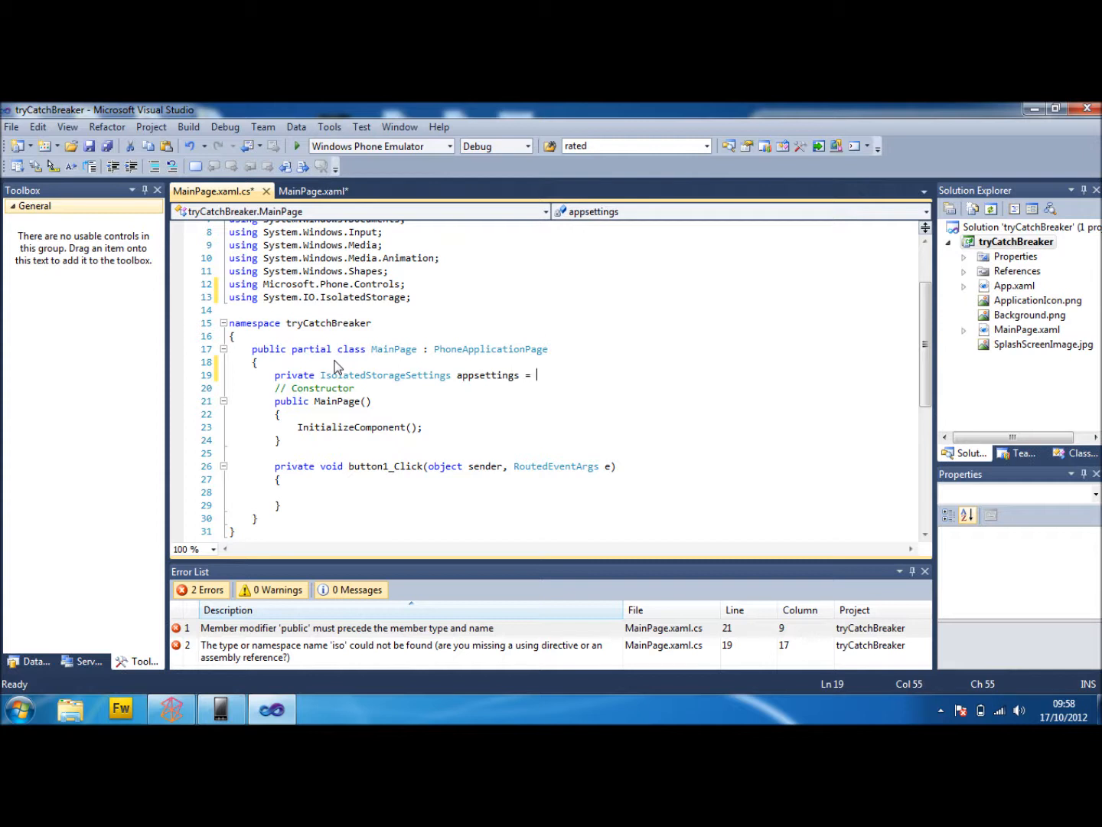
pyautogui.write('is')
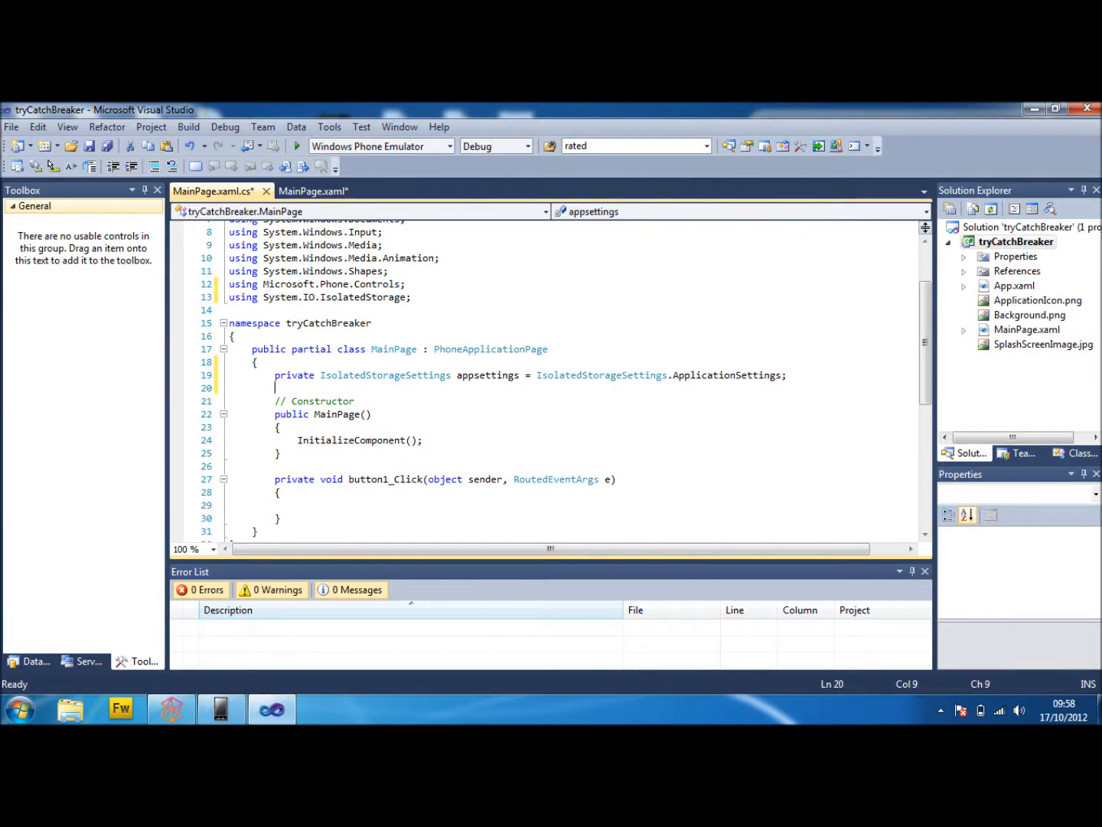
pyautogui.scroll(-3)
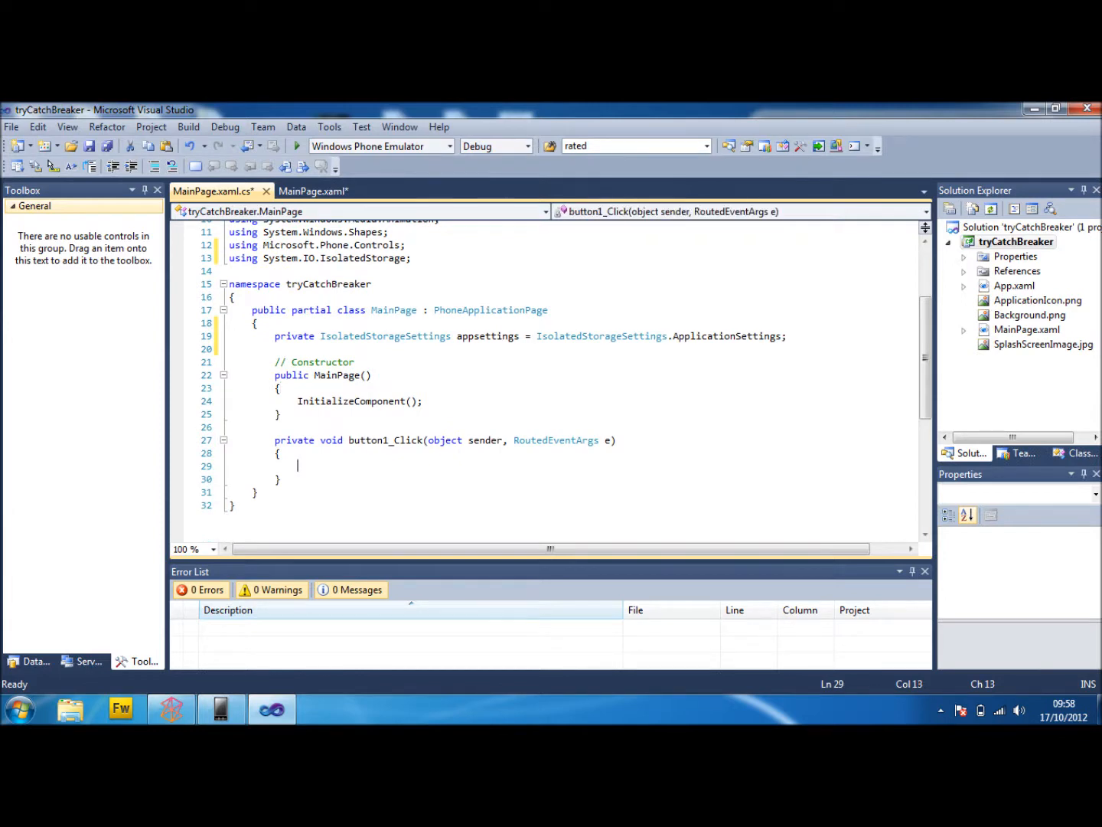
# - Write appsettings.Add("Content", myTextBox.Text); in button1_Click and save
pyautogui.click(313, 190)
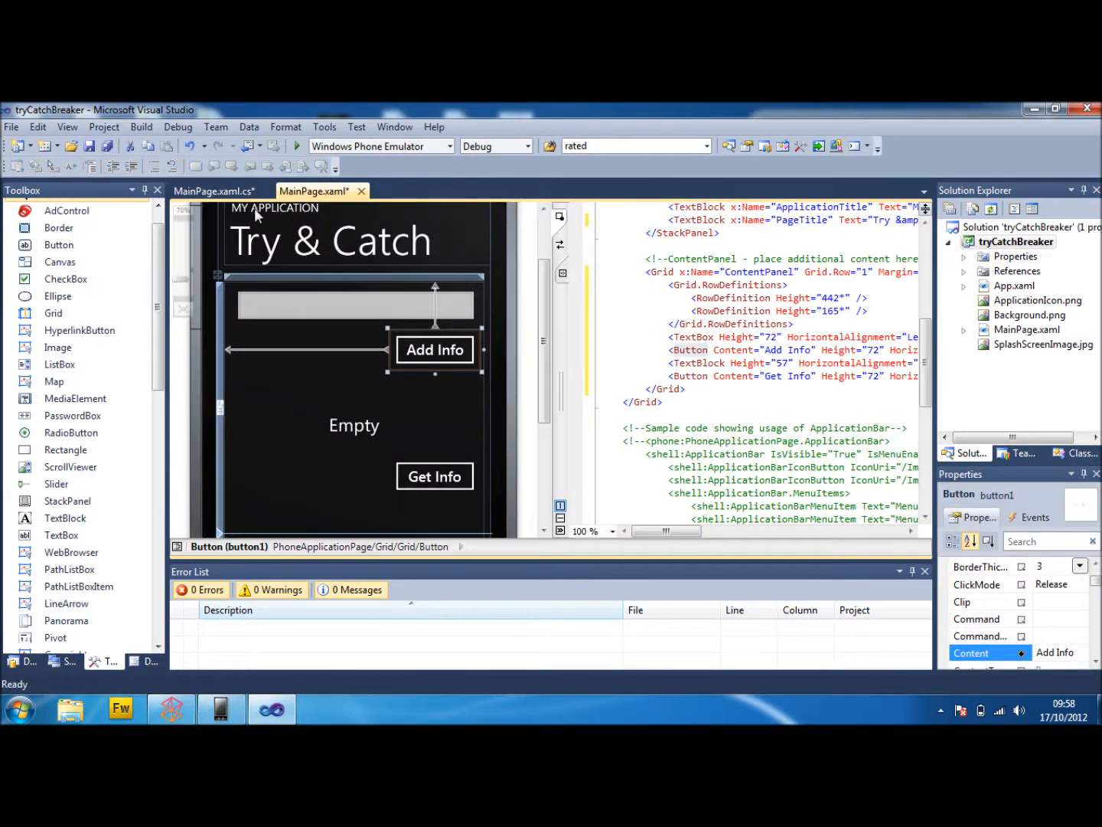
pyautogui.doubleClick(434, 349)
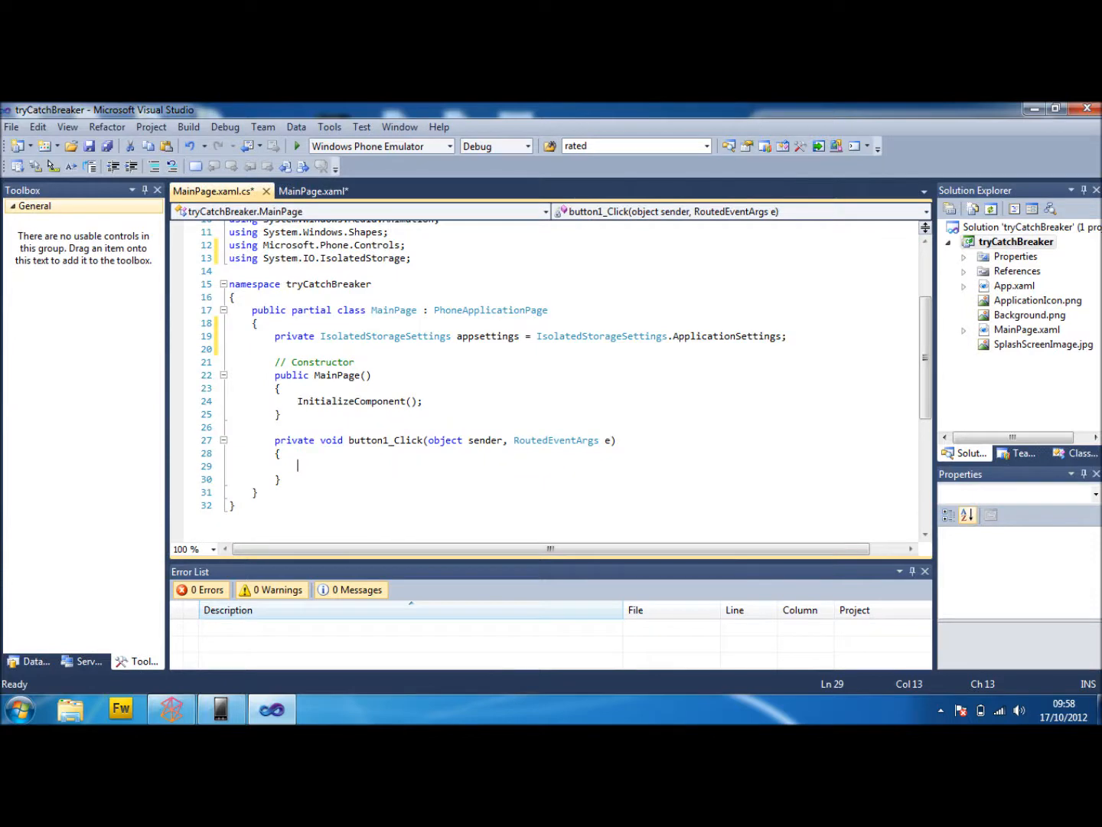
pyautogui.write('appsettings.Add("')
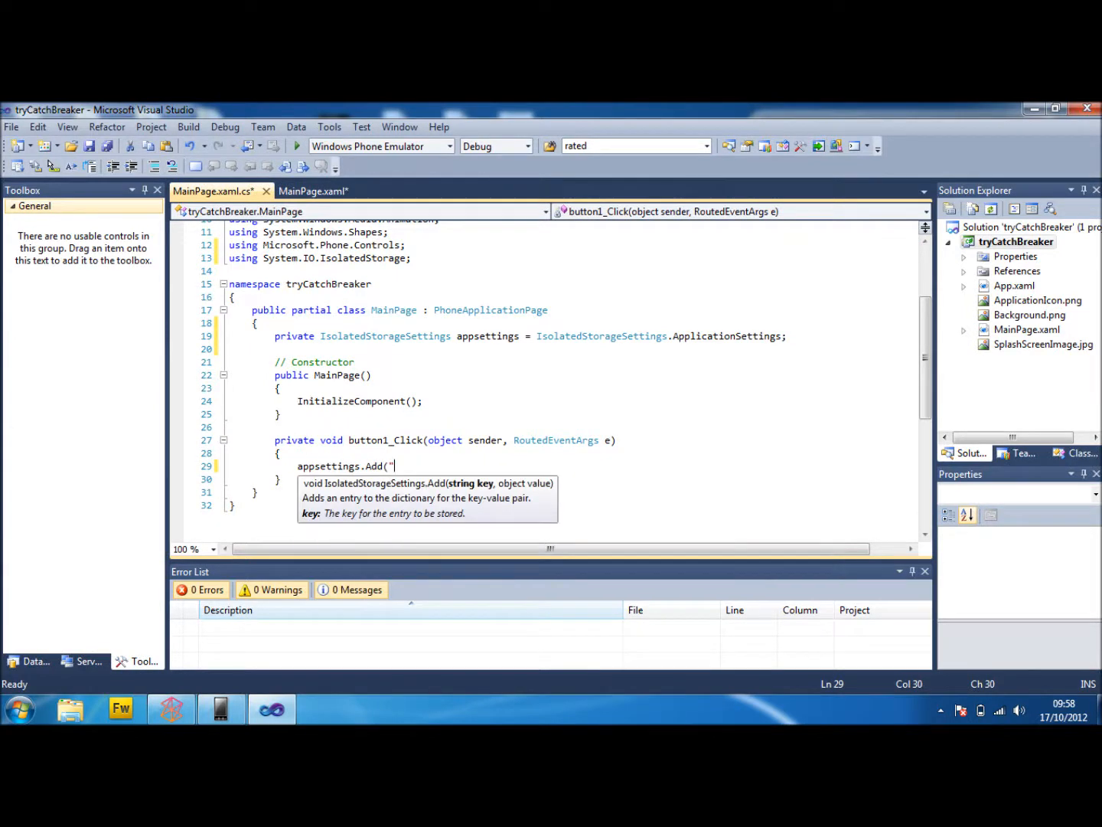
pyautogui.write('Con')
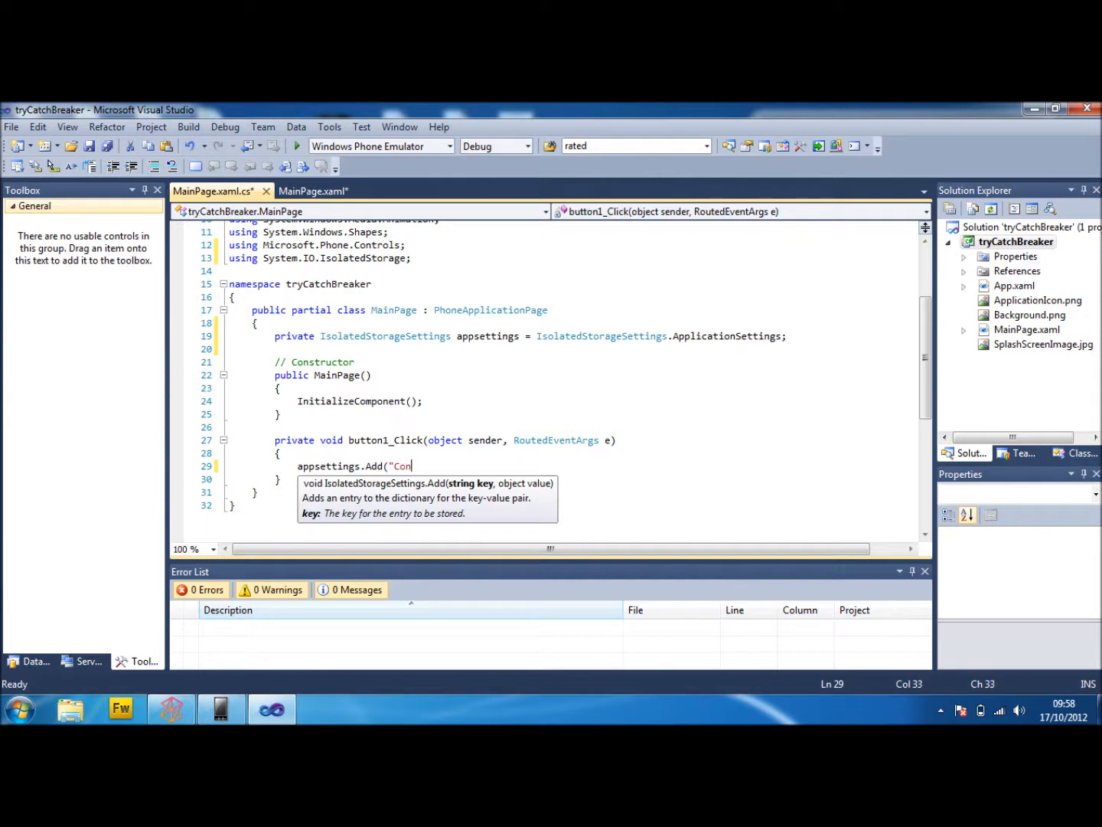
pyautogui.write('tent"')
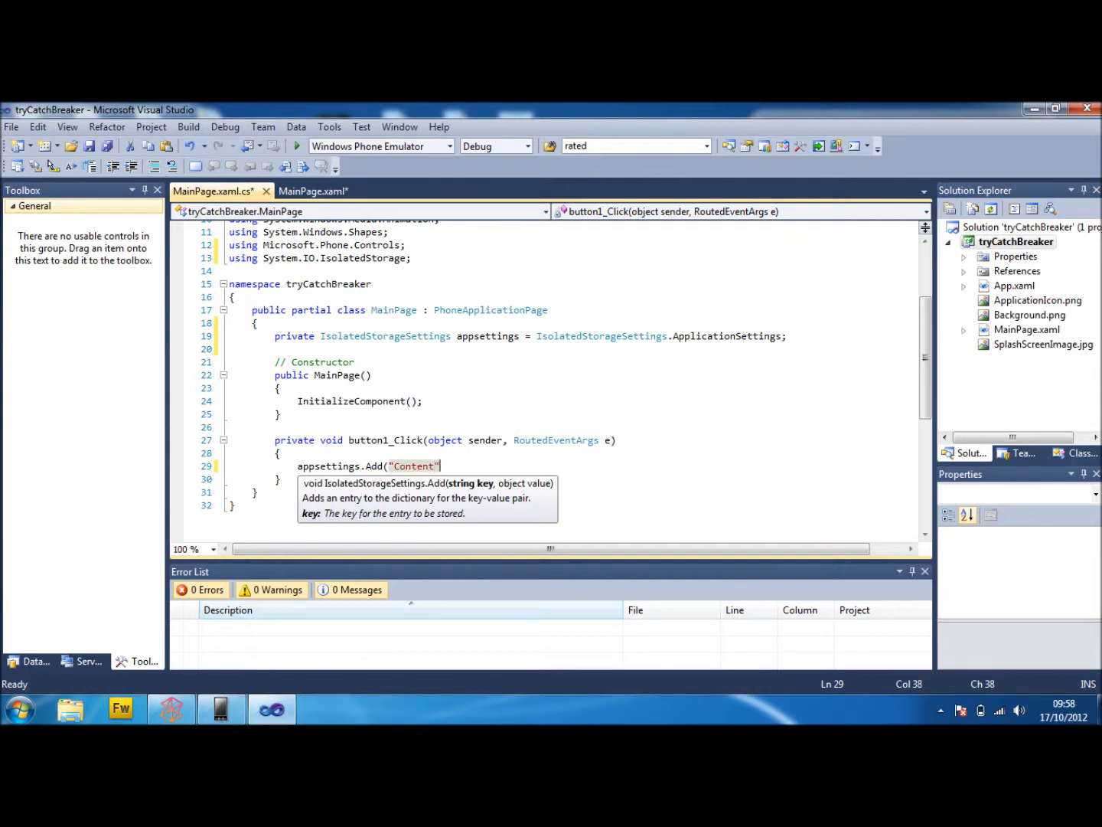
pyautogui.write(',"')
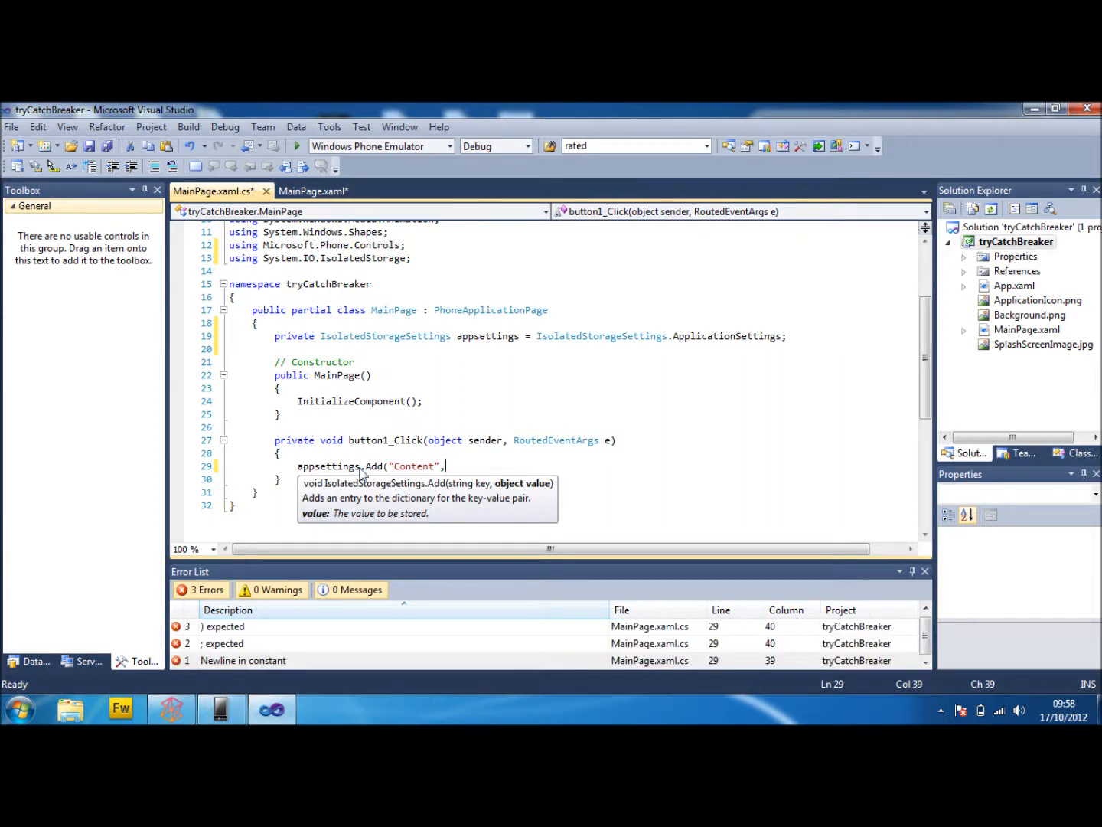
pyautogui.write('myTextBox.Text);')
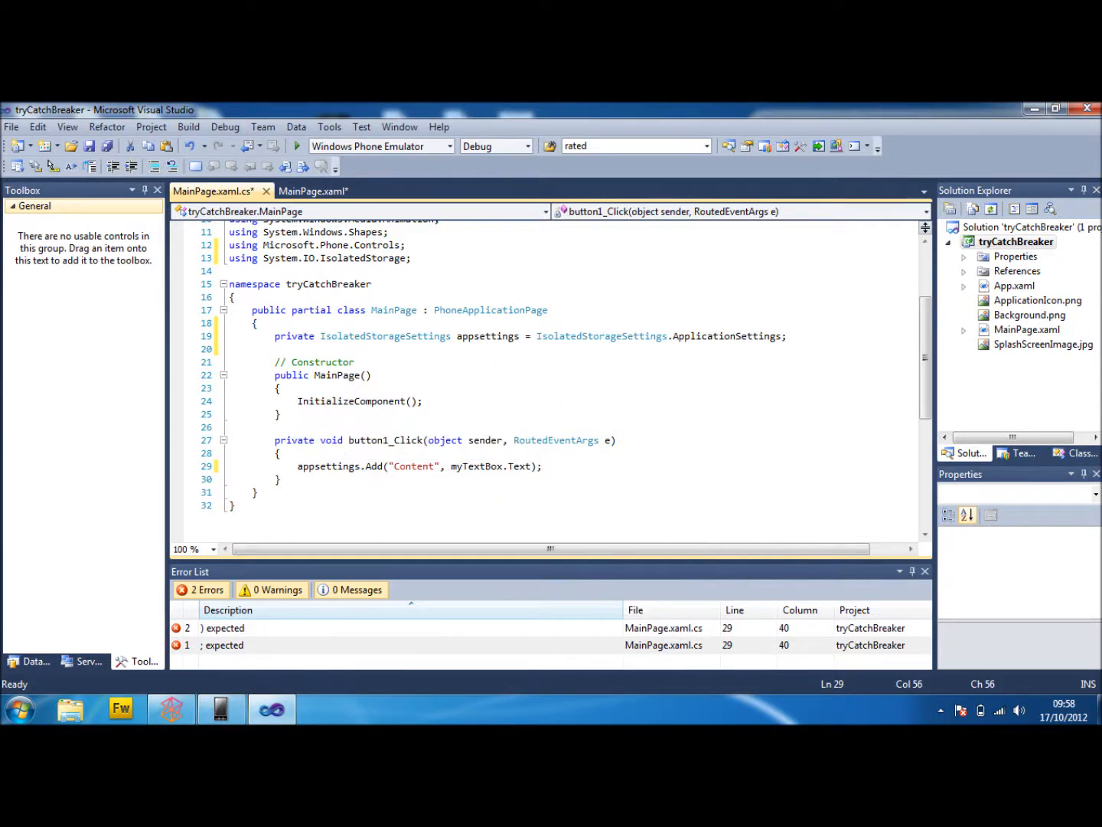
pyautogui.write('}')
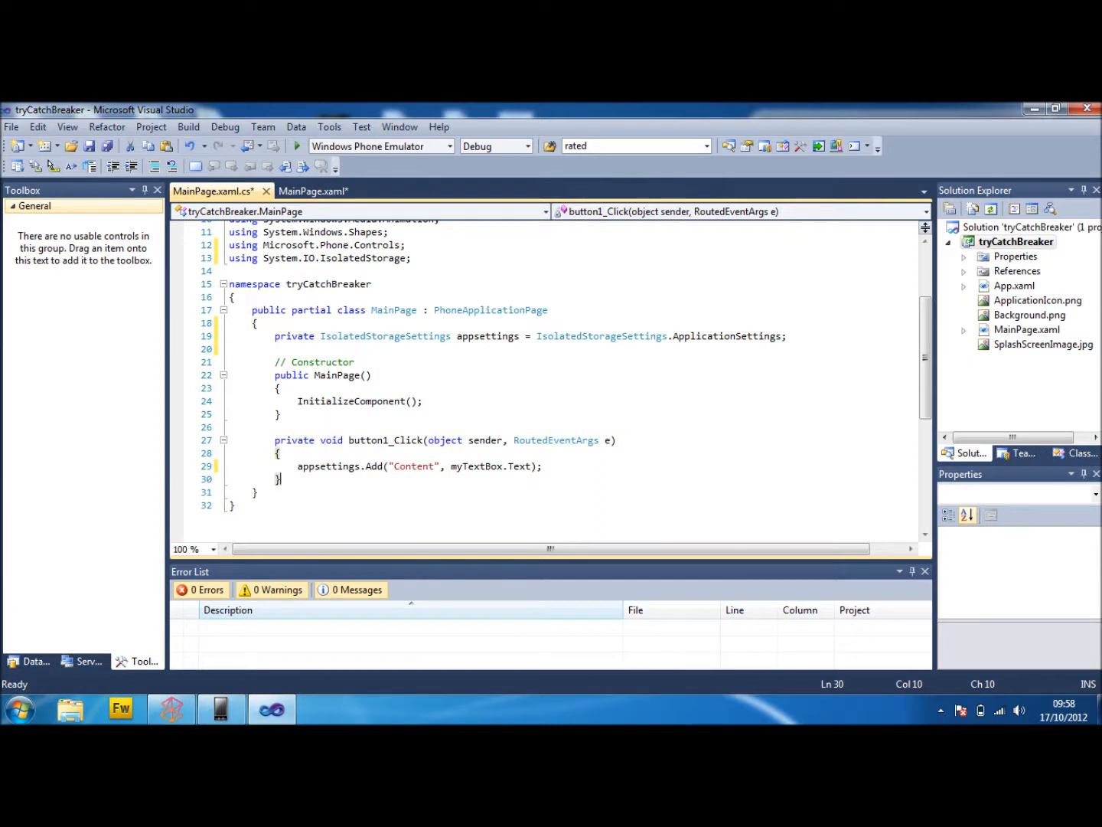
pyautogui.press('ctrl+s')
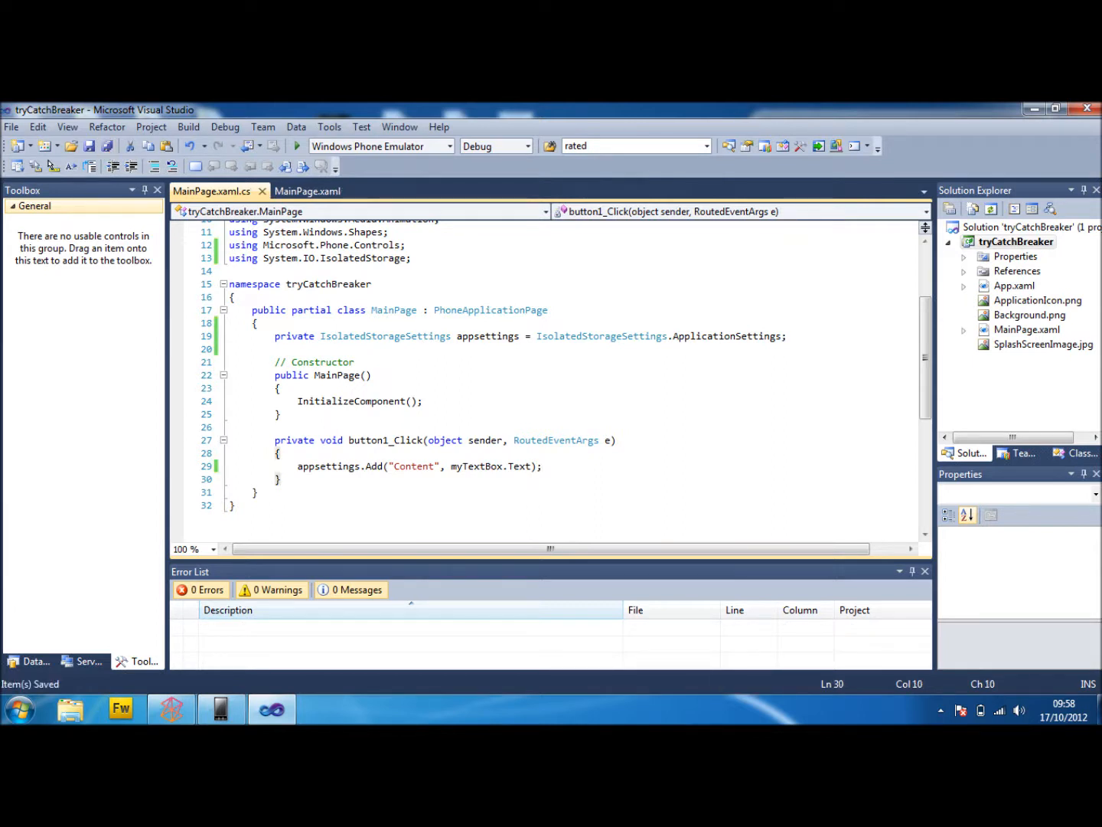
pyautogui.click(308, 191)
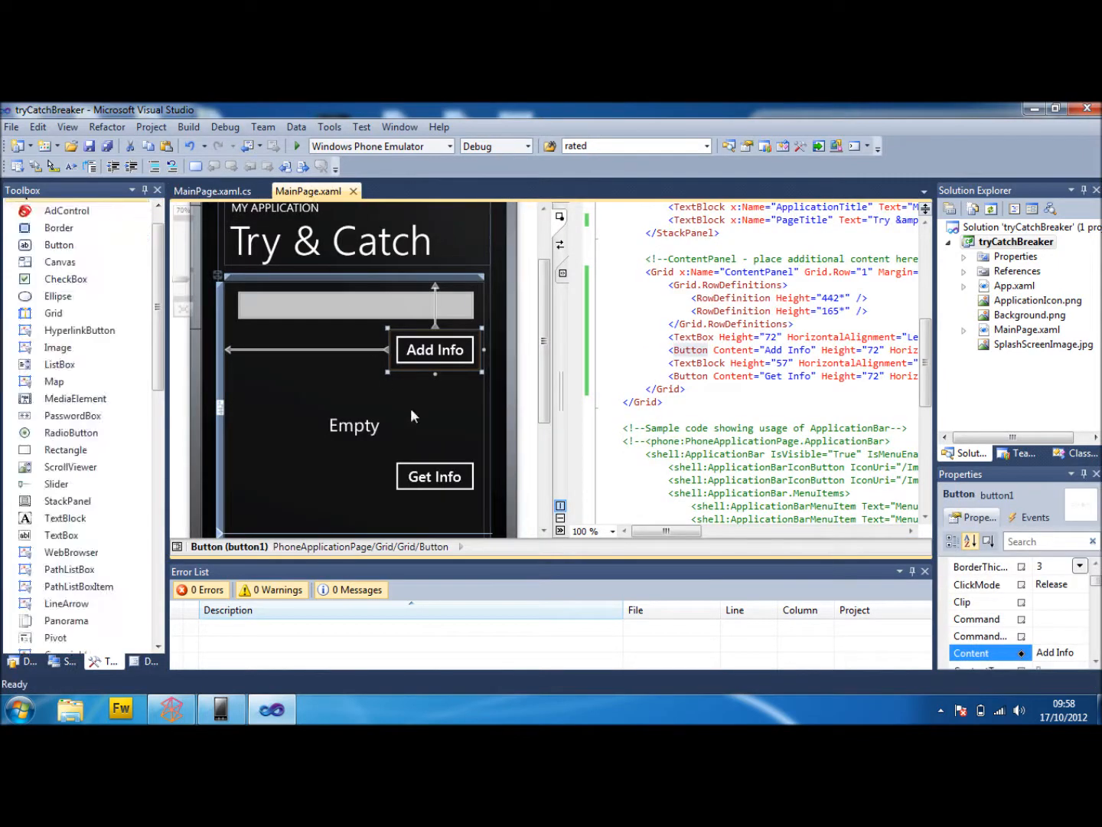
# - Create button2_Click setting myTextBlock.Text = appsettings["Content"].ToString();
pyautogui.click(353, 424)
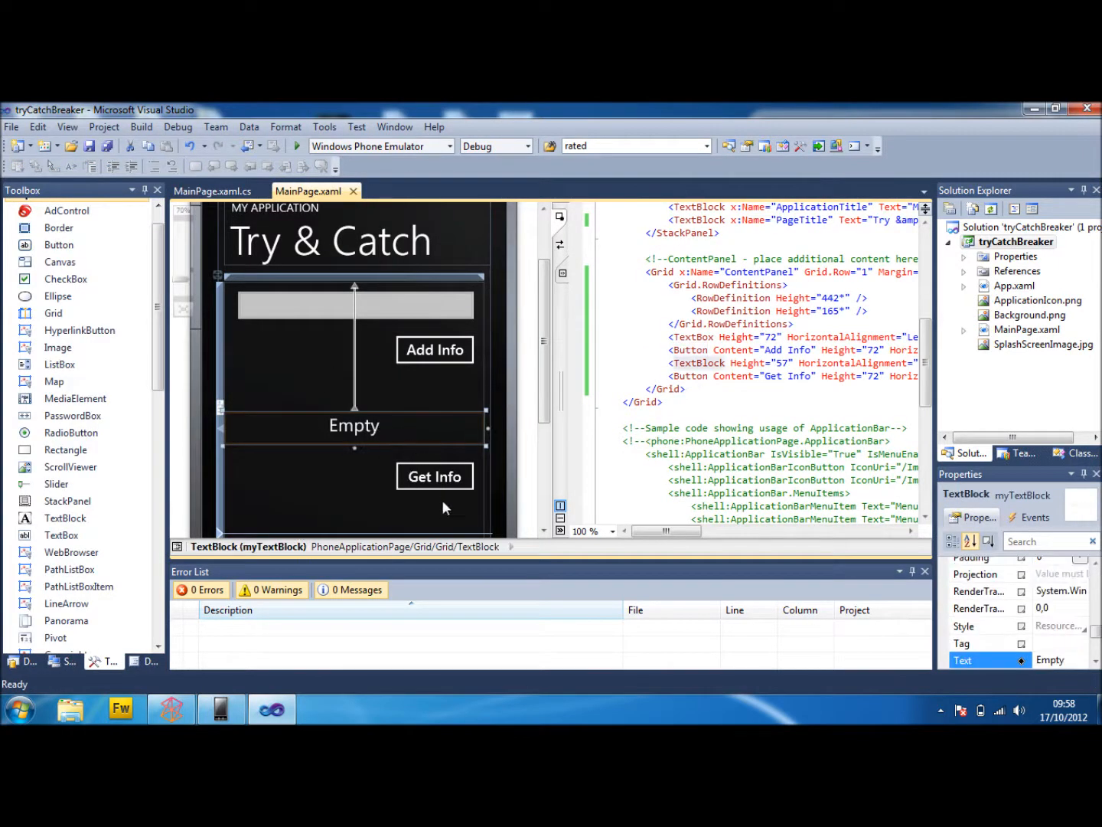
pyautogui.click(434, 476)
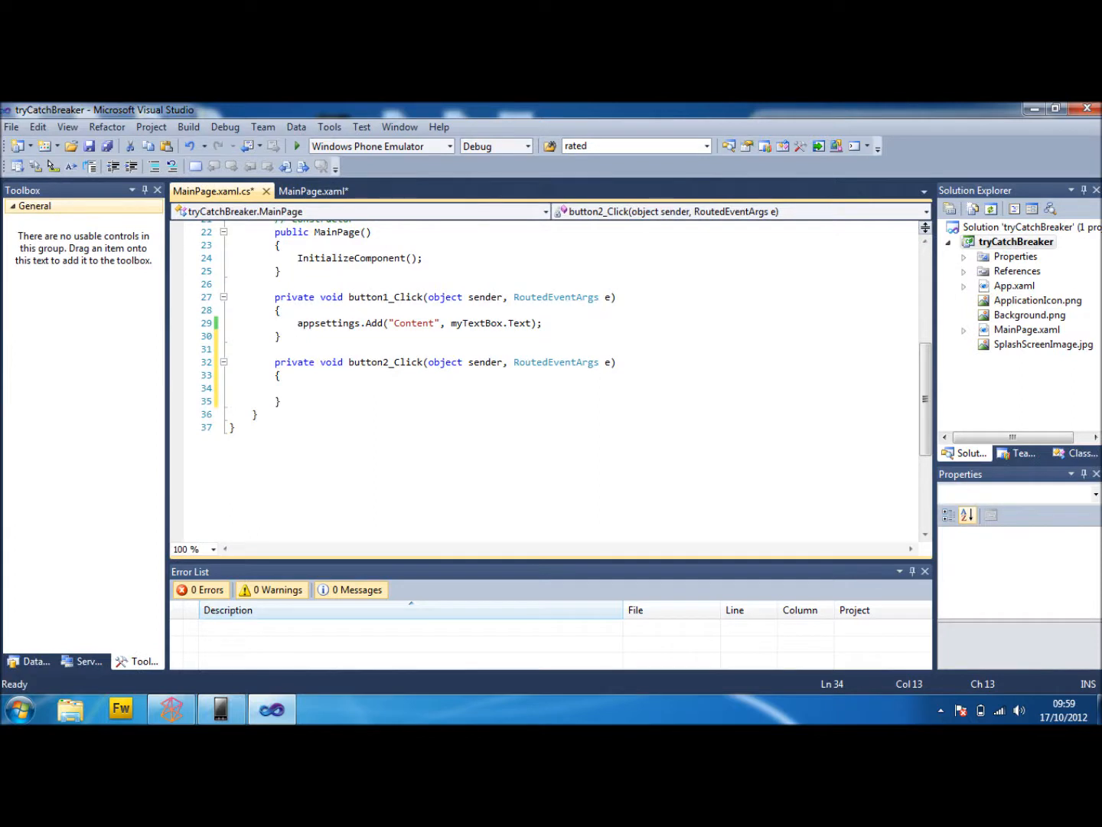
pyautogui.write('m')
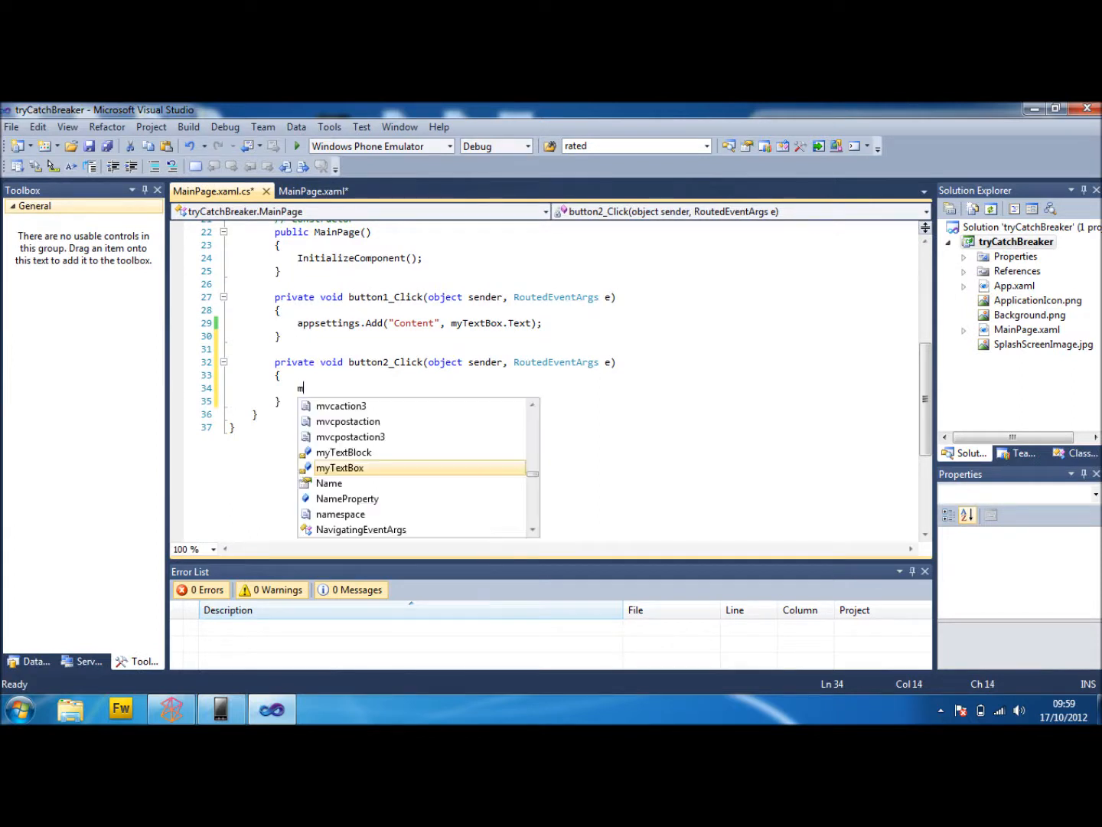
pyautogui.write('yTextBlock.')
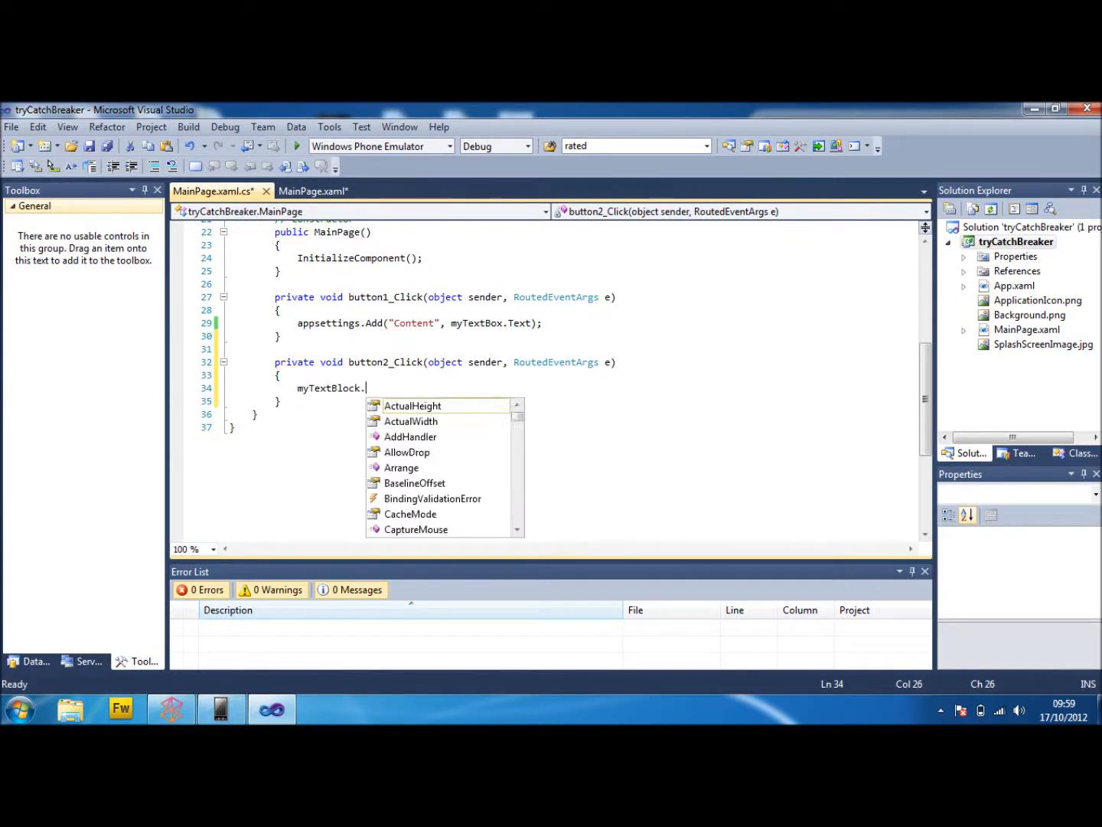
pyautogui.write('Text =')
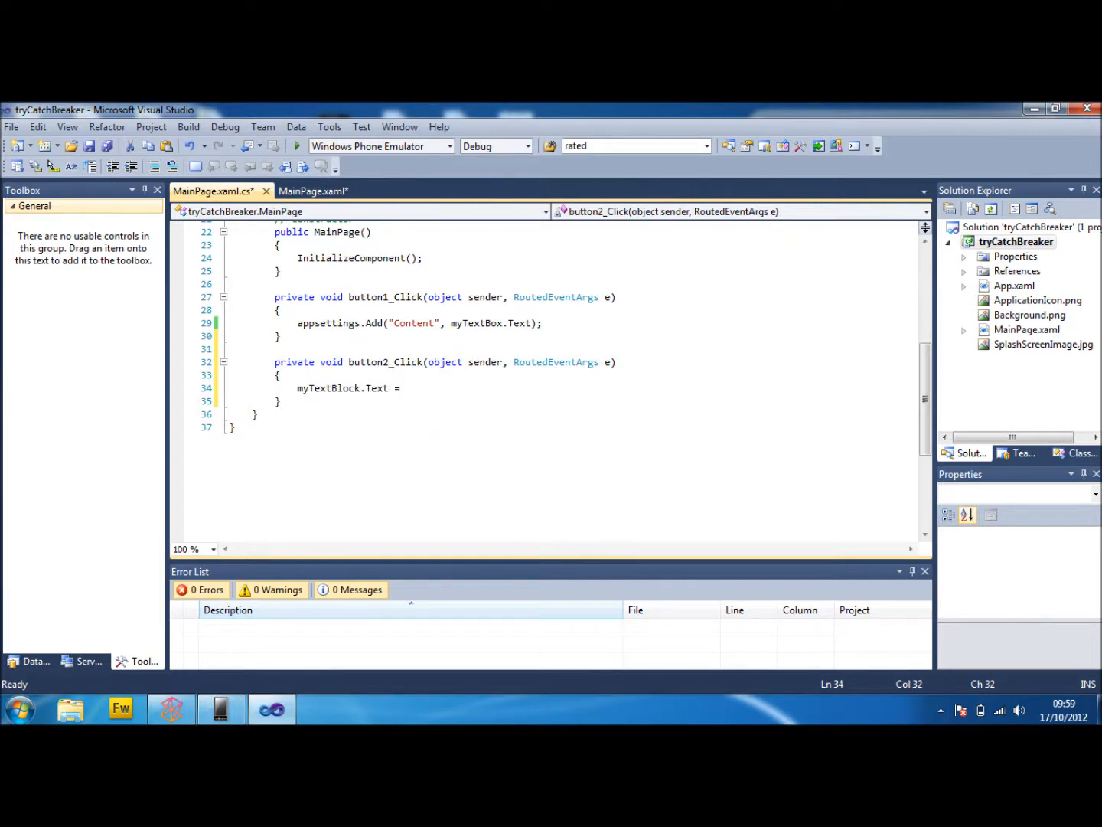
pyautogui.write('appsettings["')
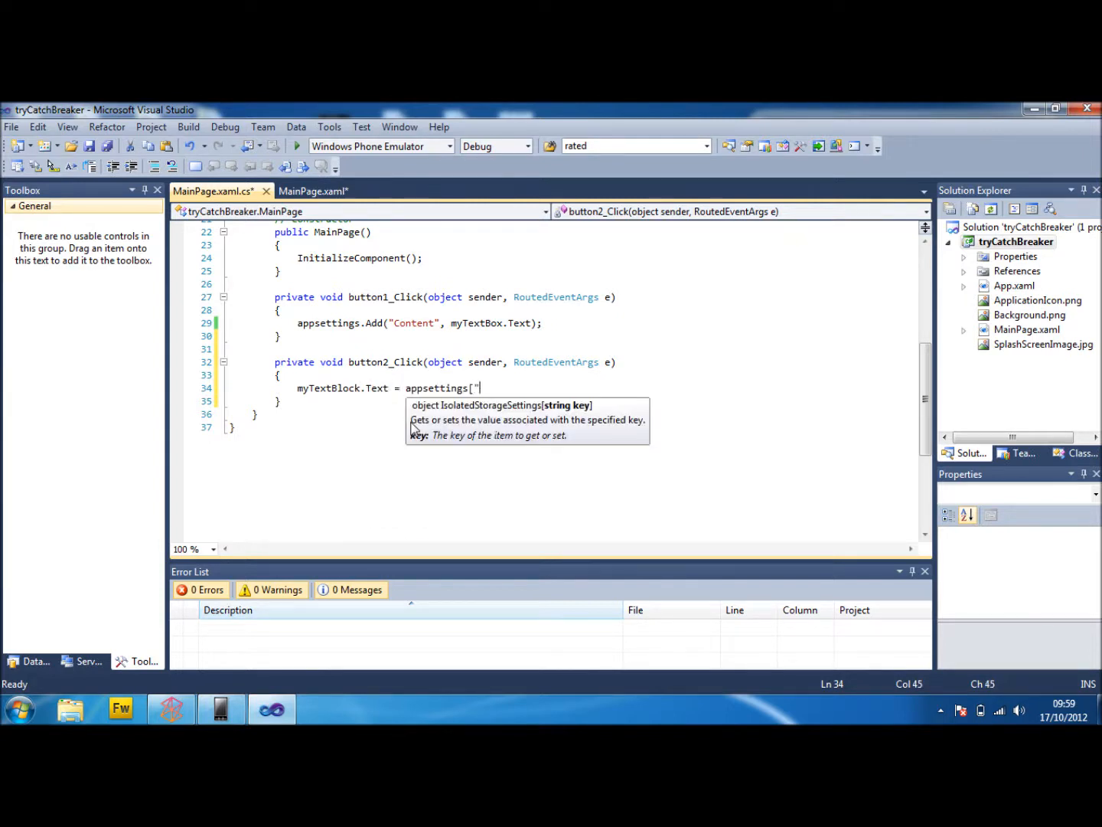
pyautogui.write('Content"].ToString();')
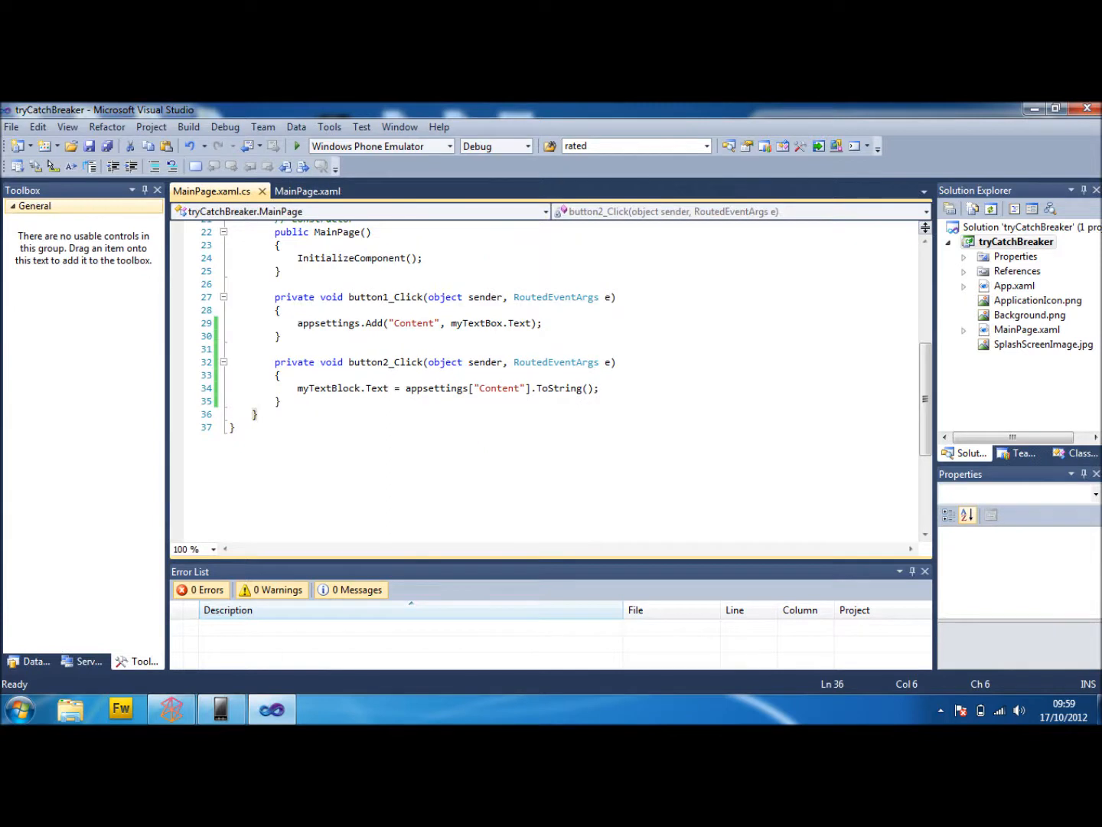
# - Start debugging to build and run the app in the emulator
pyautogui.click(282, 400)
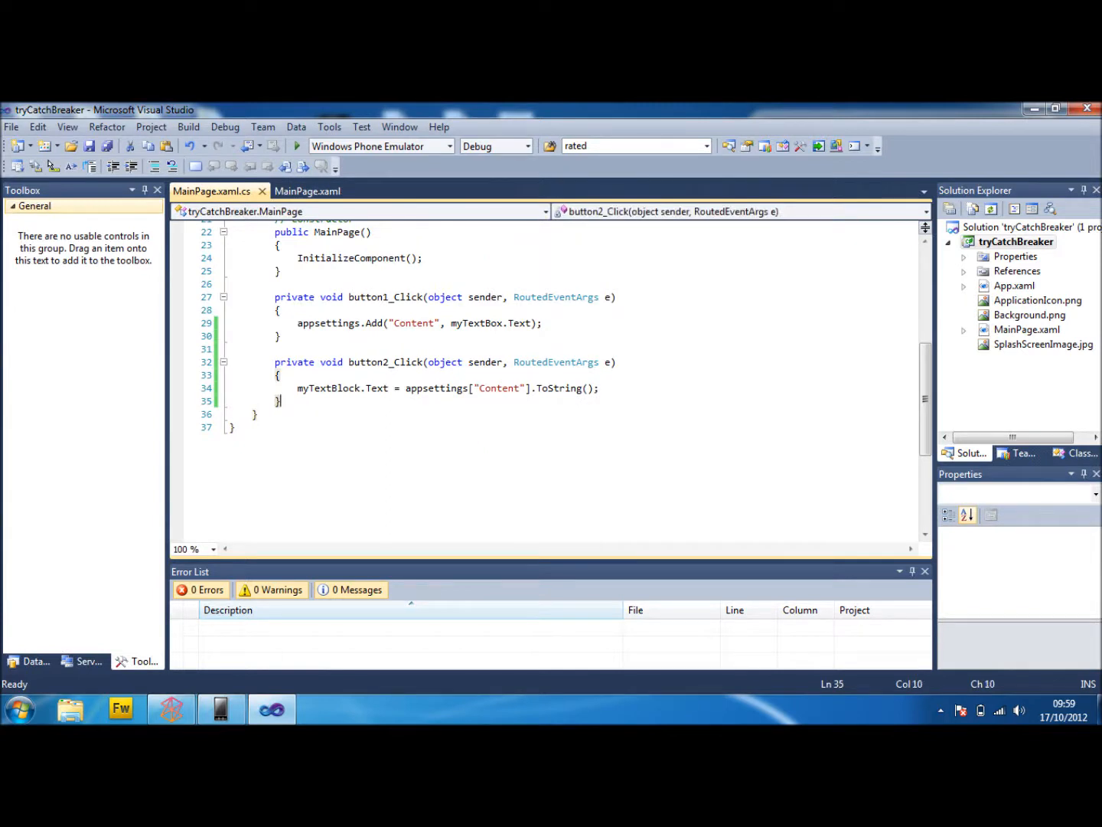
pyautogui.click(297, 146)
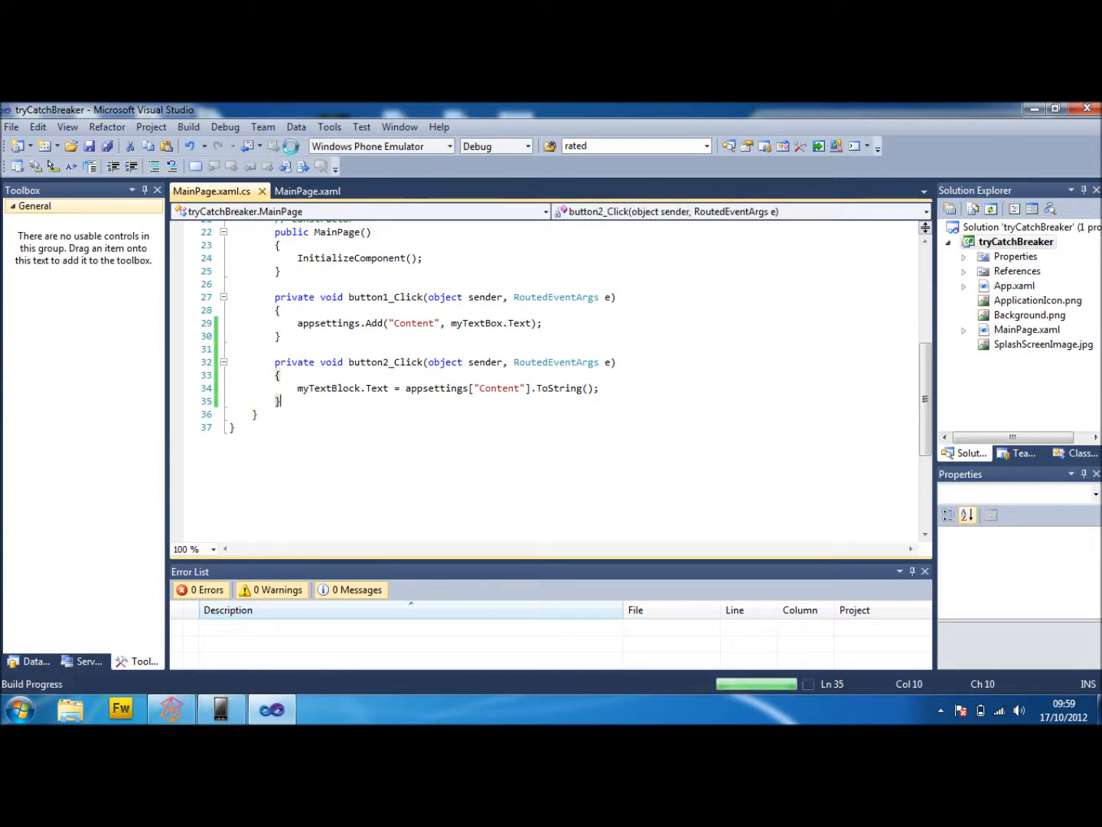
# - Try Get Info in the phone emulator, then return to button2_Click with a new line opened
pyautogui.click(275, 146)
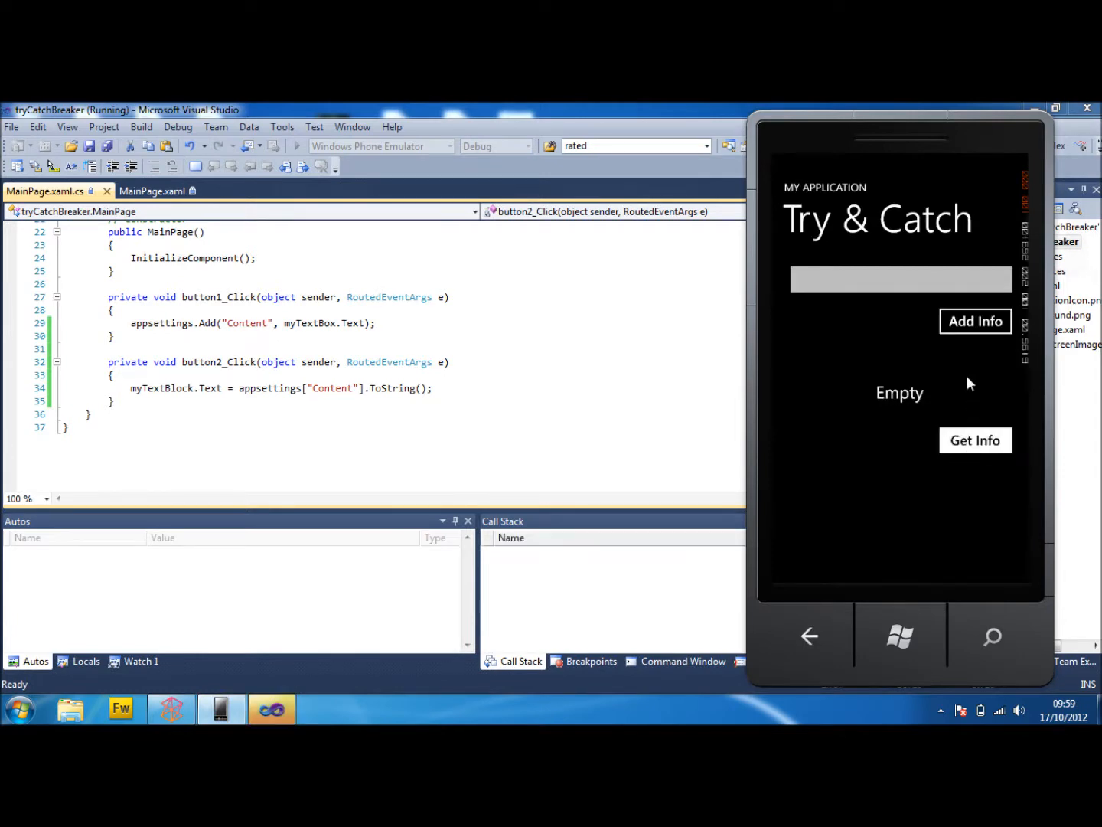
pyautogui.click(975, 440)
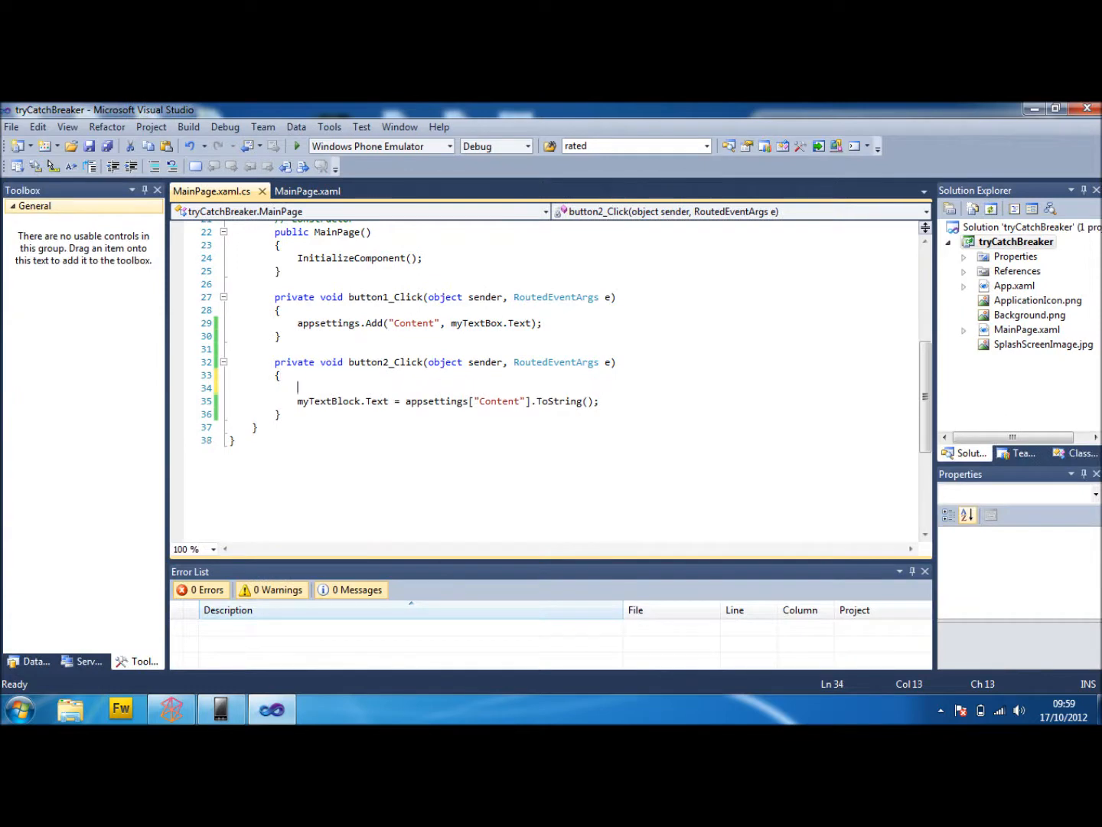
# - Wrap the retrieval in try, with catch showing "Couldn't find info under 'Content' in Isolated Storage"
pyautogui.write('try{')
pyautogui.write('}')
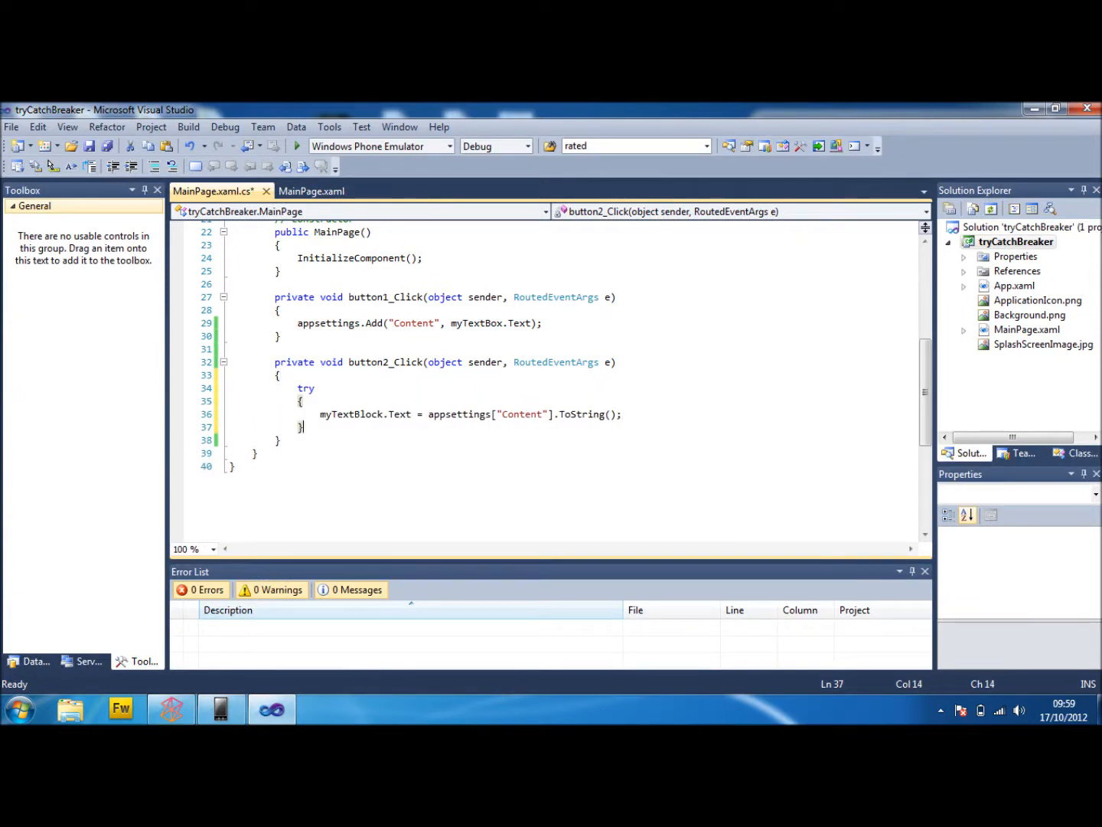
pyautogui.write('catch')
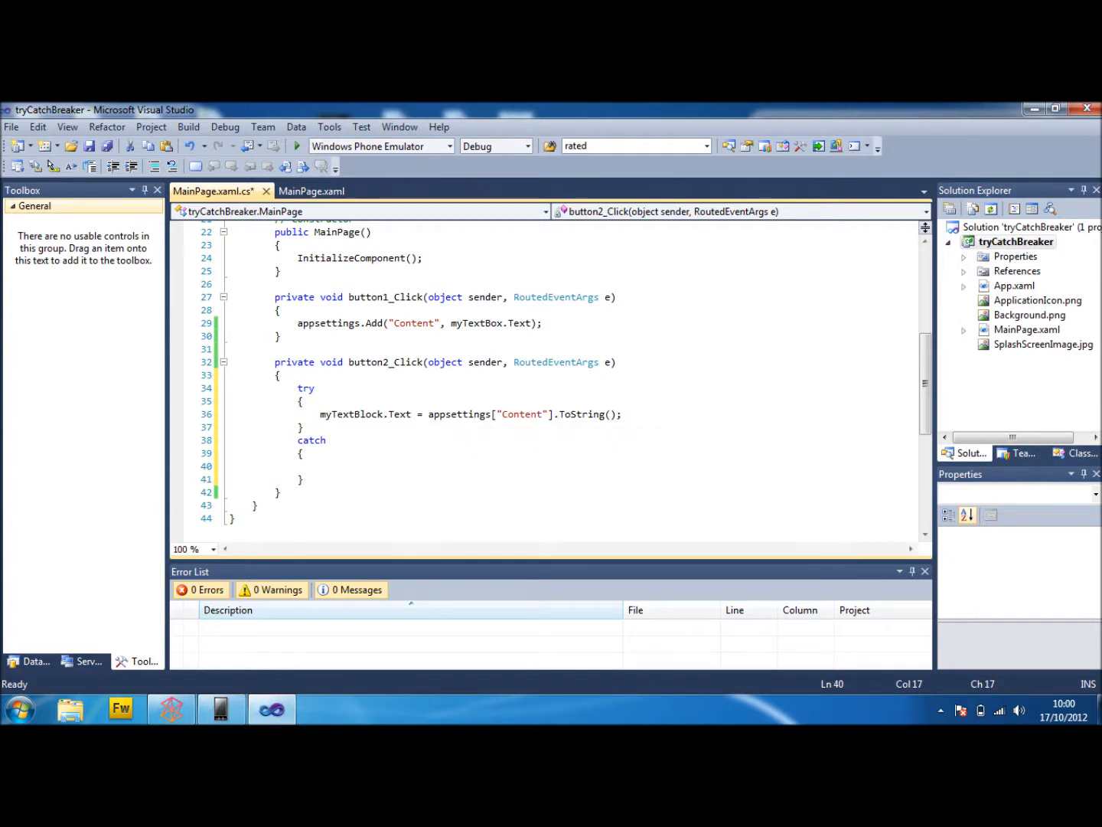
pyautogui.write('MessageBox.sh')
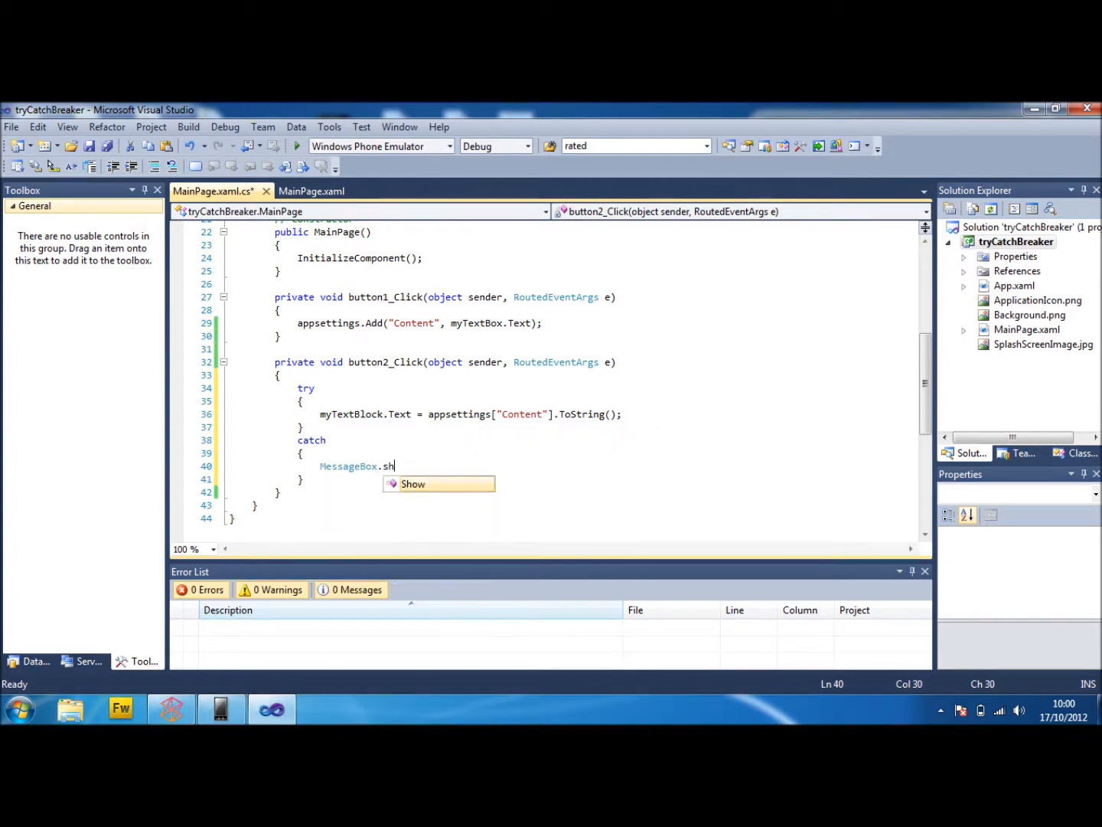
pyautogui.write('ow("')
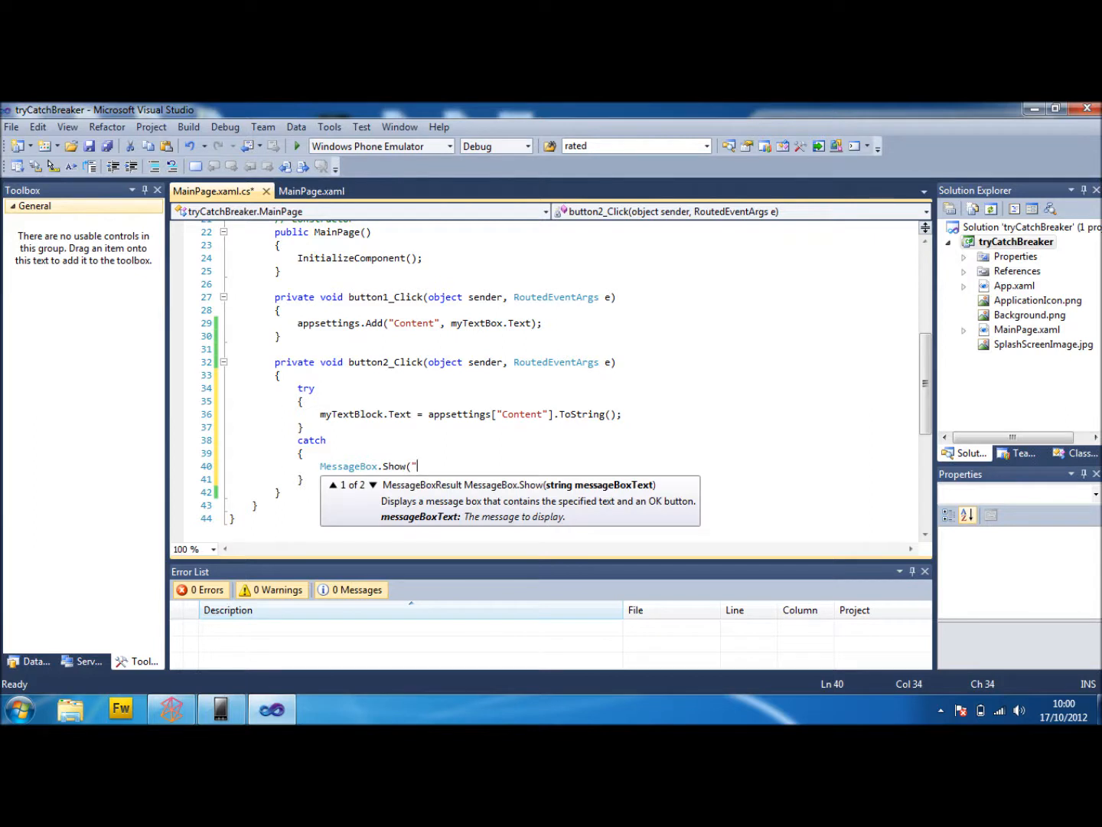
pyautogui.write("Couldn't")
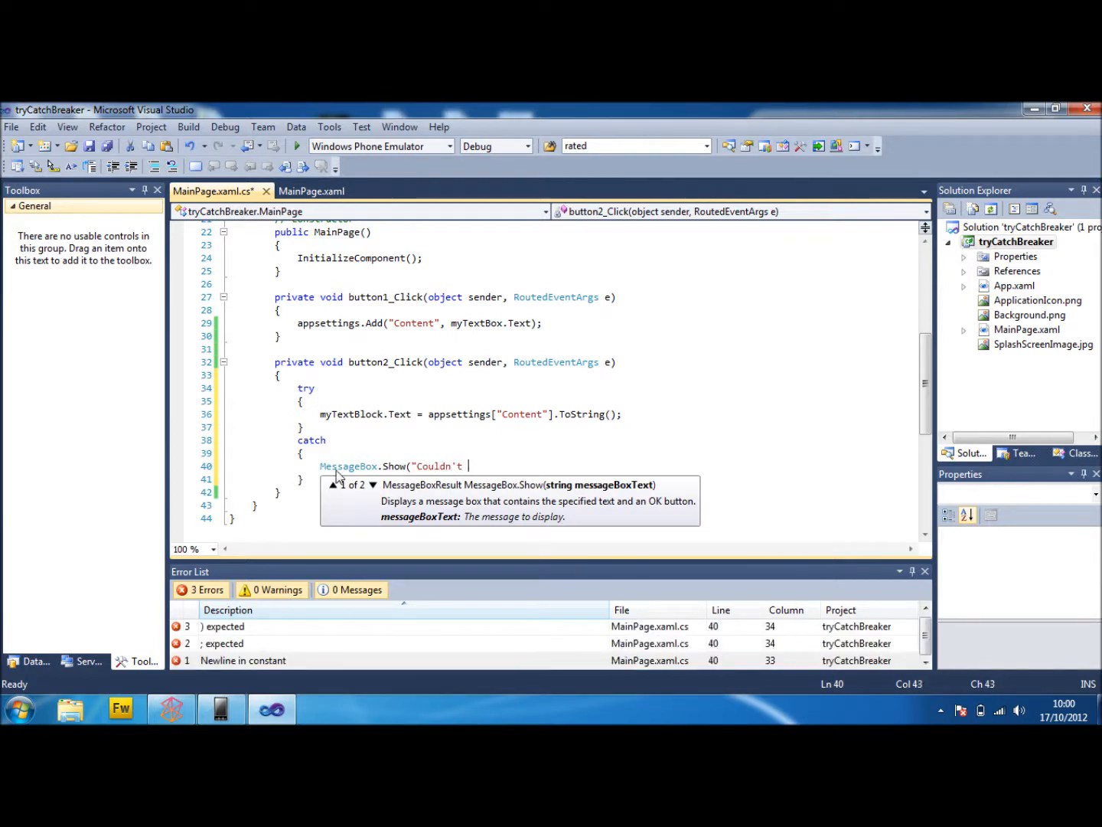
pyautogui.write('find info')
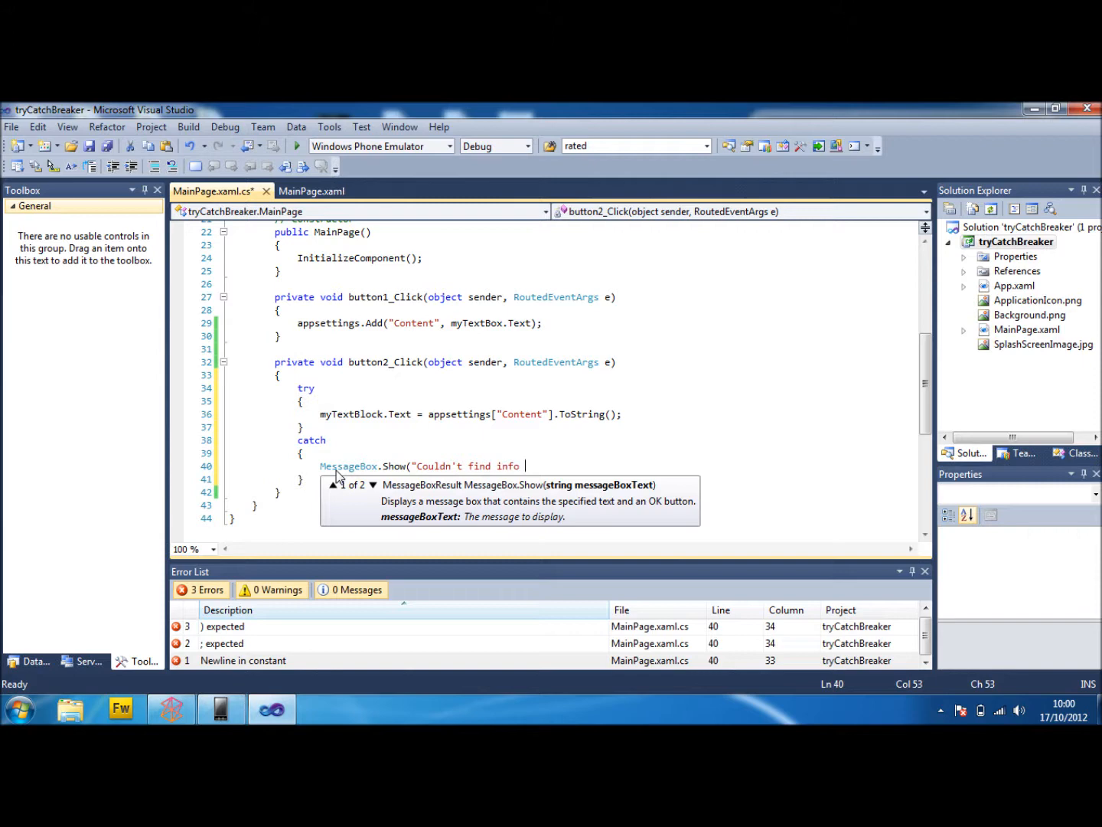
pyautogui.write('unde')
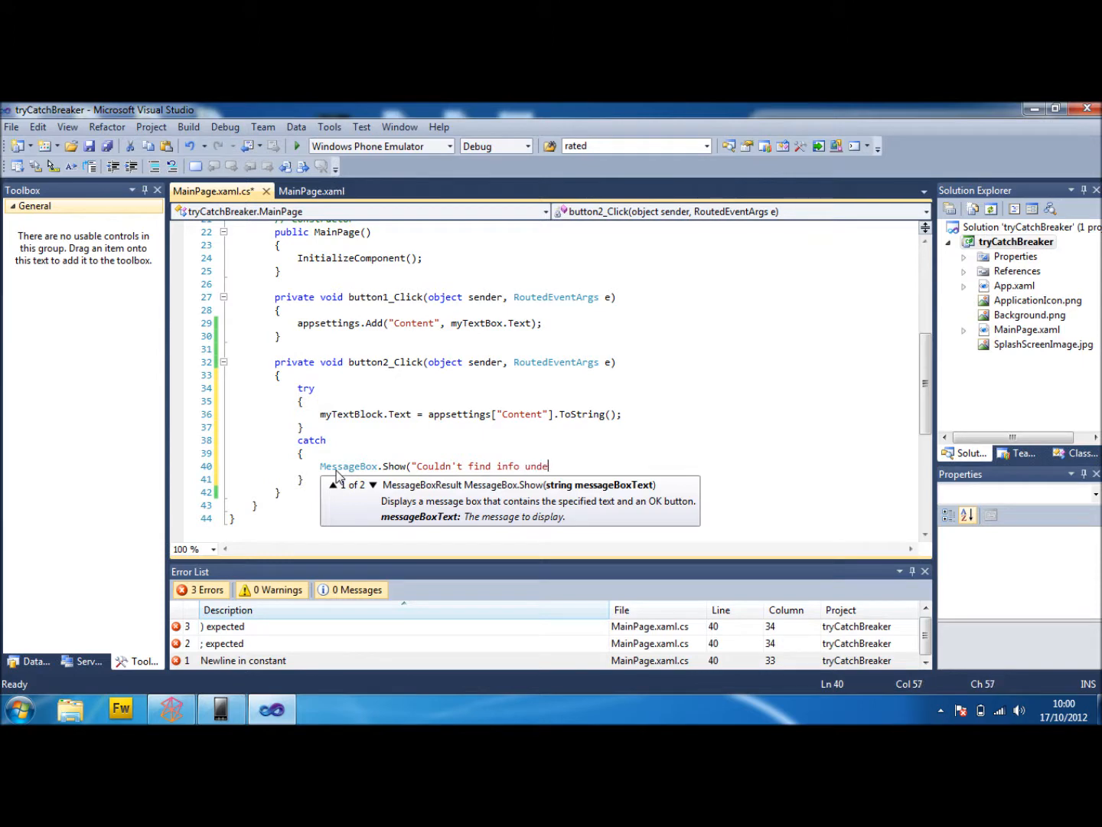
pyautogui.write("'Content' in")
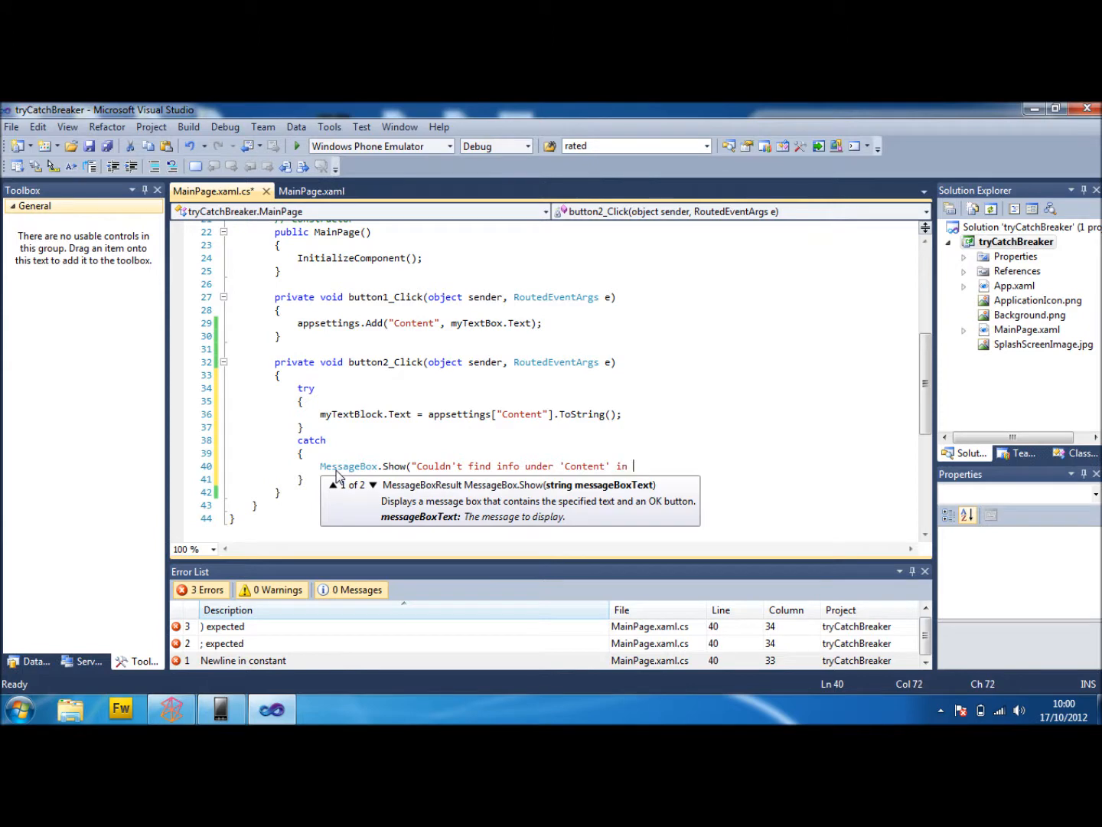
pyautogui.write('Isolated Storage");')
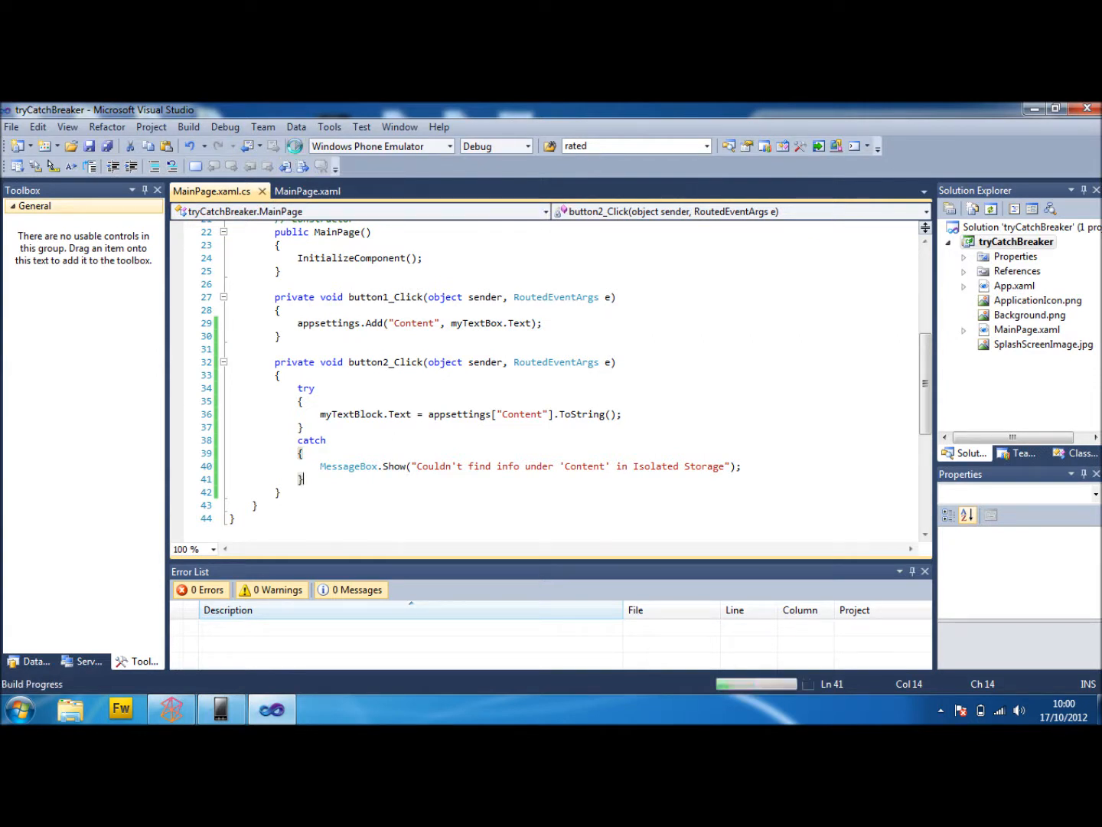
# - Run the app and tap Get Info twice, dismissing the not-found message each time without a crash
pyautogui.click(726, 146)
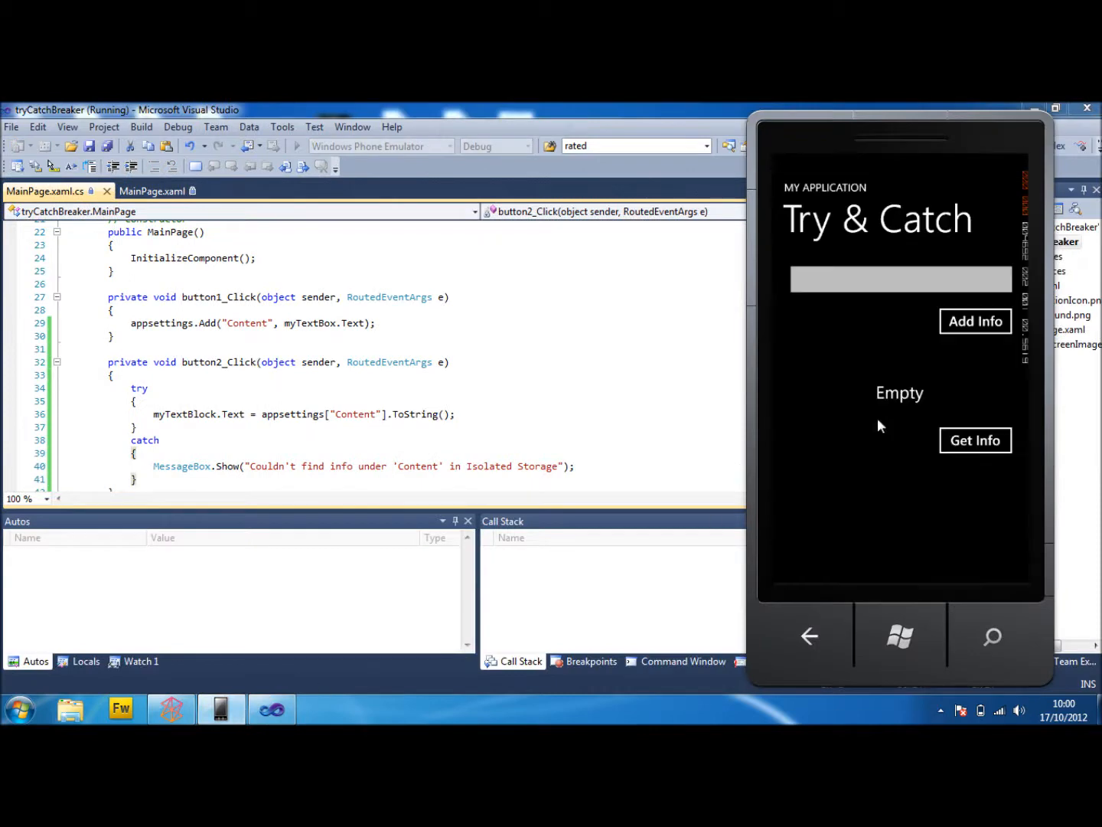
pyautogui.click(975, 440)
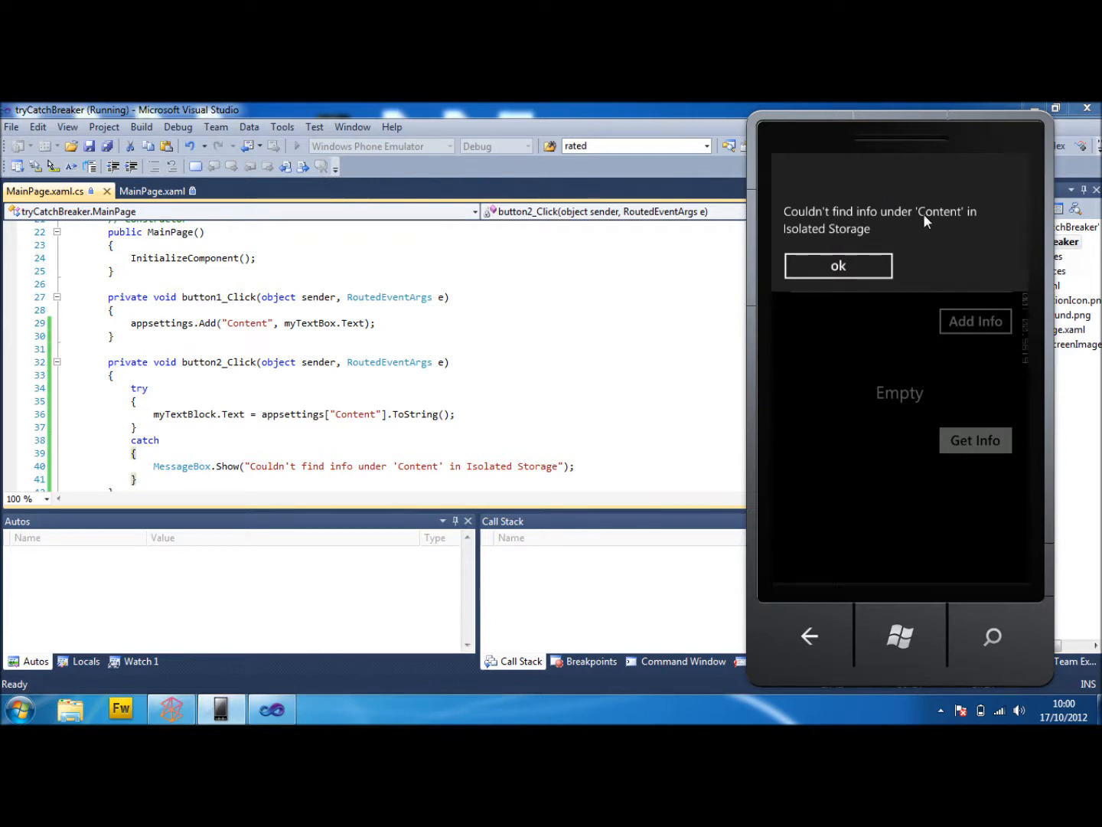
pyautogui.click(838, 265)
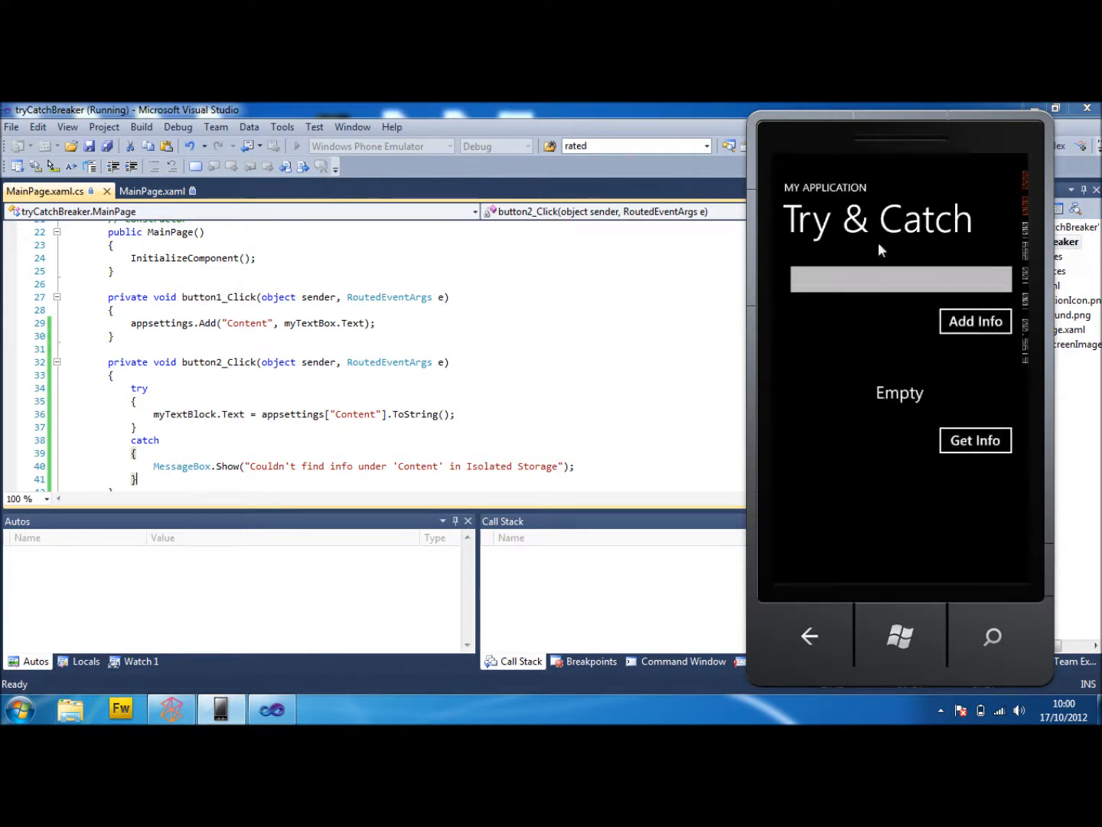
pyautogui.click(975, 440)
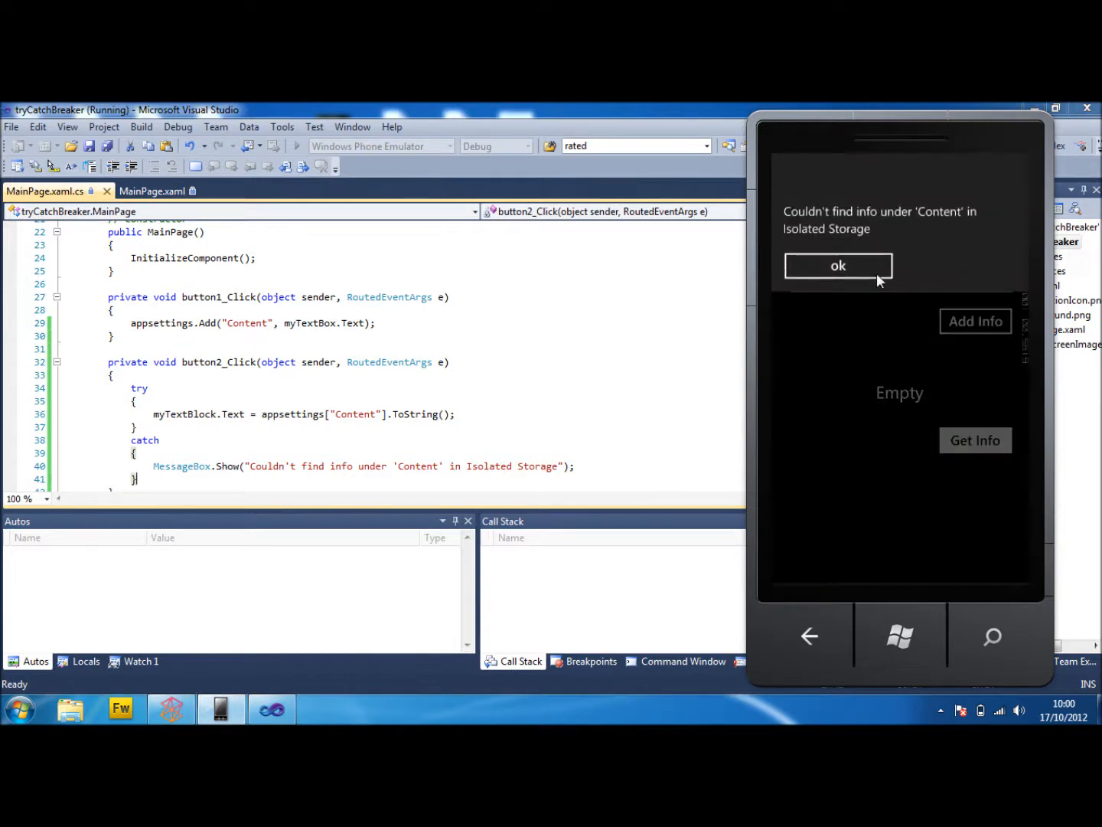
pyautogui.click(838, 266)
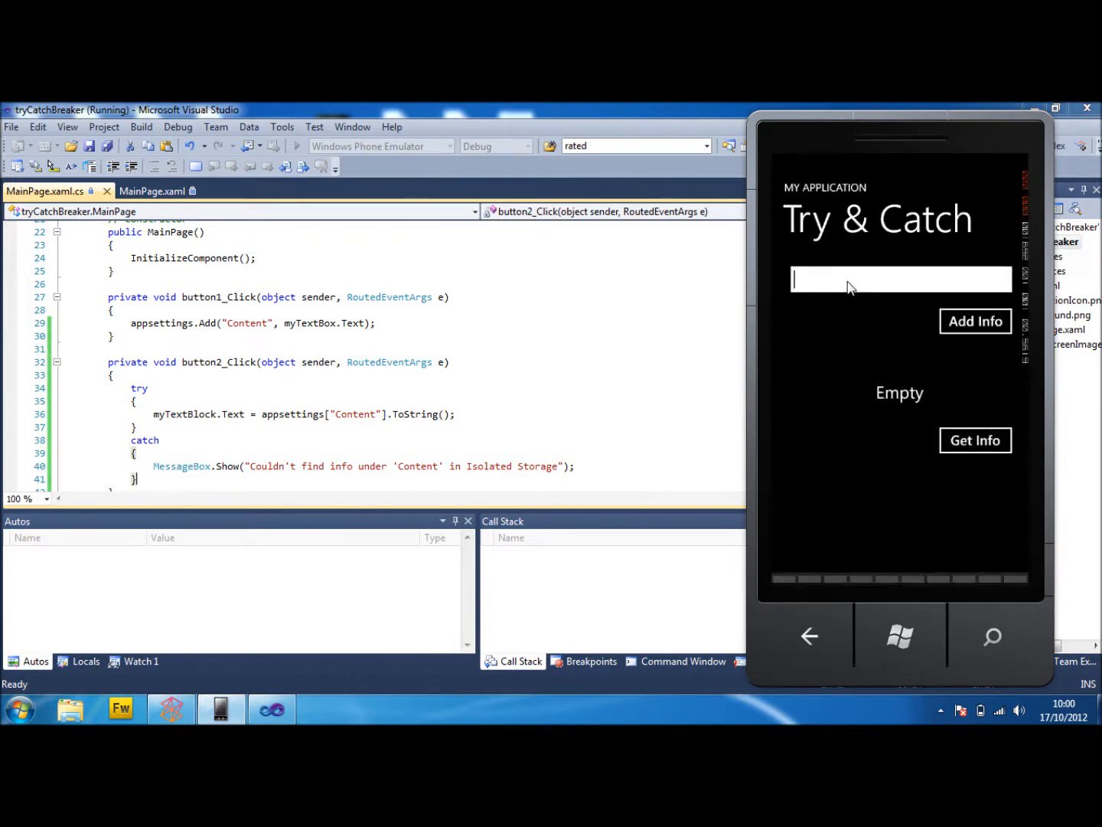
# - Enter StudentWindowsDev into the running app's text box
pyautogui.click(899, 279)
pyautogui.write('St')
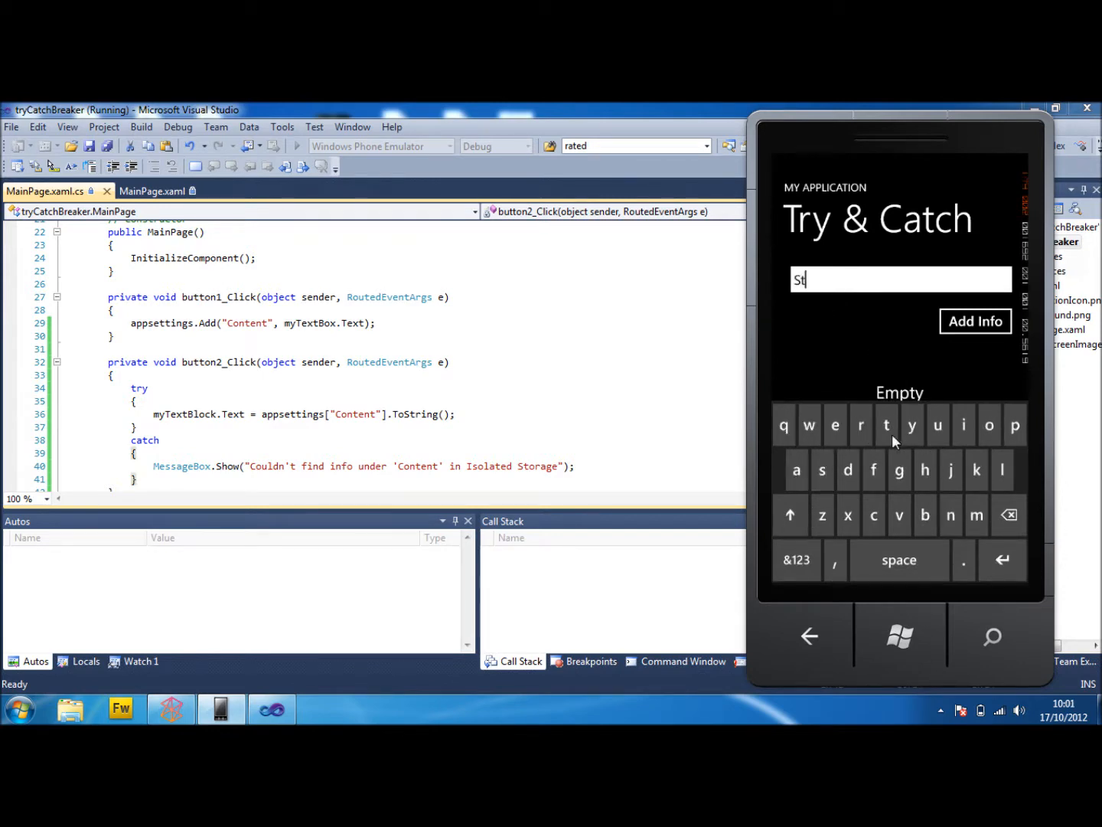
pyautogui.write('uden')
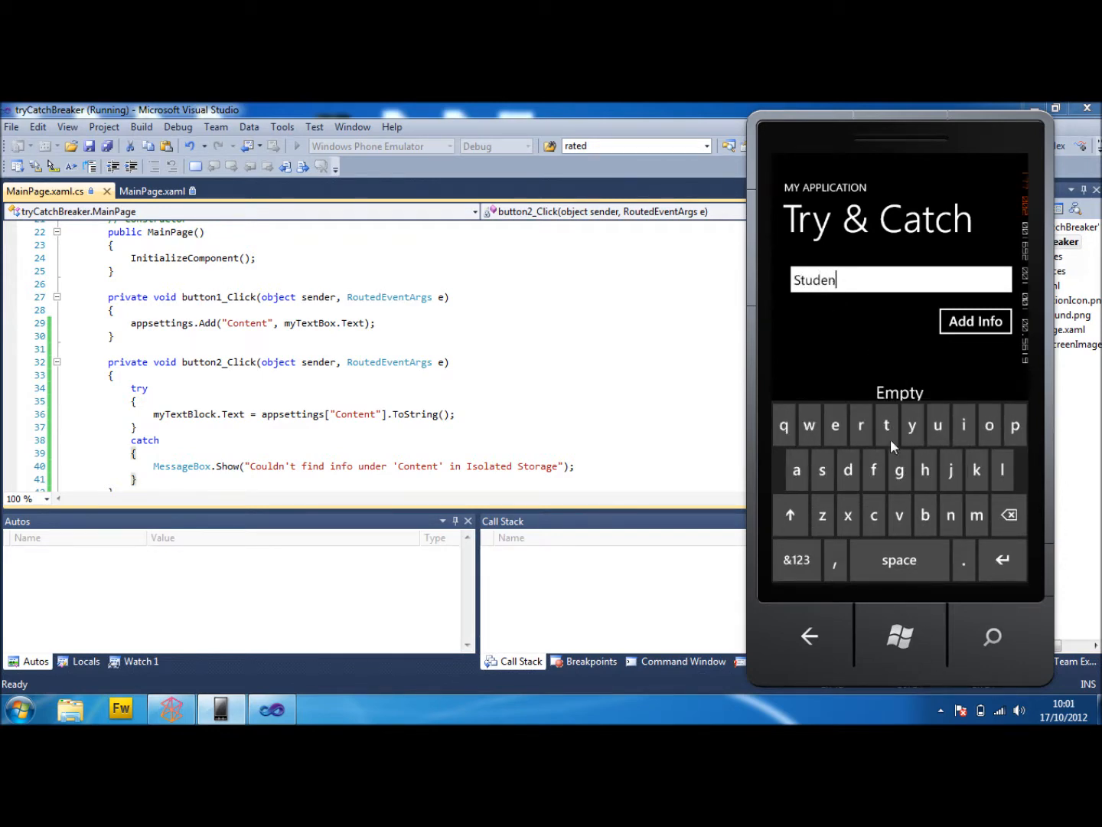
pyautogui.write('tWi')
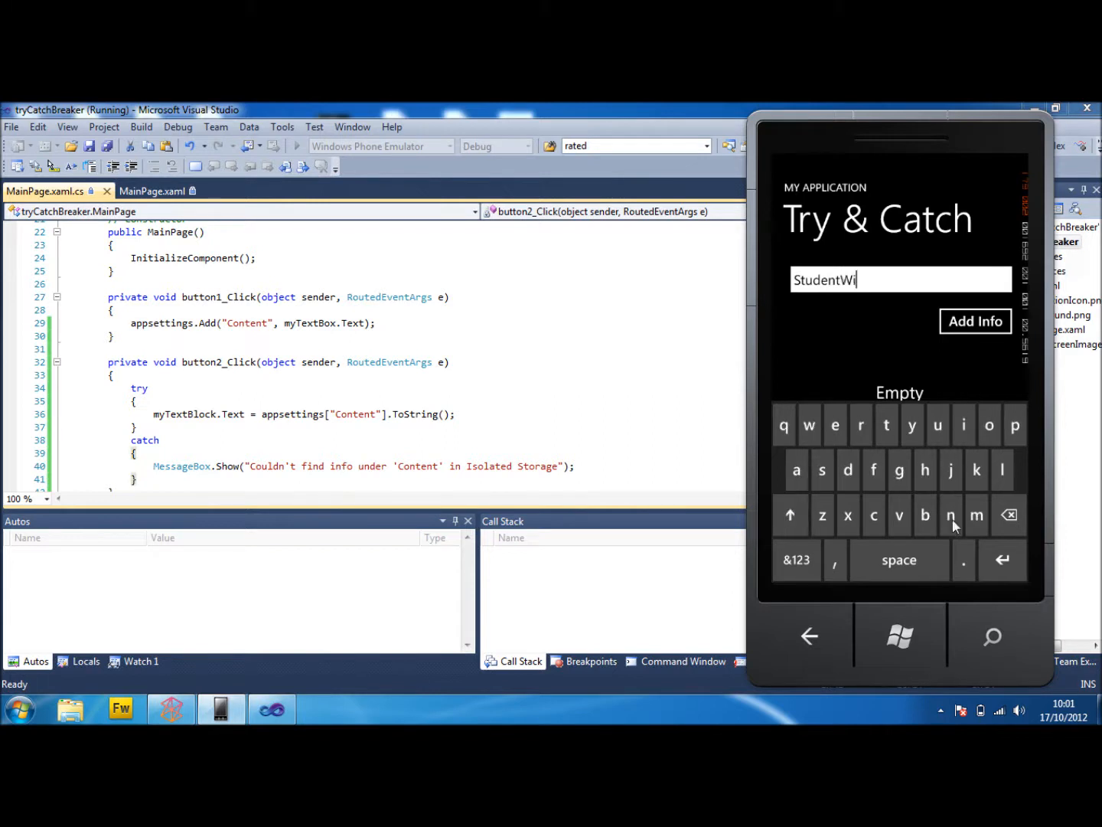
pyautogui.write('ndows')
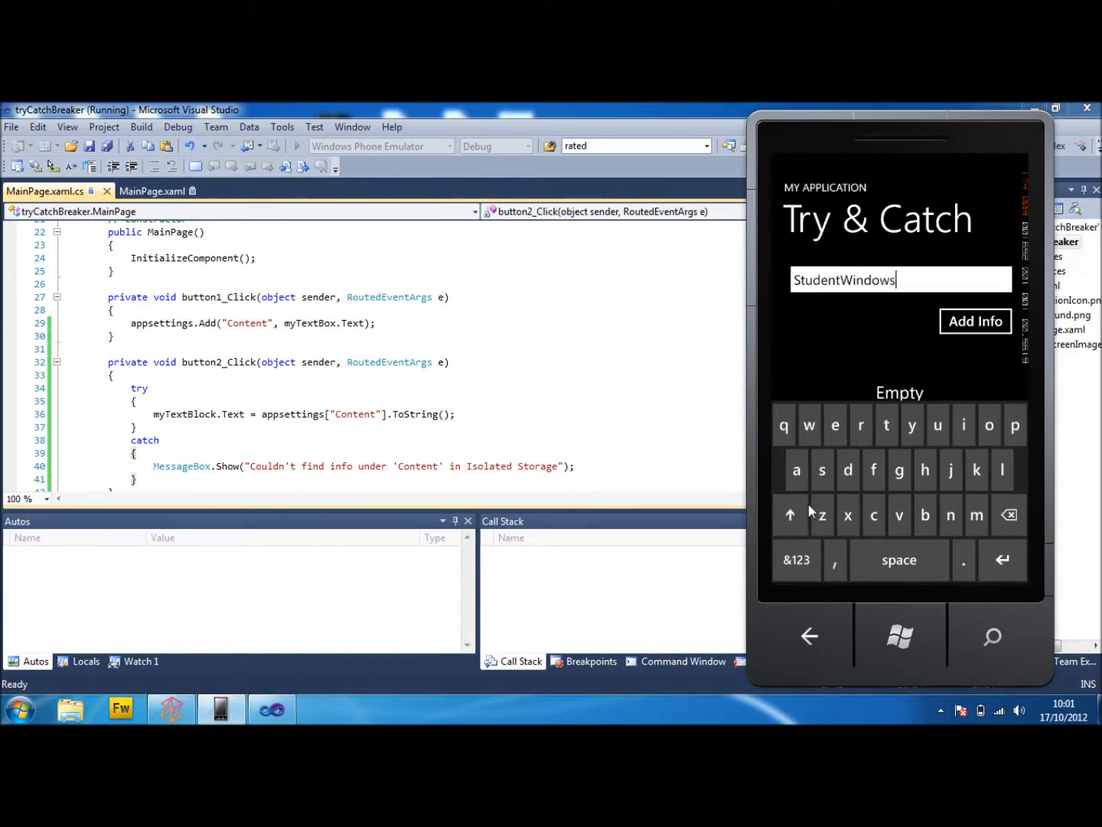
pyautogui.write('Dev')
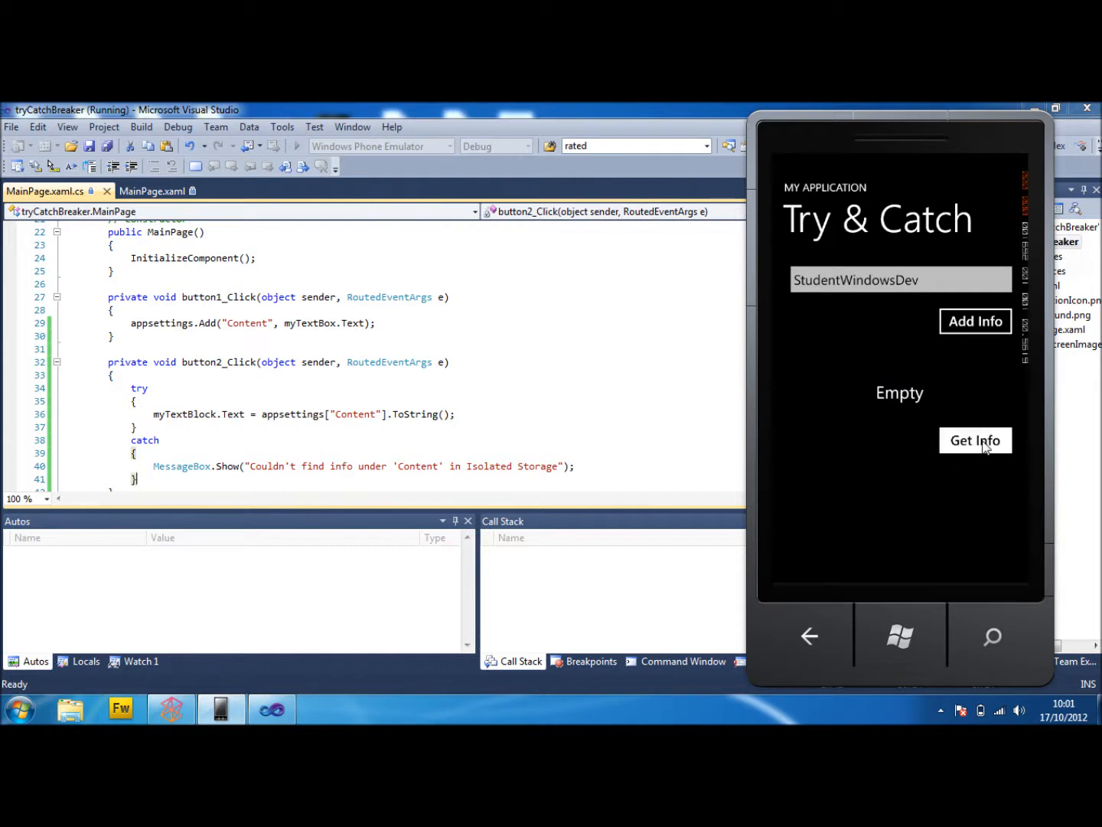
# - Read back the stored StudentWindowsDev value, then add it a second time, stopping the app
pyautogui.click(975, 440)
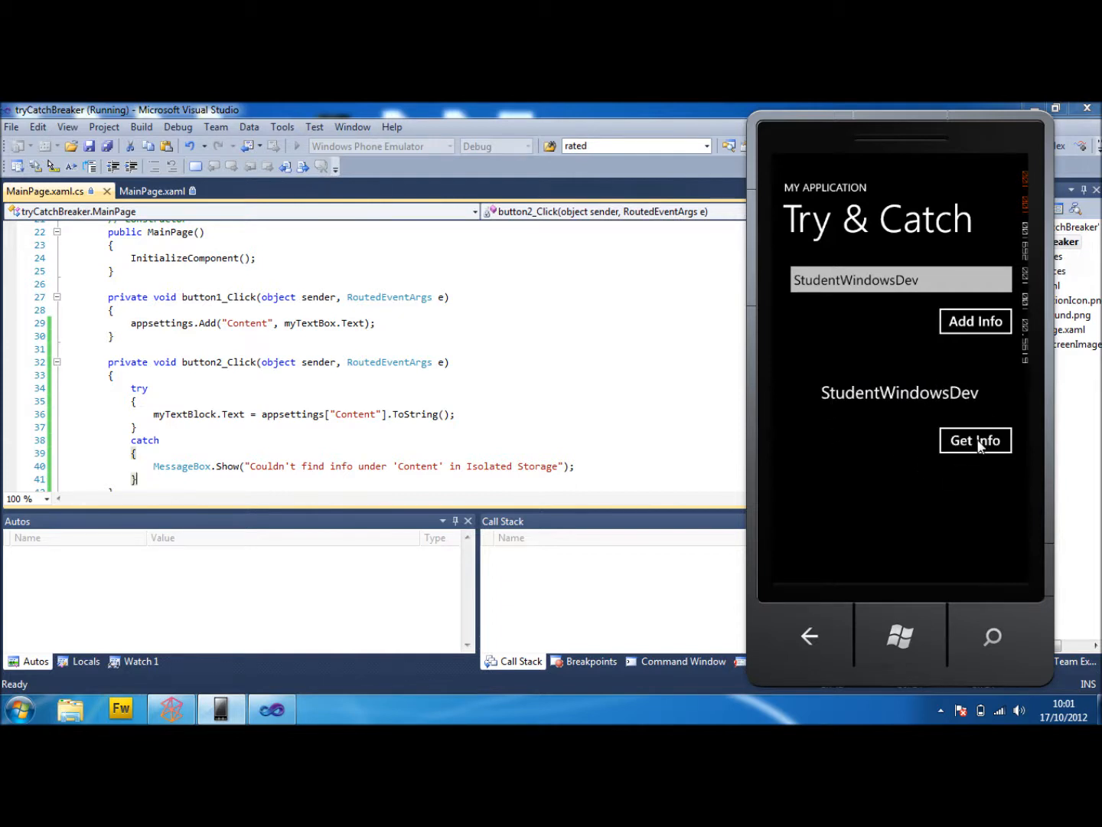
pyautogui.moveTo(947, 470)
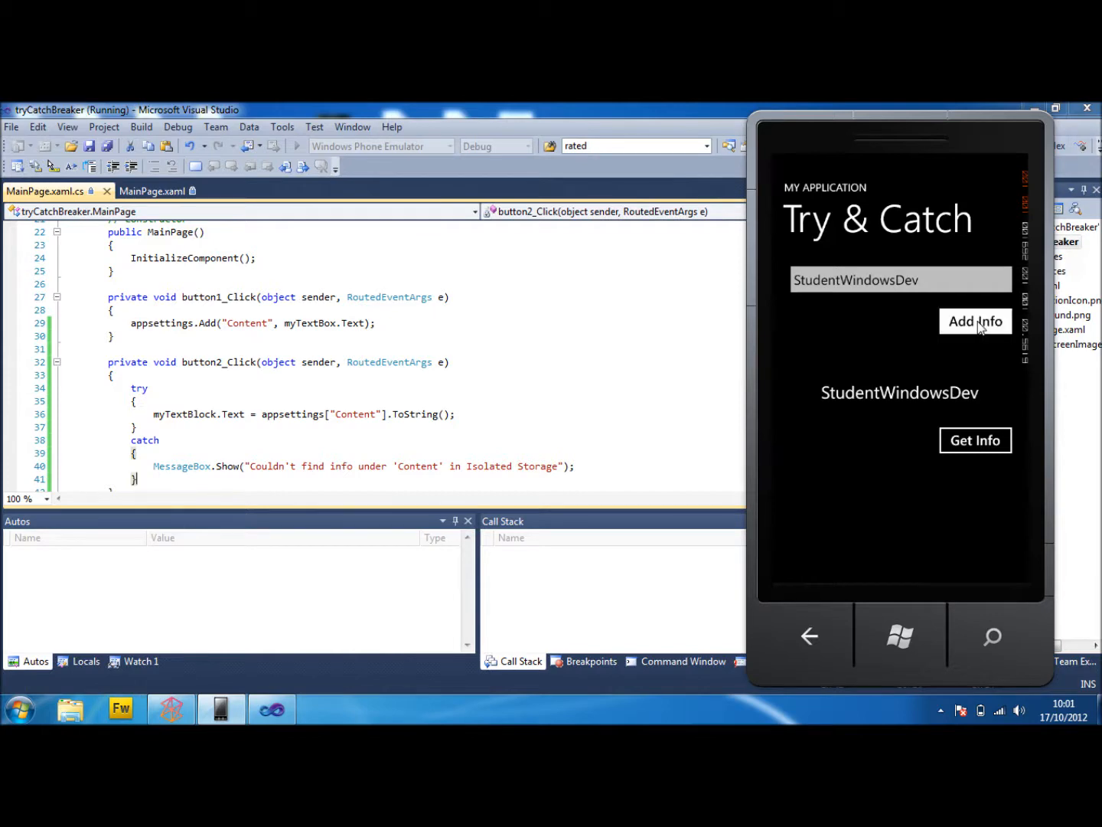
pyautogui.click(975, 321)
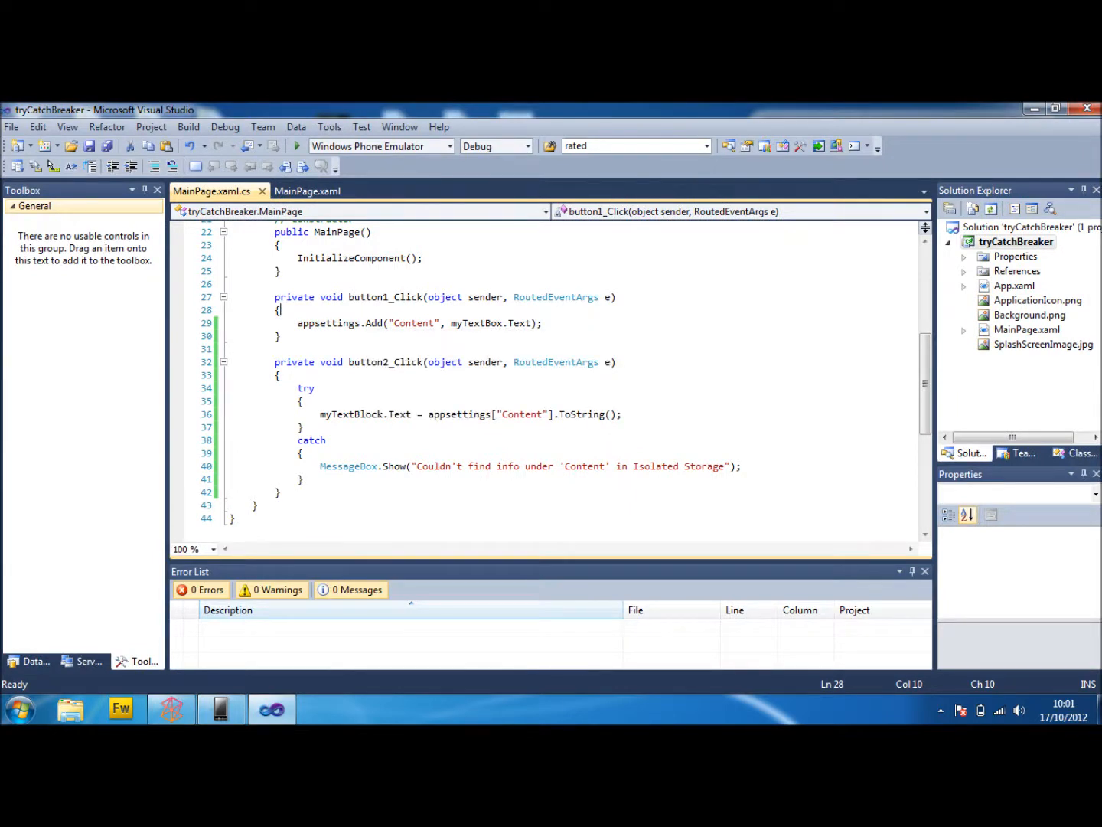
# - Wrap appsettings.Add in try/catch showing "'Content' already exists in Isolated Storage" and save
pyautogui.press('enter')
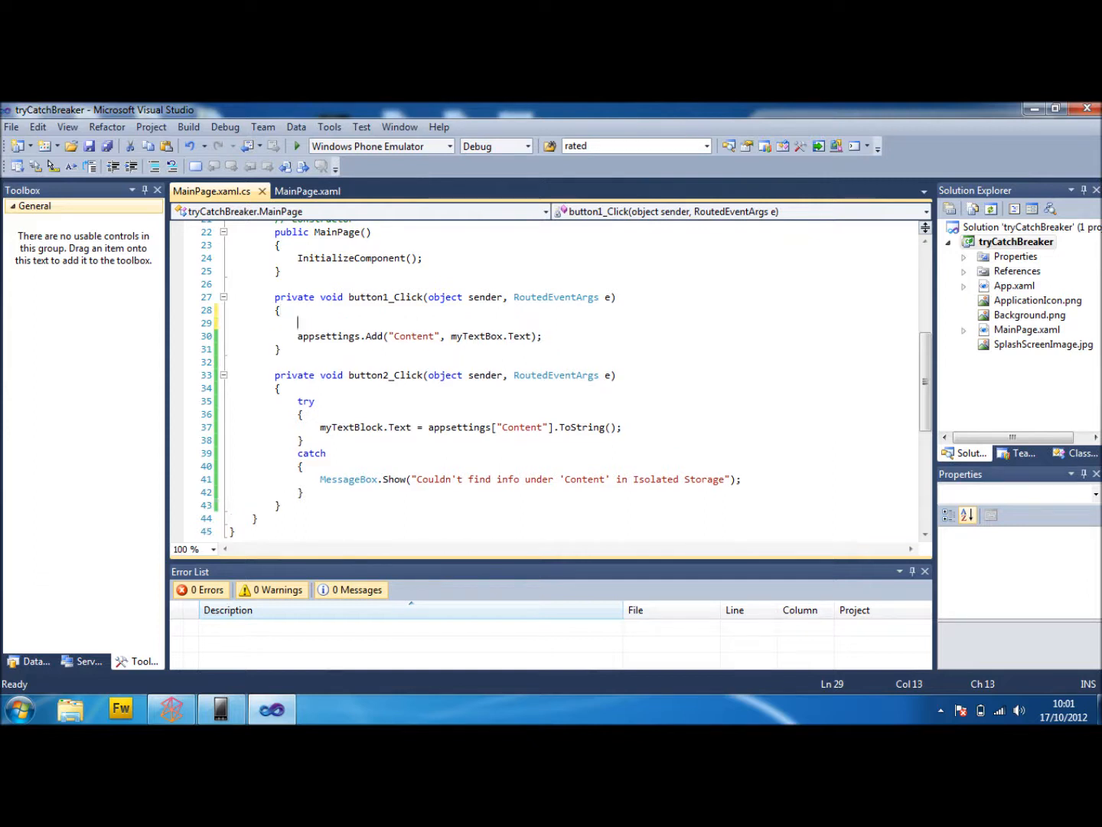
pyautogui.write('try')
pyautogui.write('}')
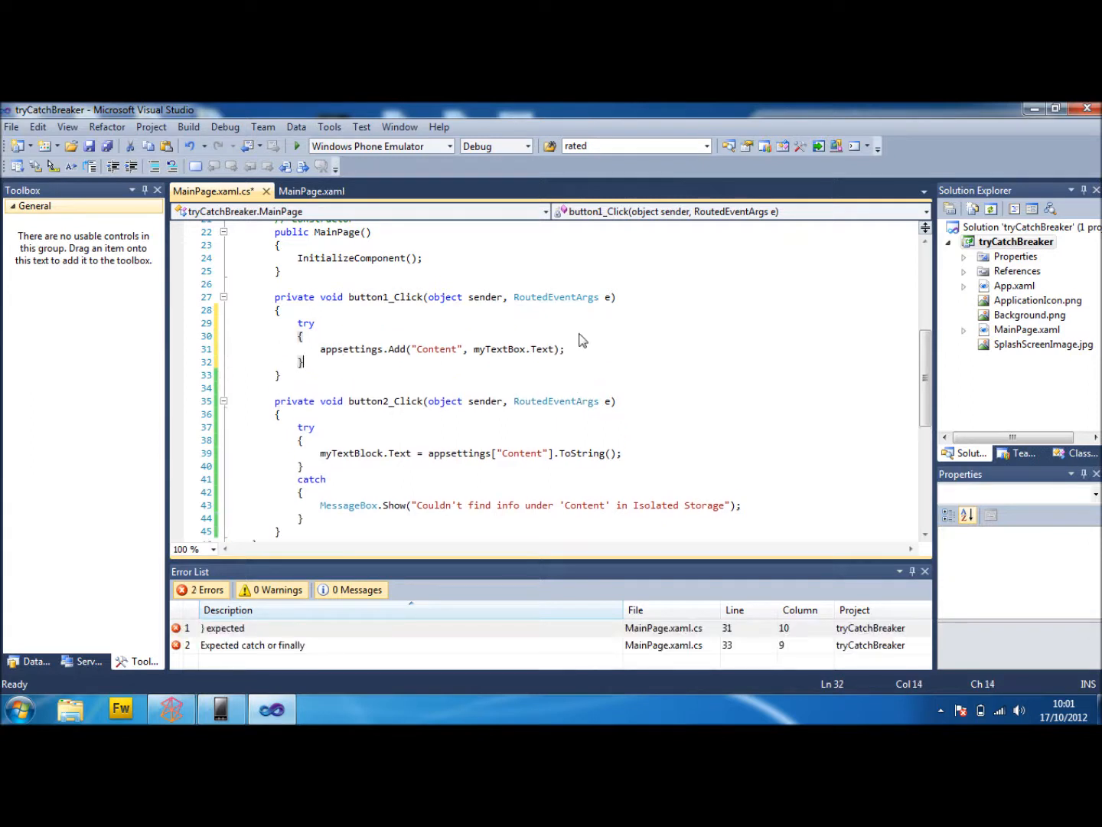
pyautogui.write('catch')
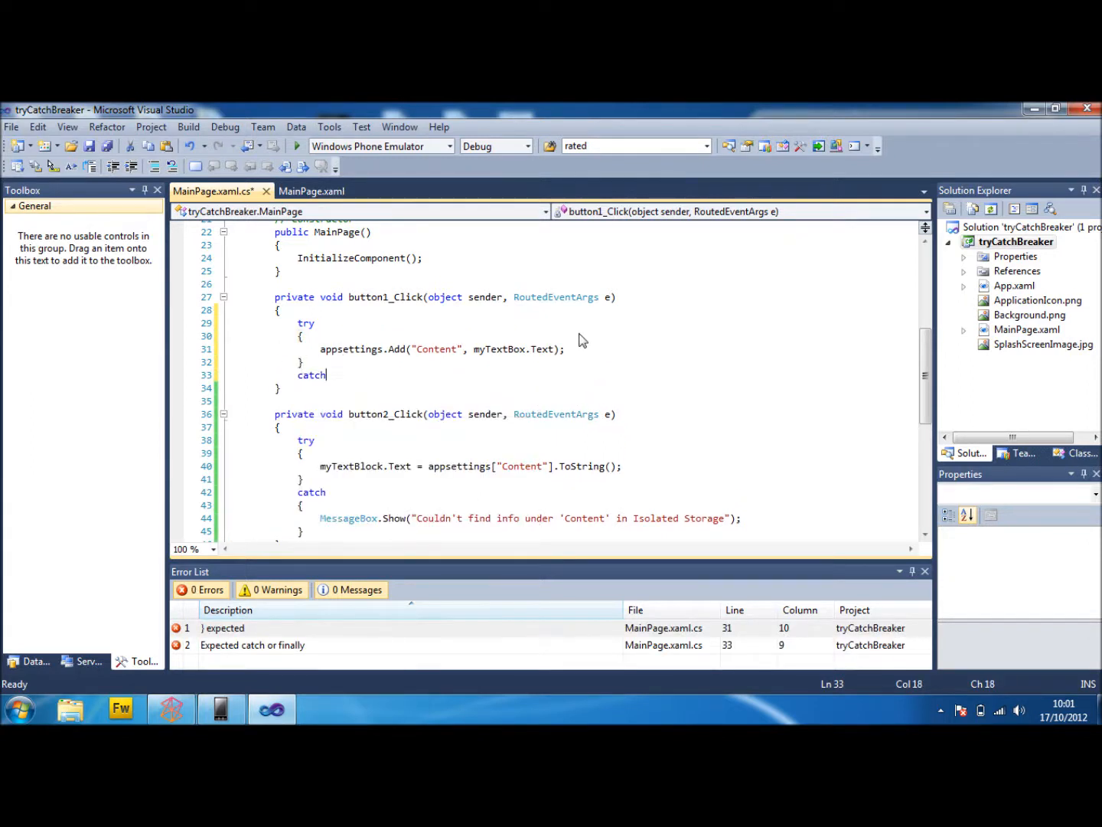
pyautogui.write('me')
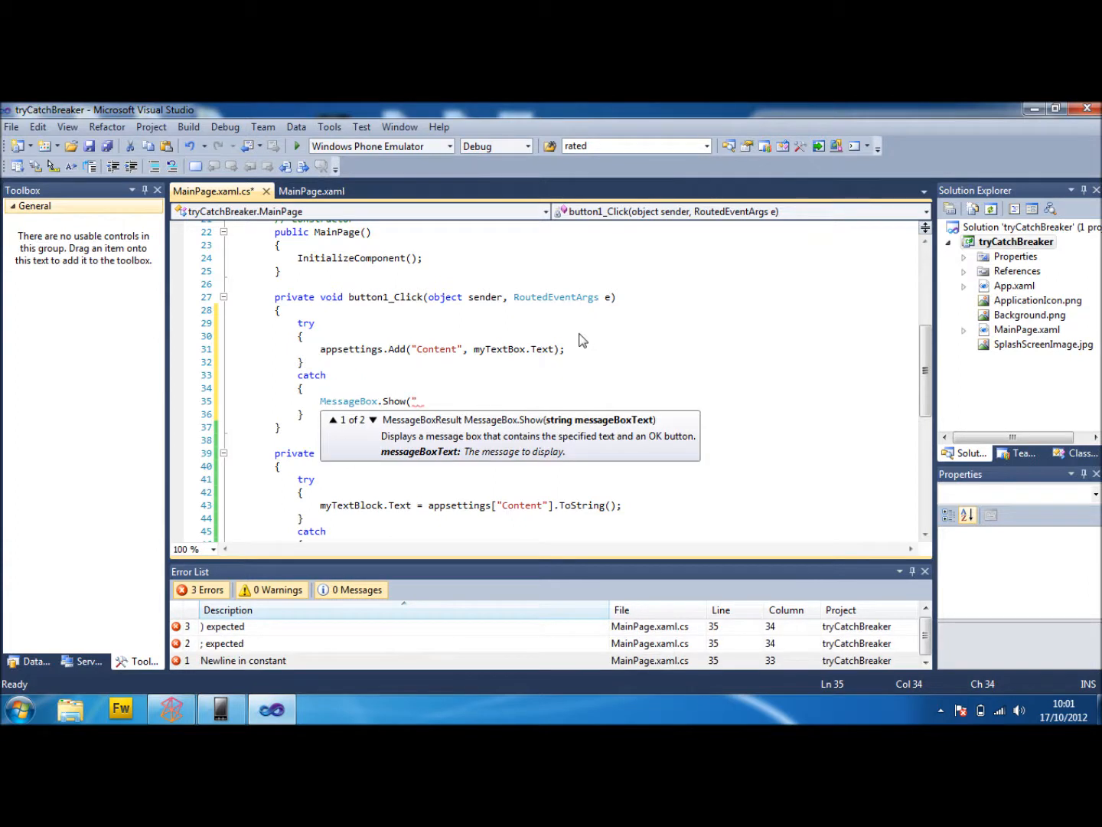
pyautogui.write("'Content' already exists in Iso")
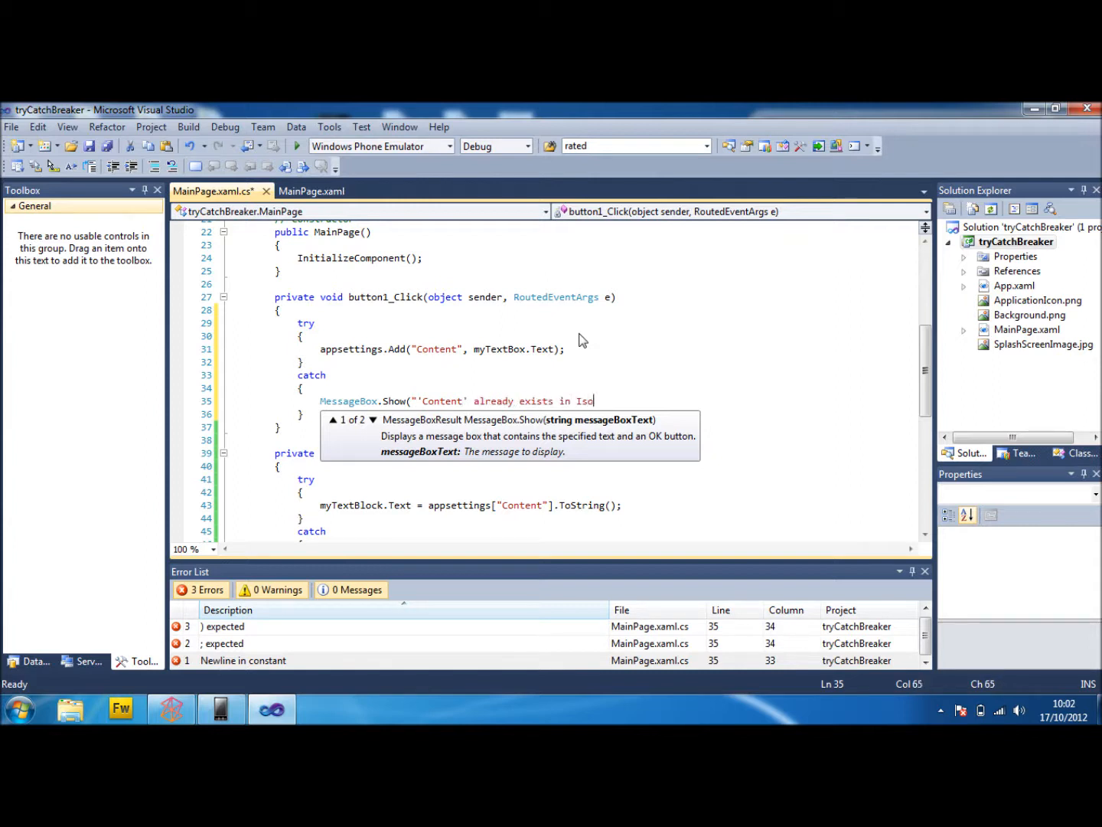
pyautogui.write('lated Storage')
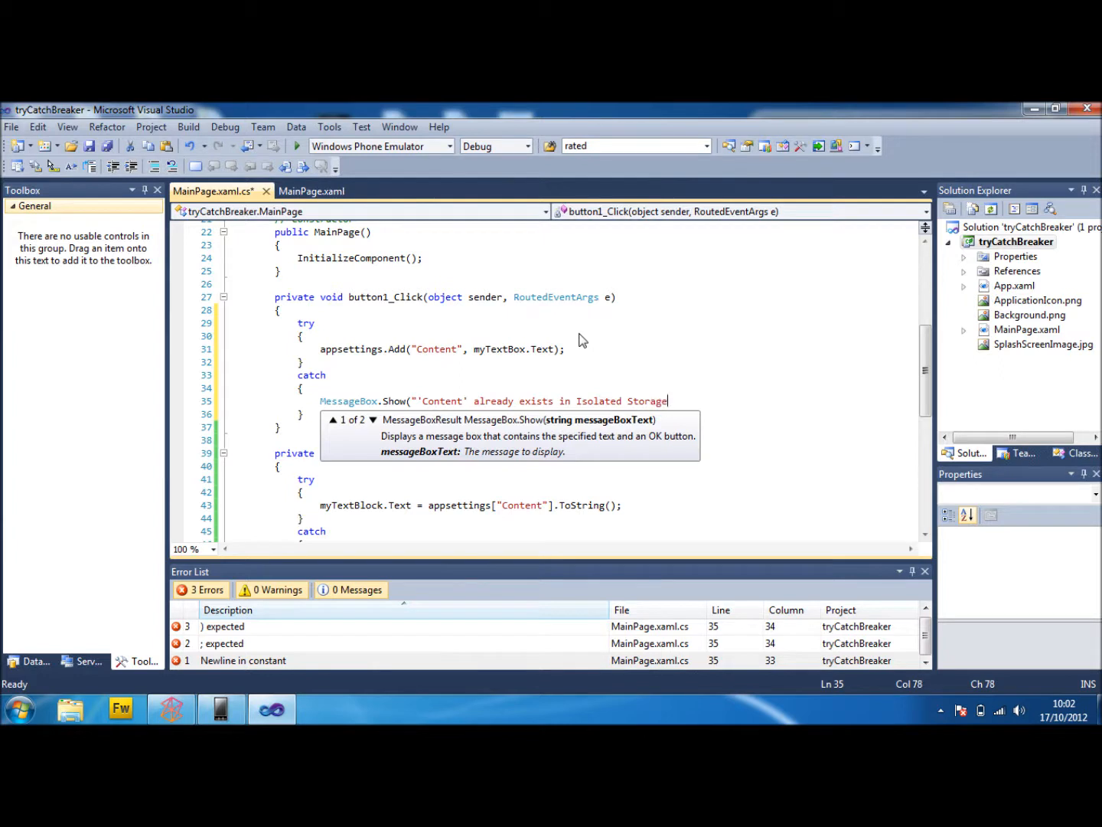
pyautogui.write('");')
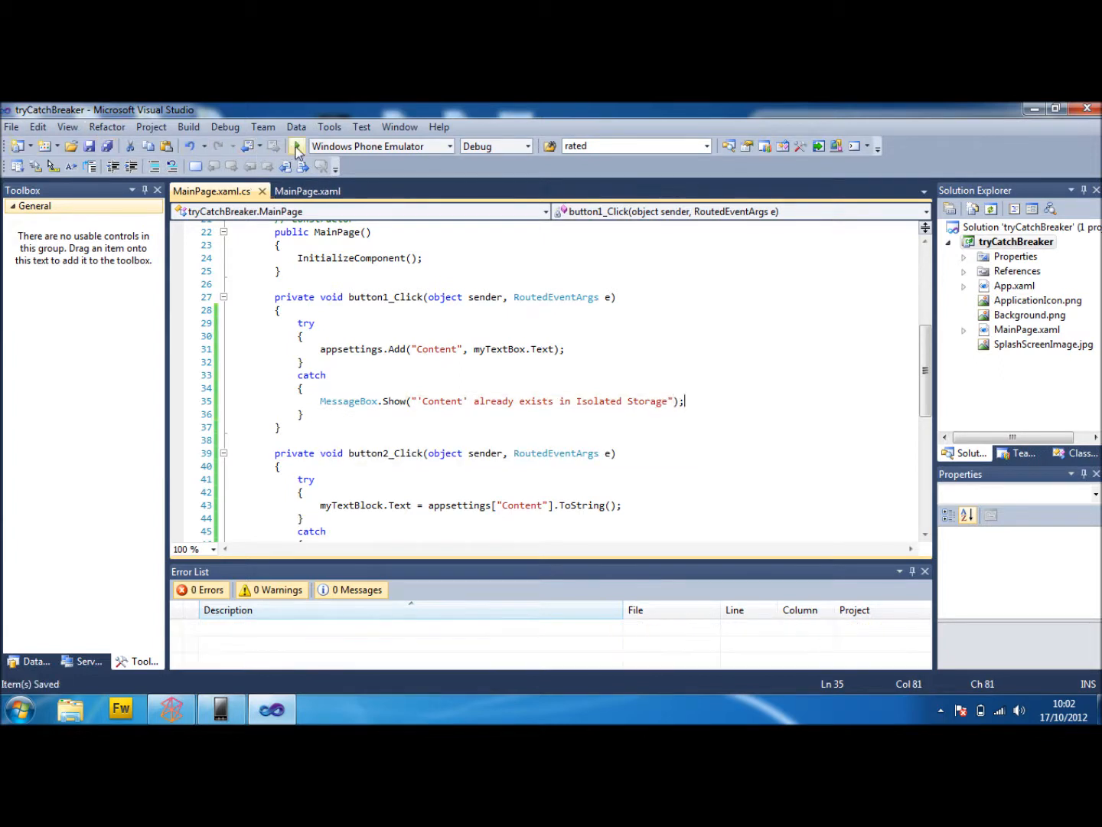
# - Rerun the app, enter StudentWindowsDev and dismiss the not-found message from an early Get Info
pyautogui.click(297, 145)
pyautogui.write('StudentW')
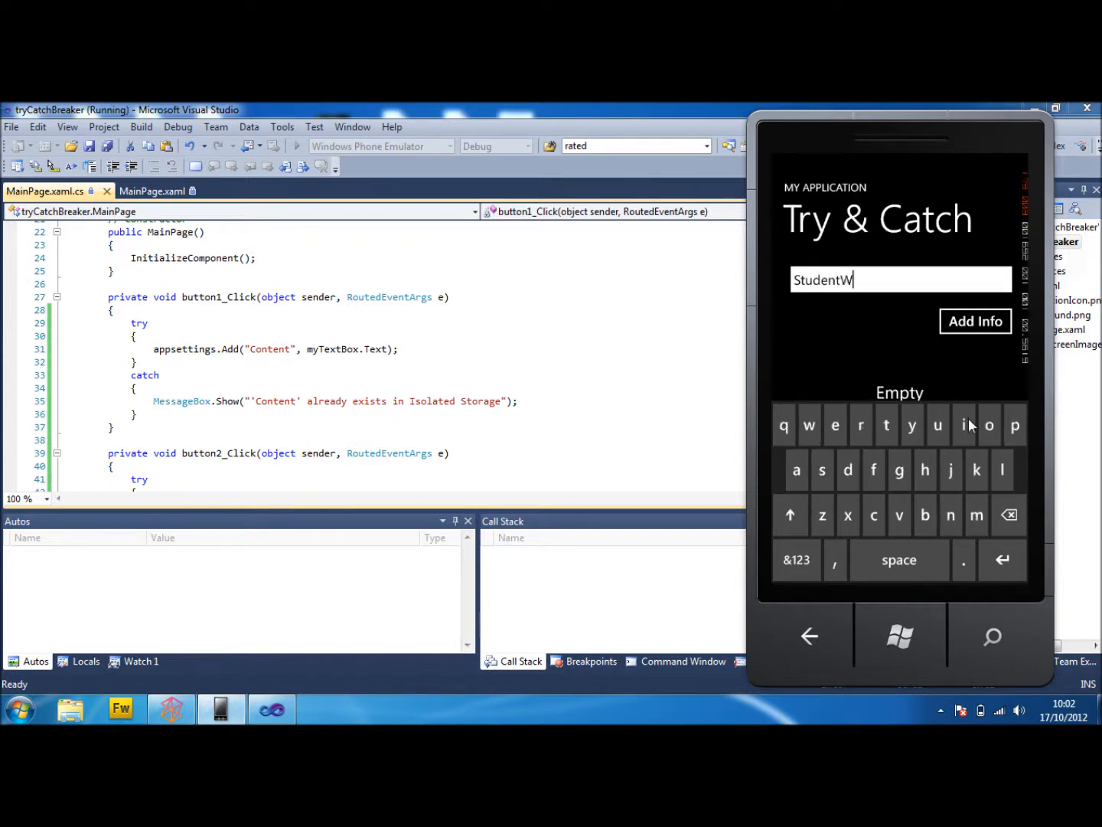
pyautogui.write('indow')
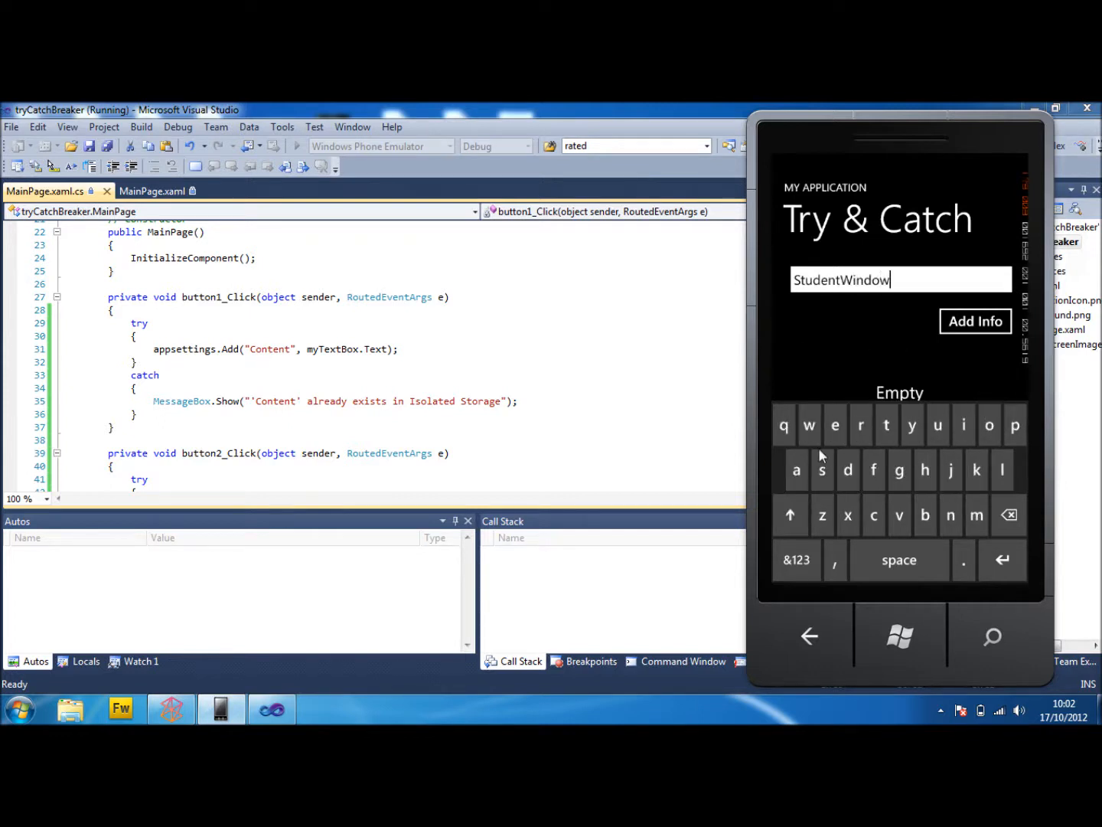
pyautogui.write('sDev')
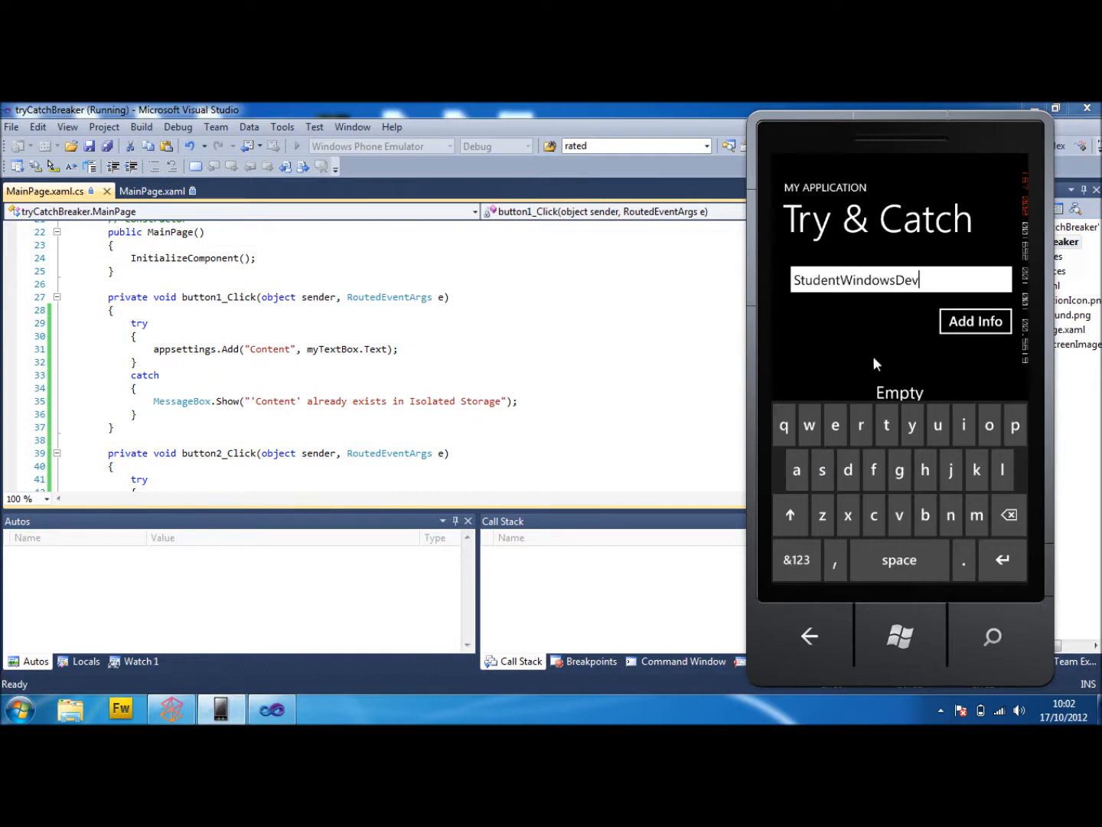
pyautogui.click(975, 440)
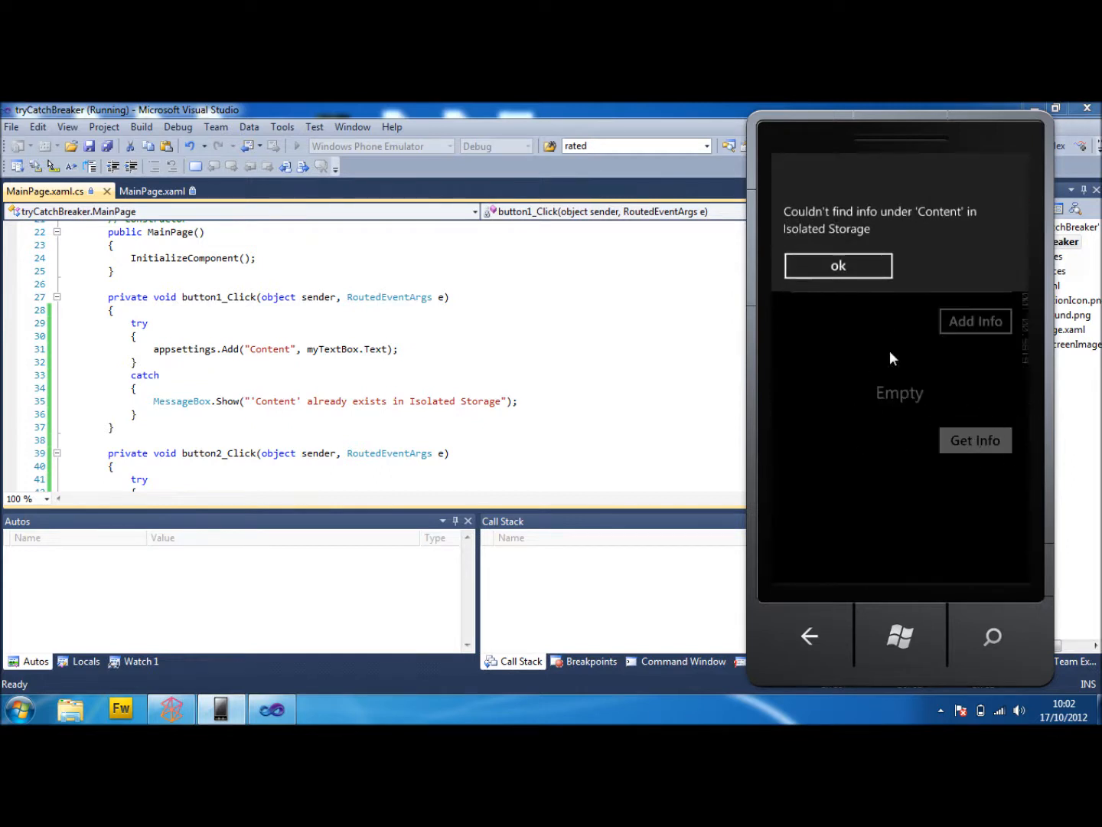
pyautogui.click(837, 266)
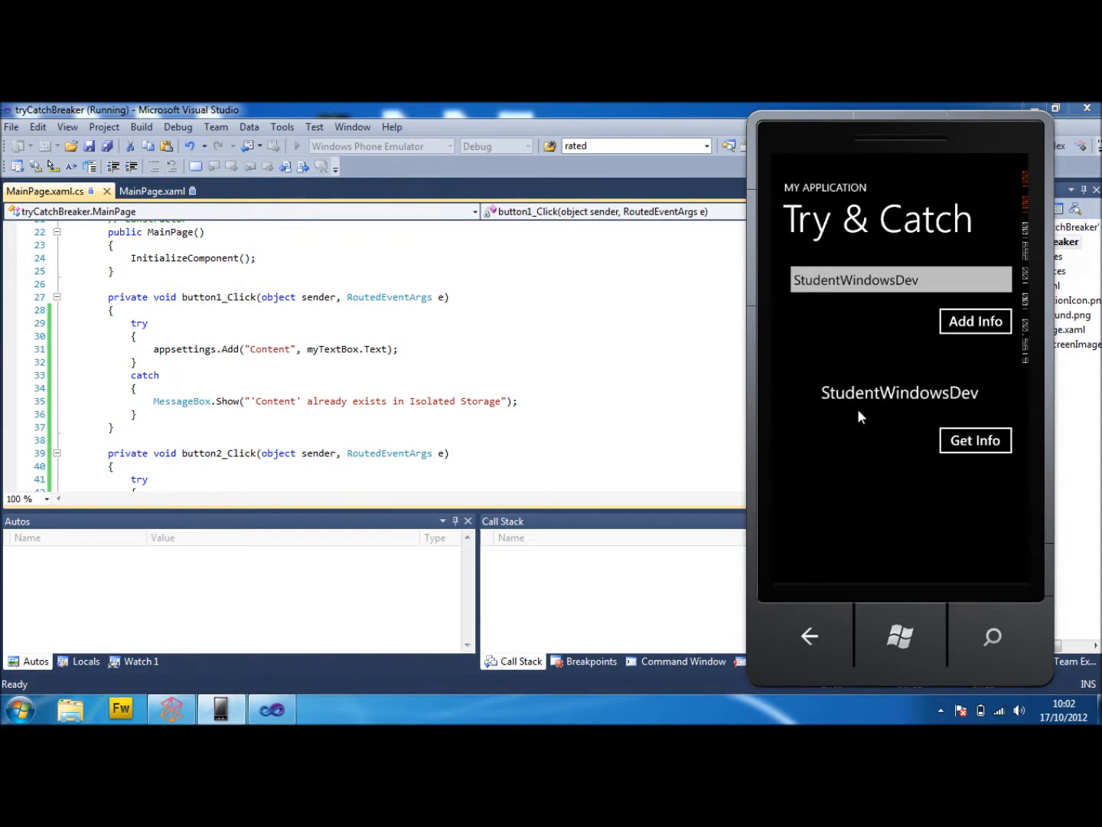
pyautogui.moveTo(972, 328)
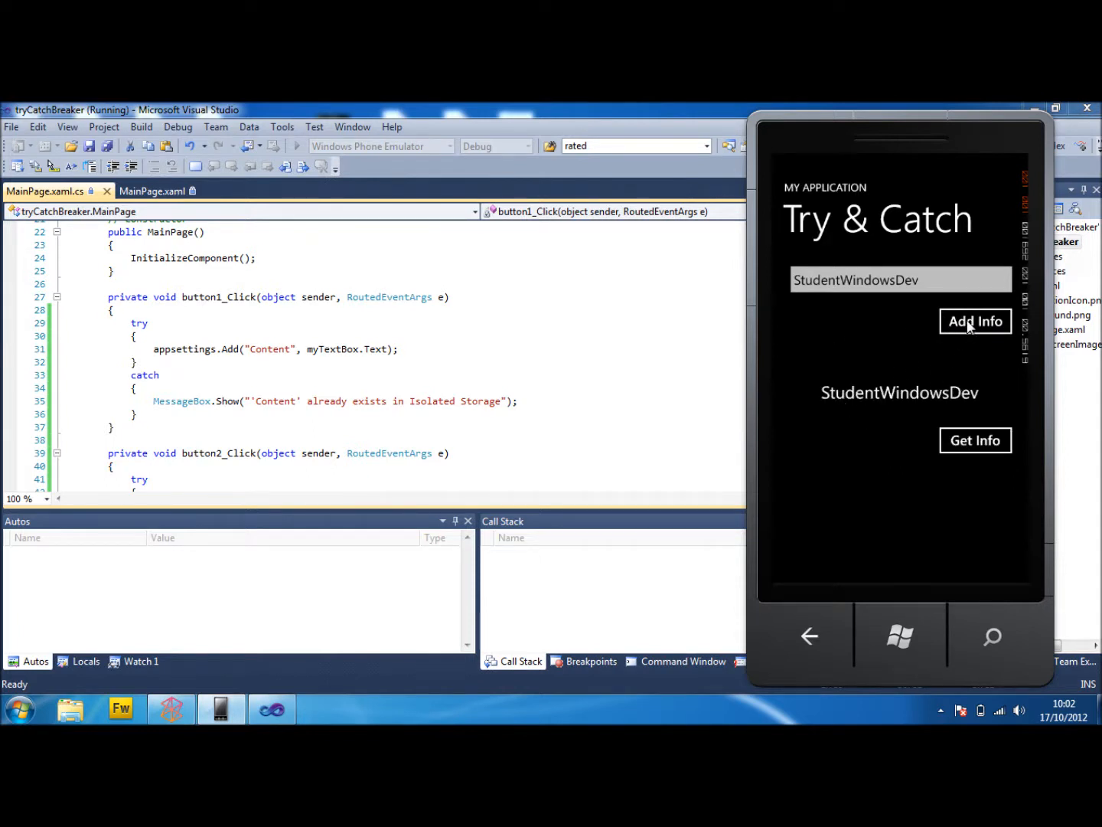
# - Add the same info again and dismiss the resulting already-exists message instead of a crash
pyautogui.click(975, 320)
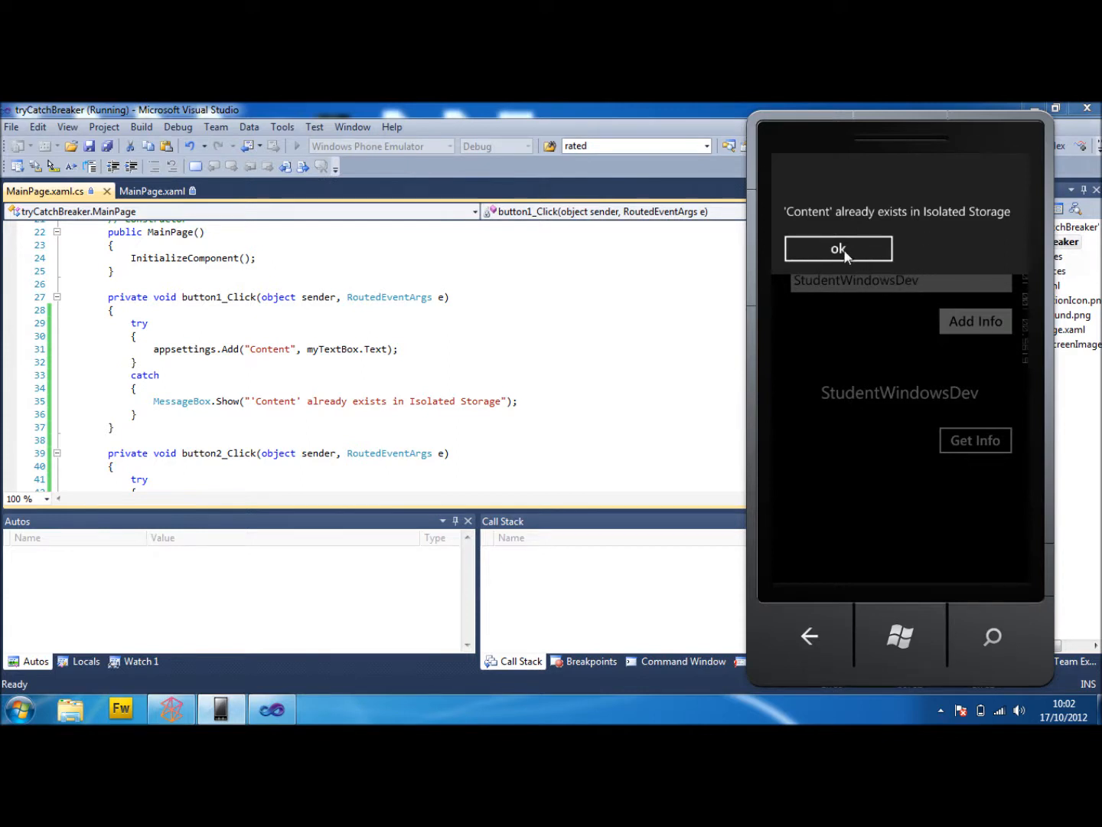
pyautogui.click(838, 248)
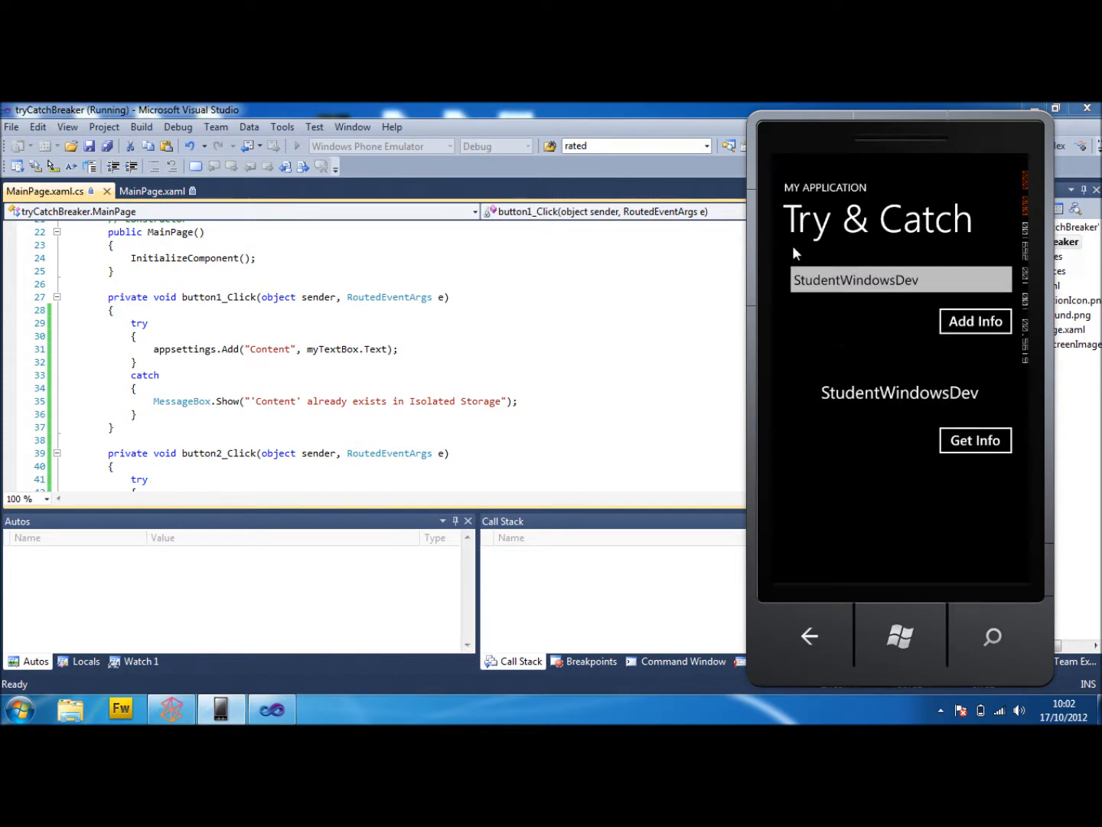
pyautogui.moveTo(886, 267)
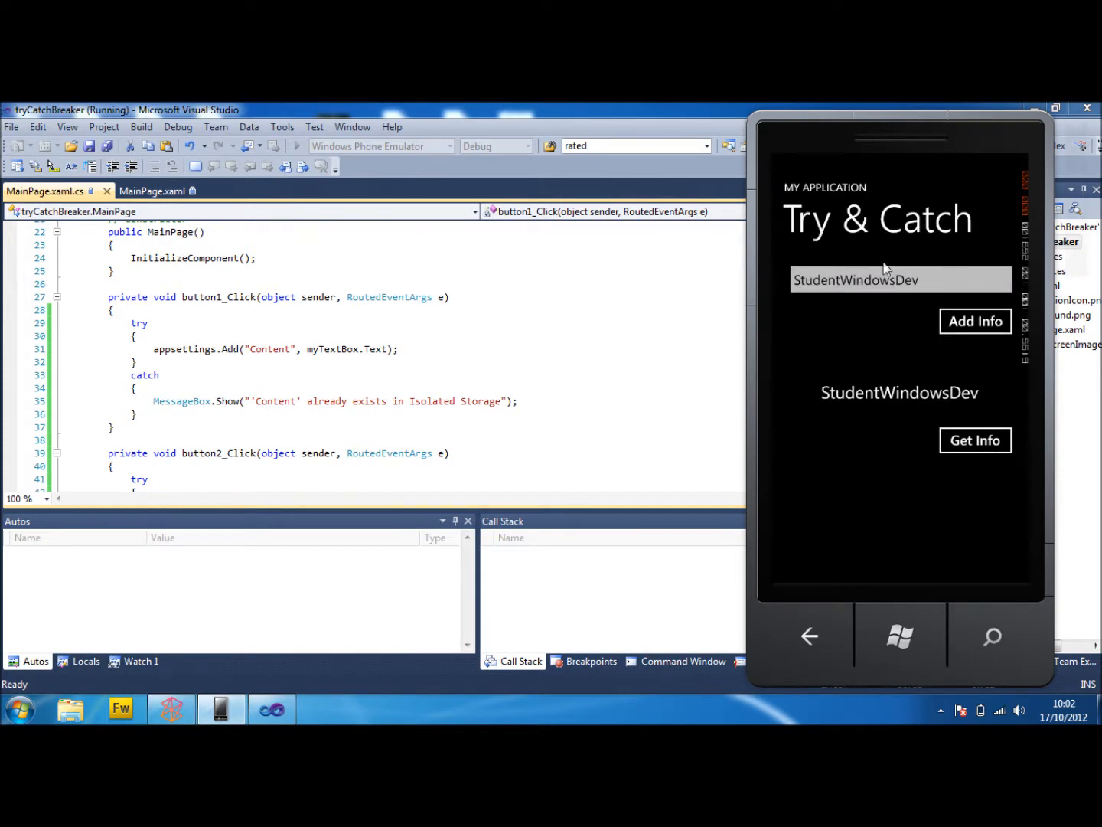